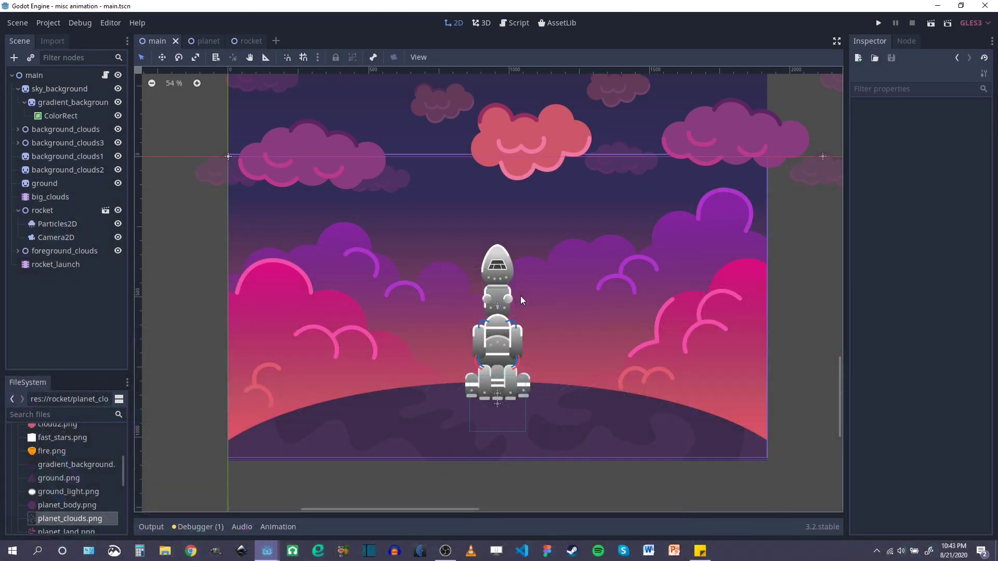
mouse_move(354, 240)
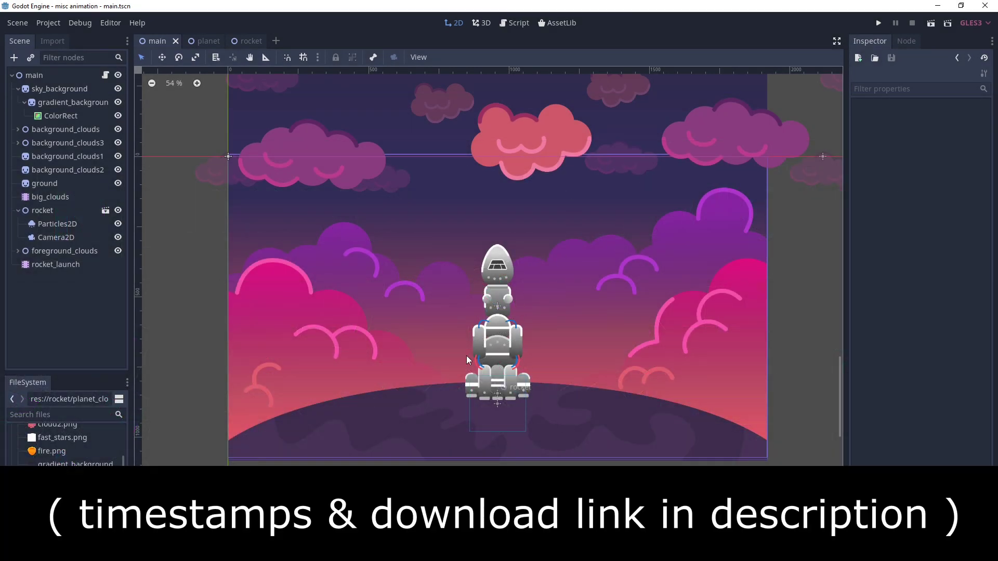
View main.gd's _ready playing the rocket's 'timing' animation, checking the rocket scene in between.
scroll("down", 3)
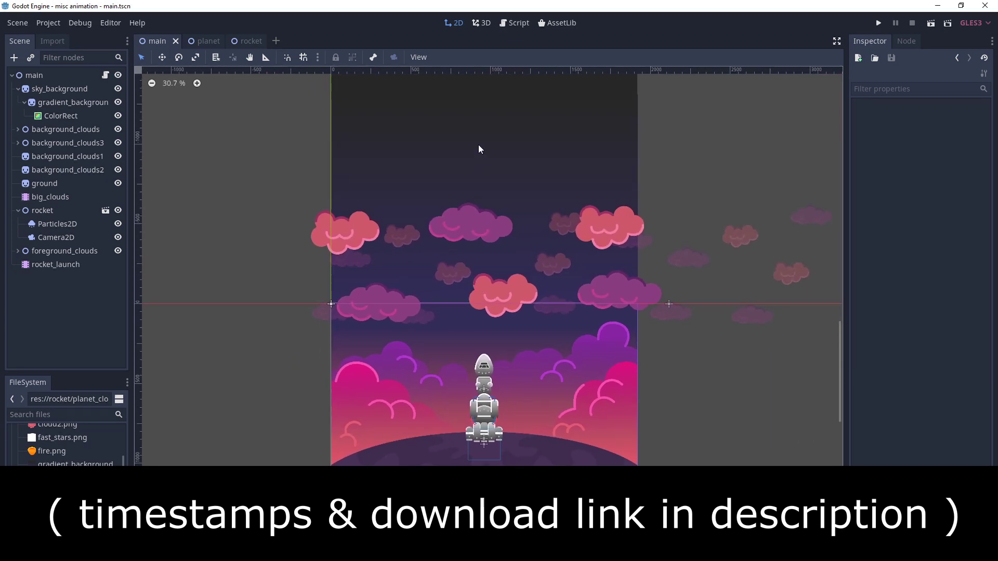
scroll("up", 3)
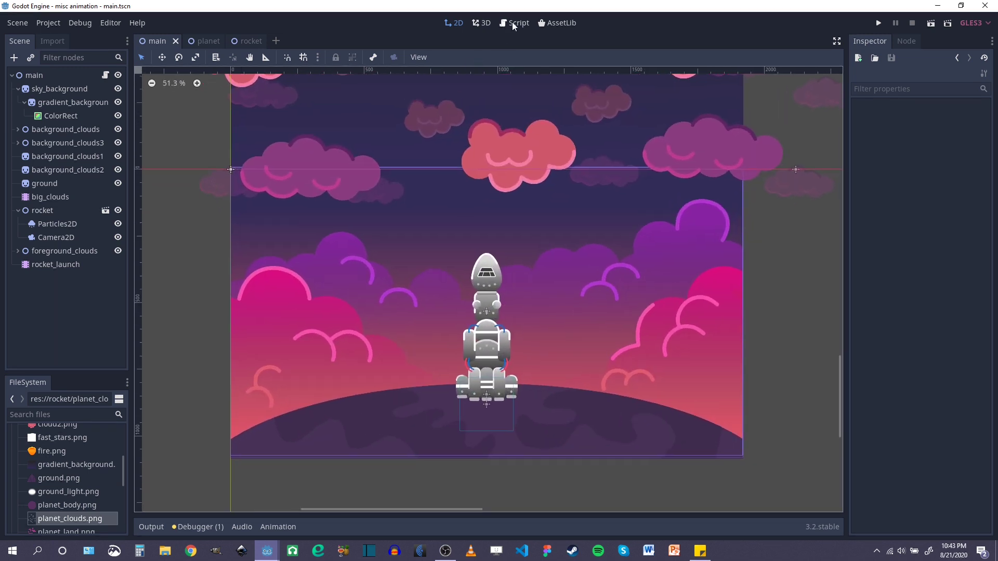
left_click(517, 22)
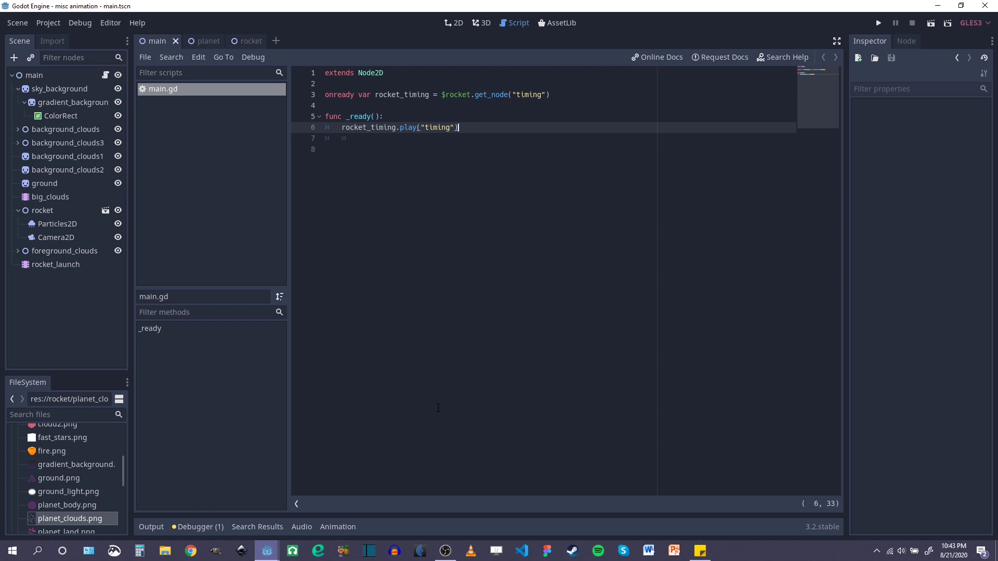
mouse_move(250, 40)
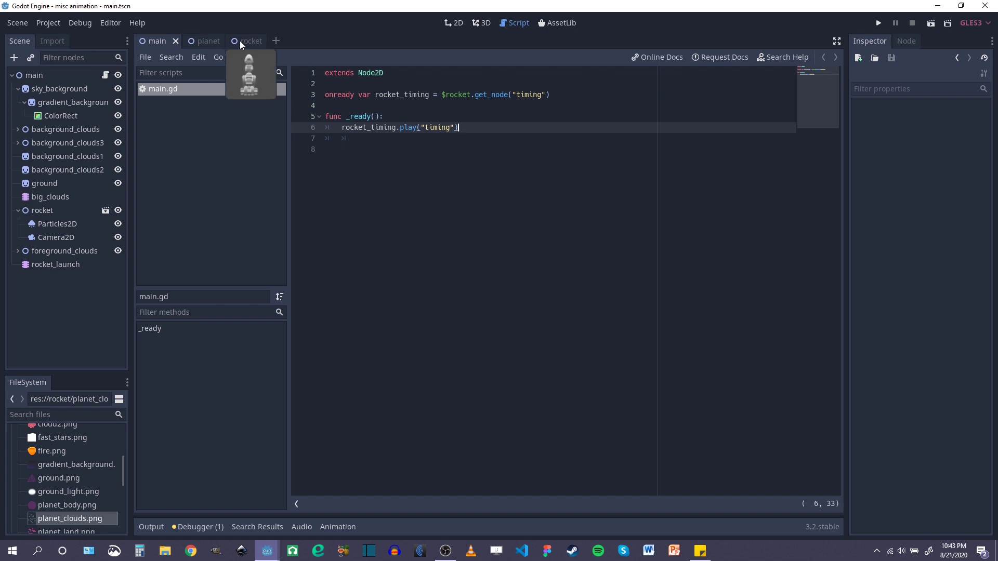
left_click(238, 41)
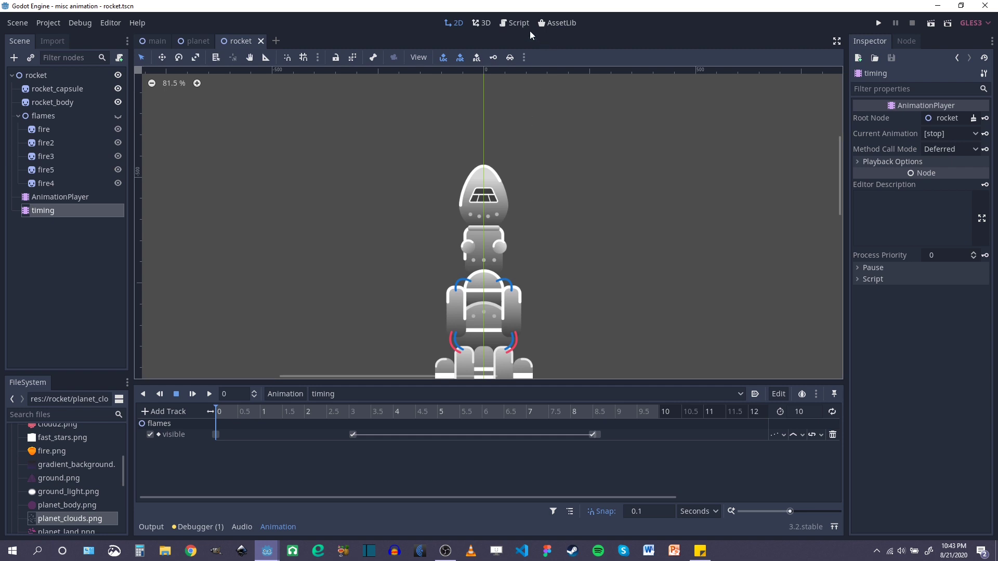
left_click(518, 23)
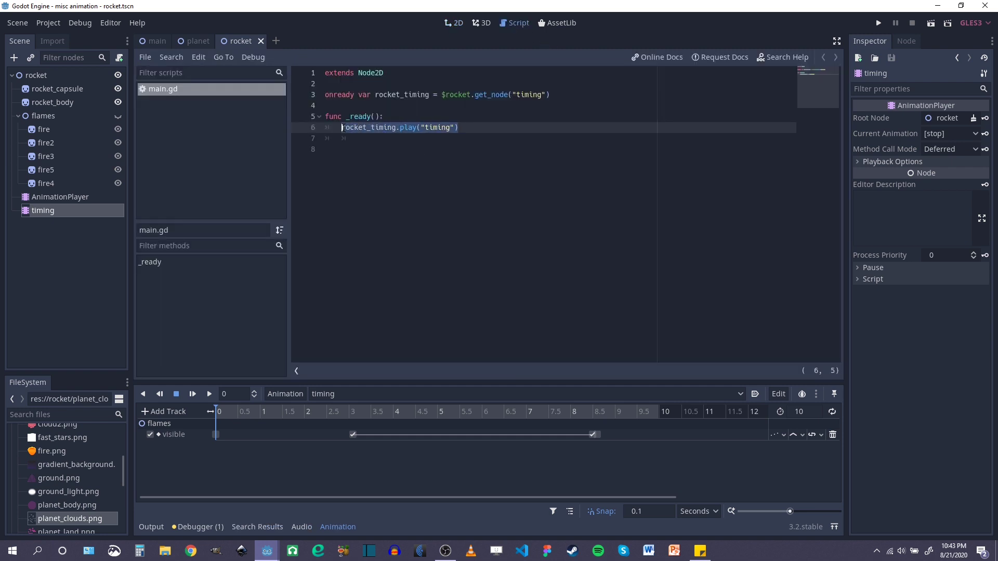
Add _process(delta) that plays rocket_timing's 'timing' when ui_accept is just pressed.
key("Enter")
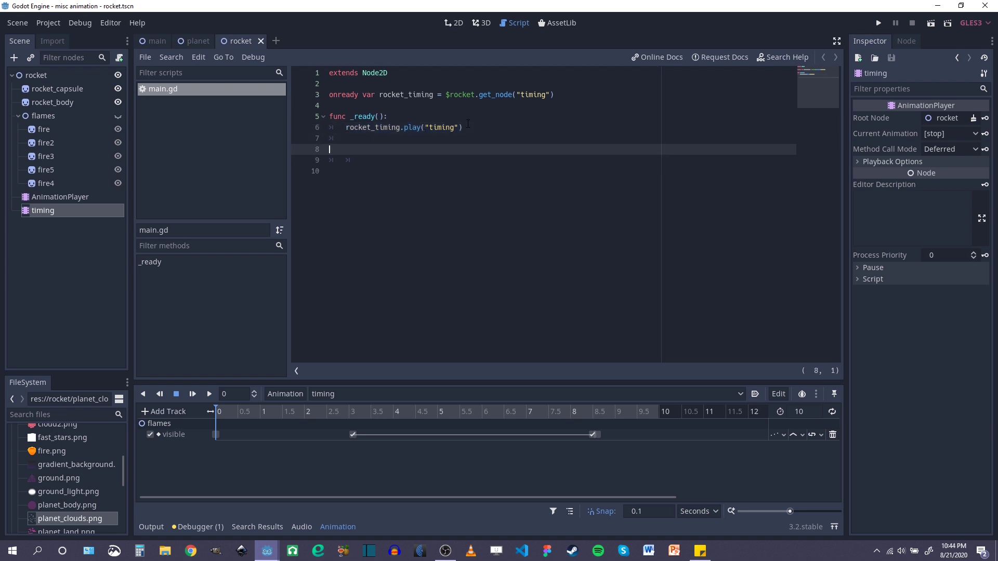
type("func")
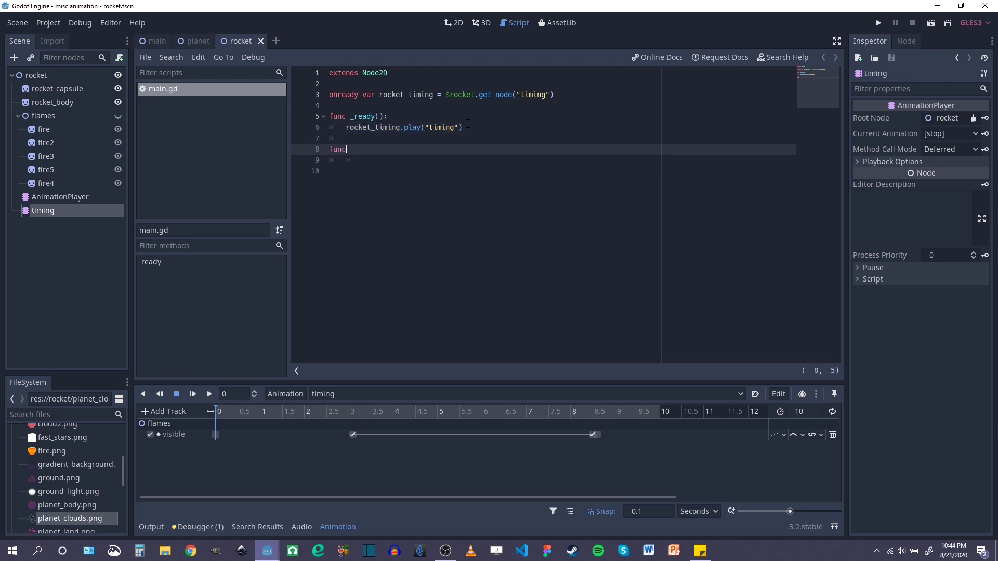
type("_")
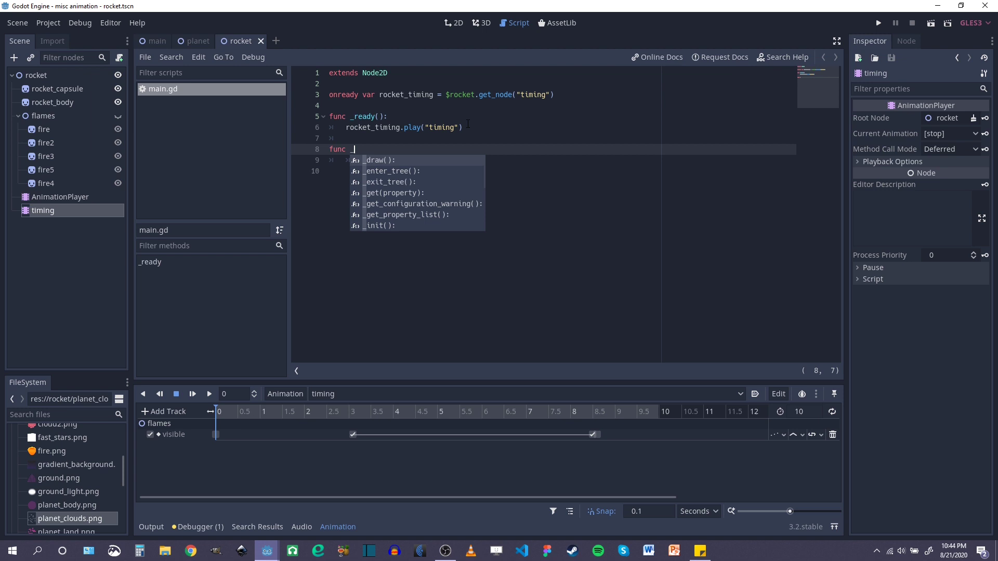
type("_process(delta):")
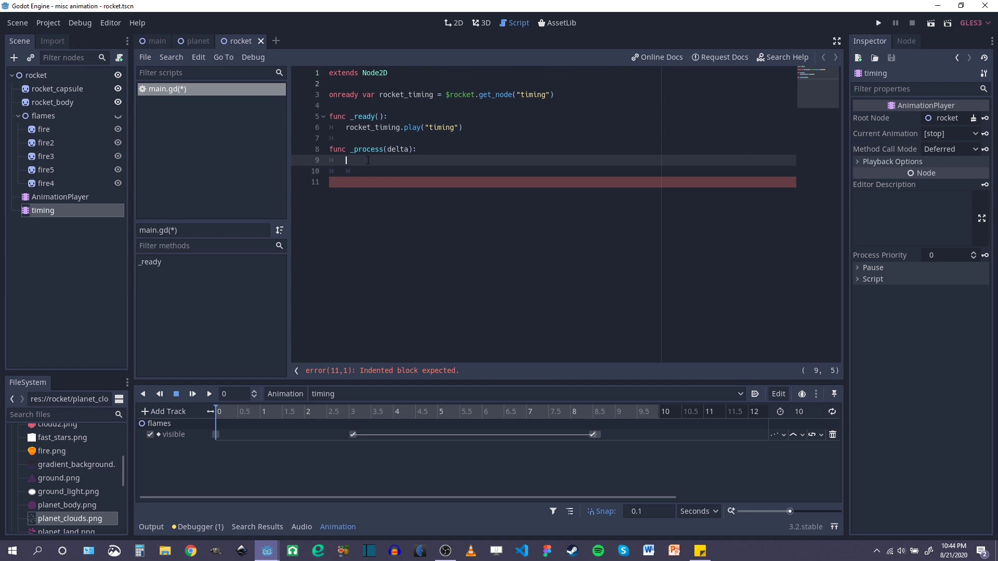
type("if Input")
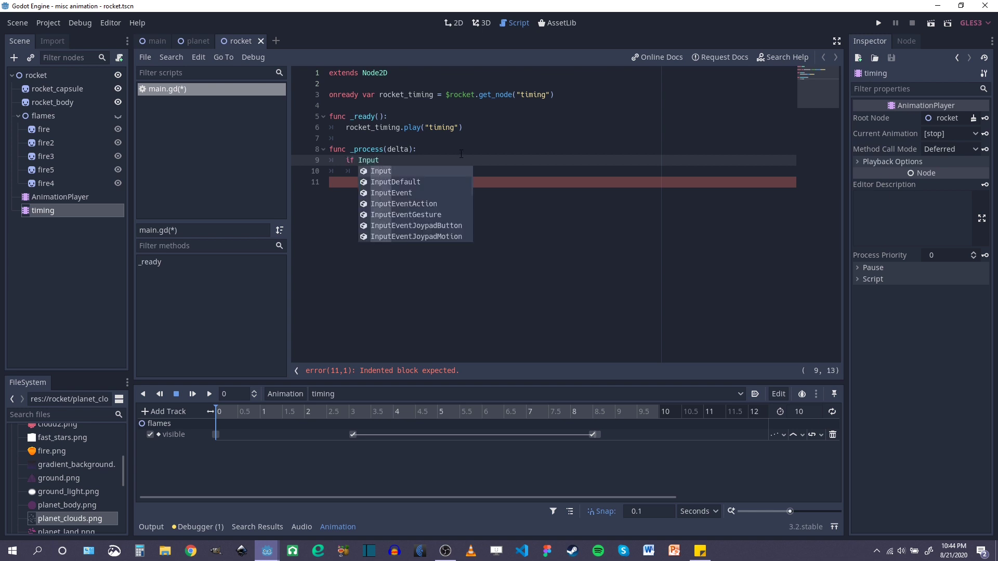
type(".")
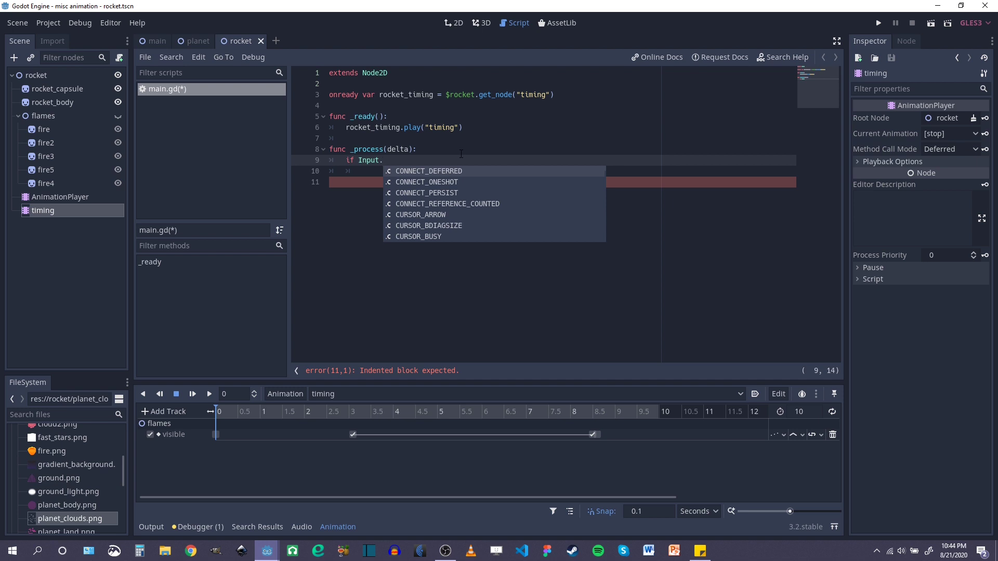
type("is_action_just_pressed(")
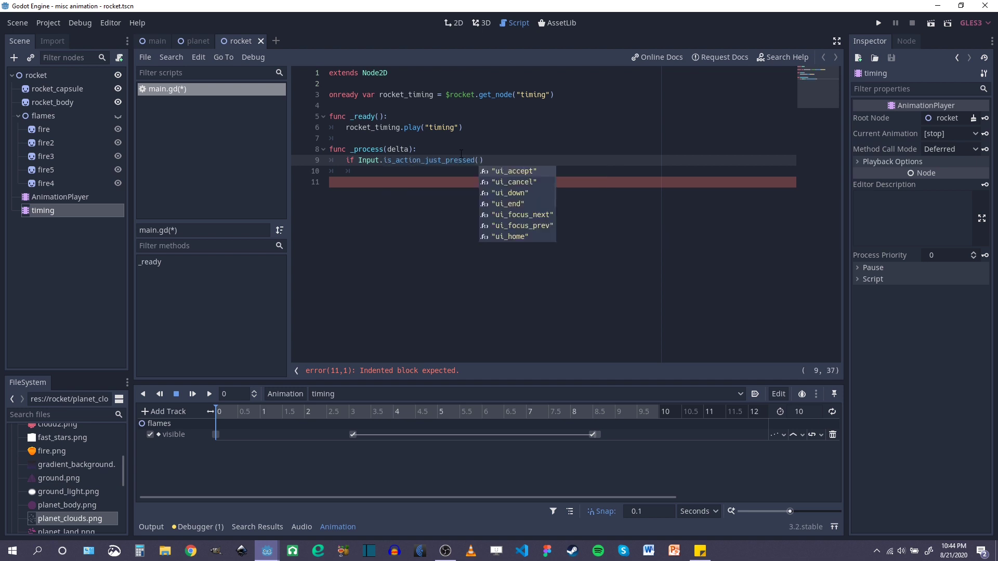
left_click(512, 171)
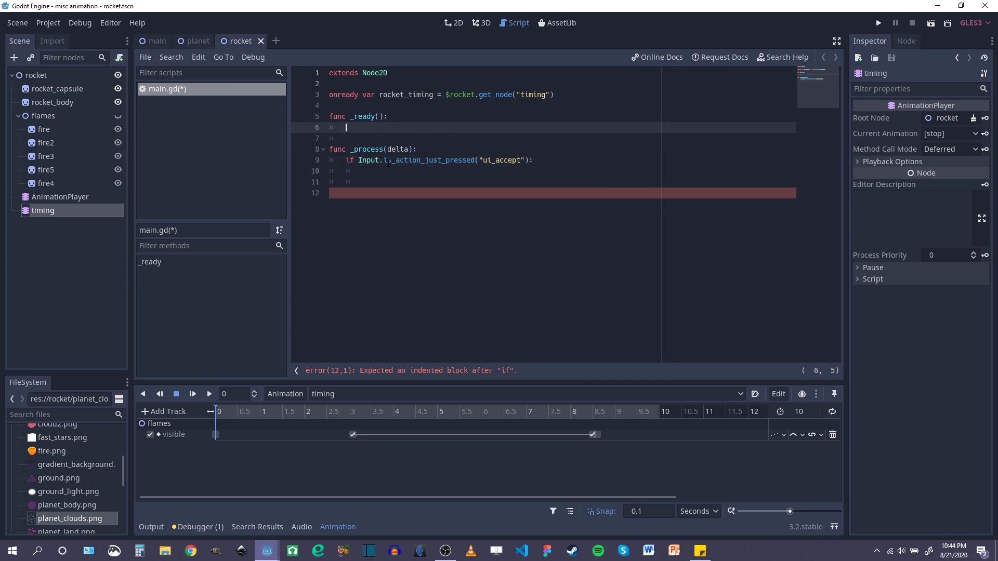
type("rocket_timing.play(\"timing\")")
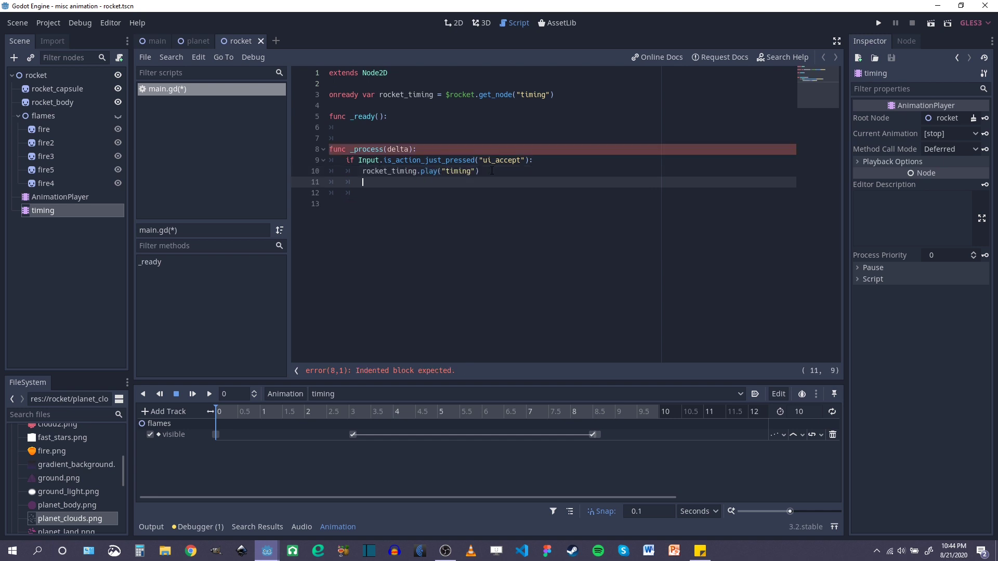
Add $rocket_launch.play("launch") under the ui_accept check and save main.gd.
left_click(155, 41)
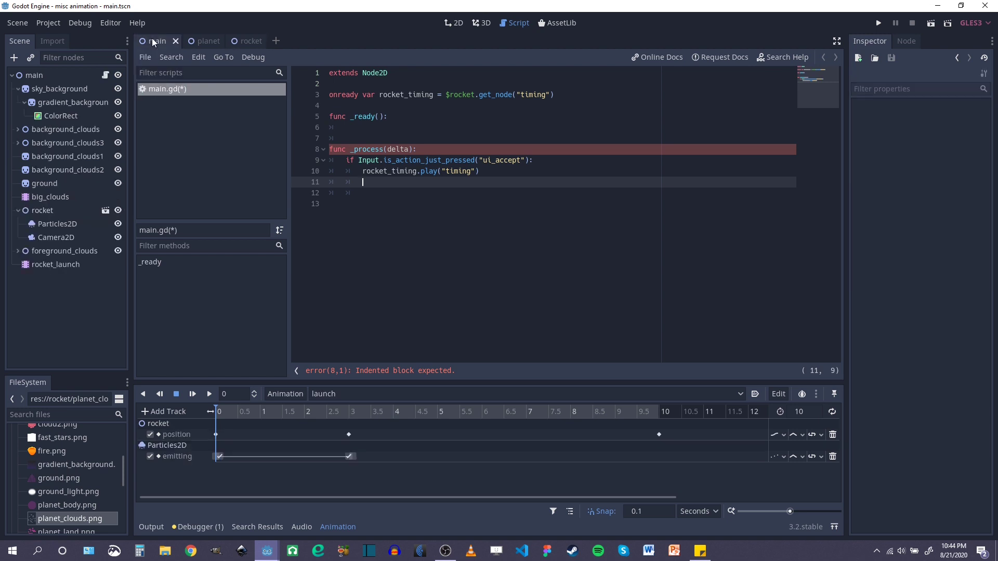
left_click(56, 264)
type("$")
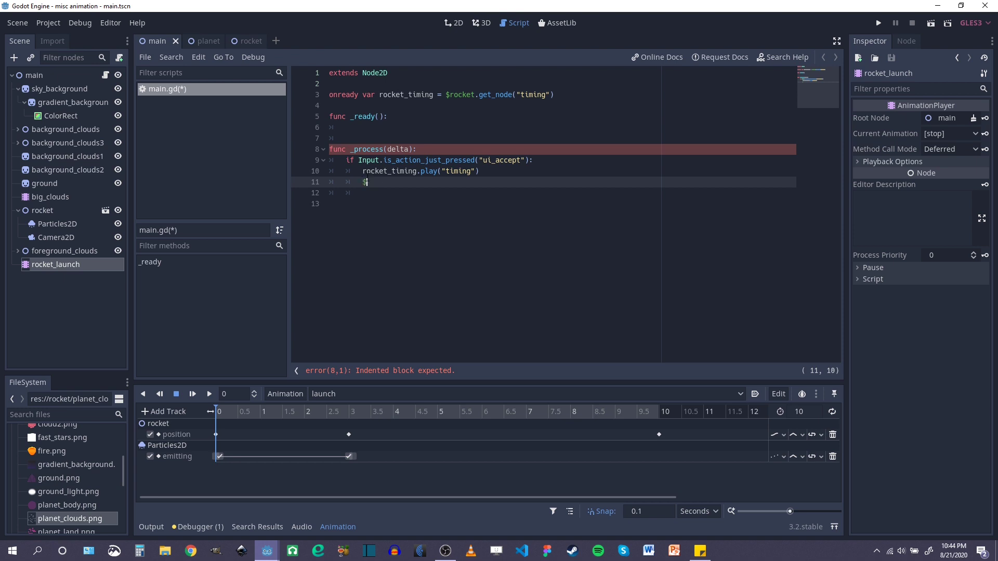
type("ro")
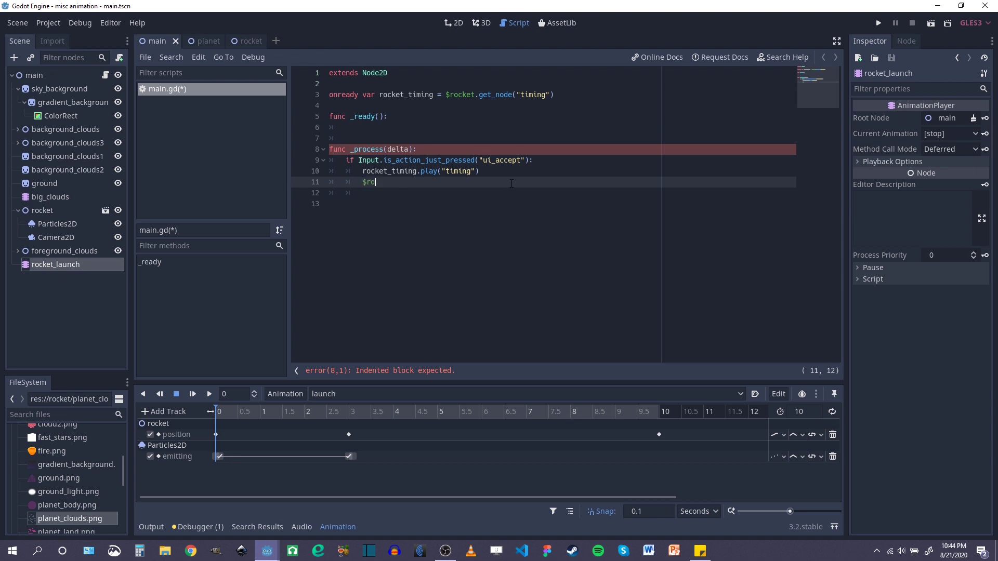
type("cket_launch.play")
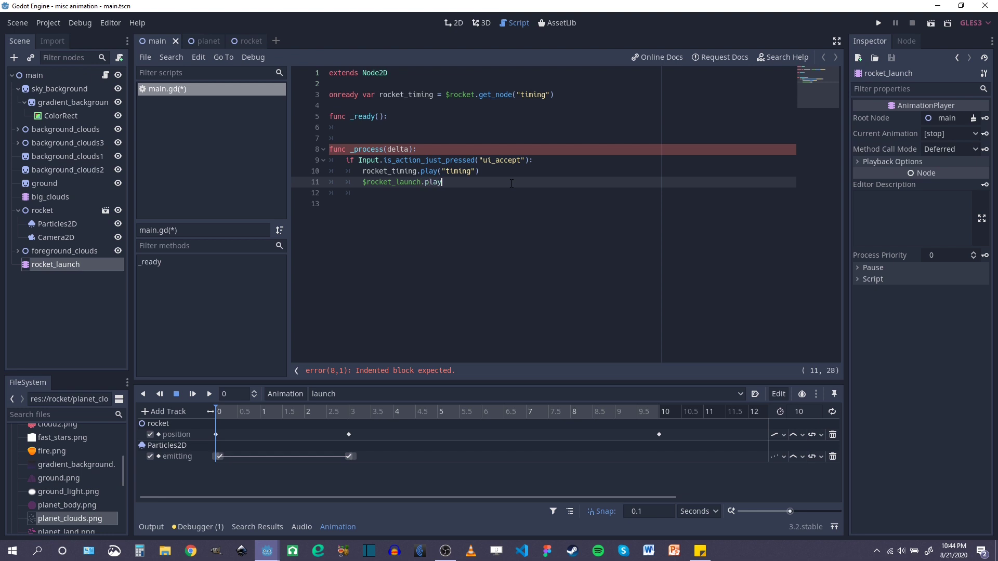
type("(\"l")
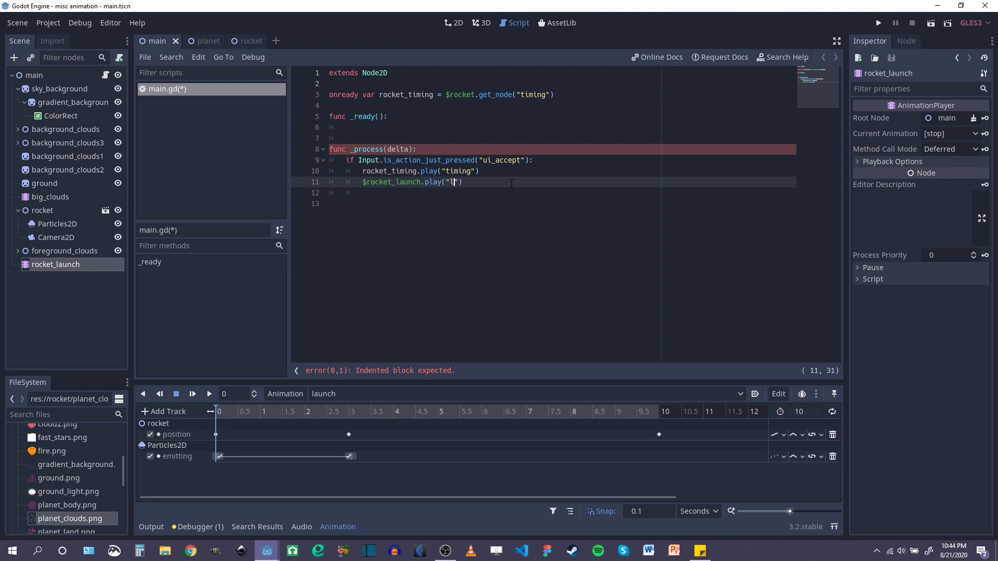
type("aunch")
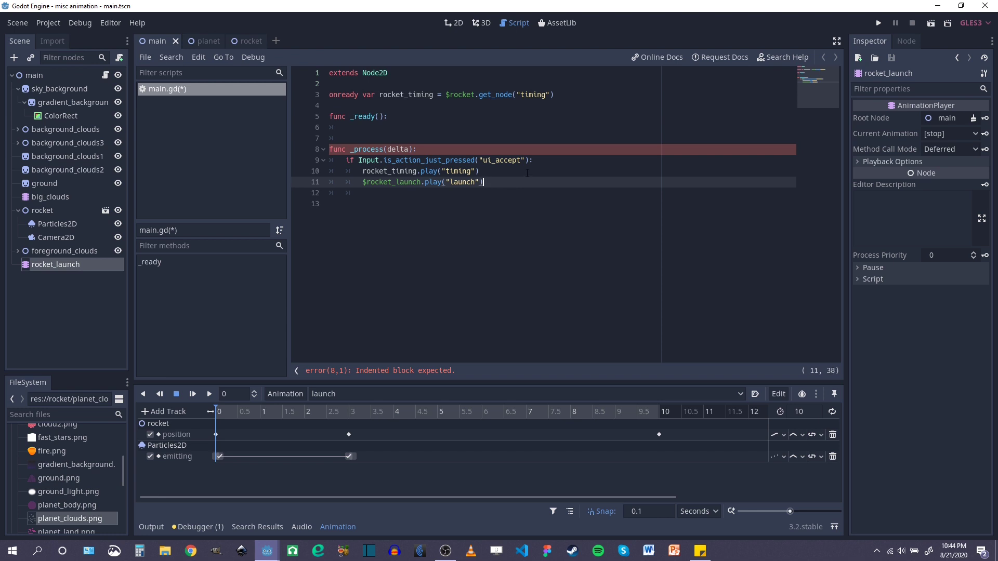
key("ctrl+s")
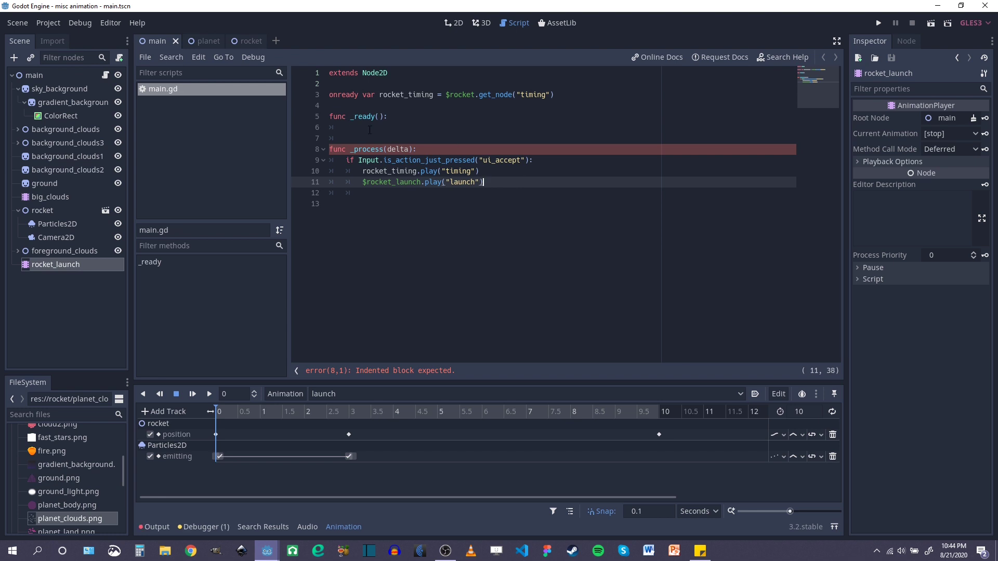
mouse_move(425, 374)
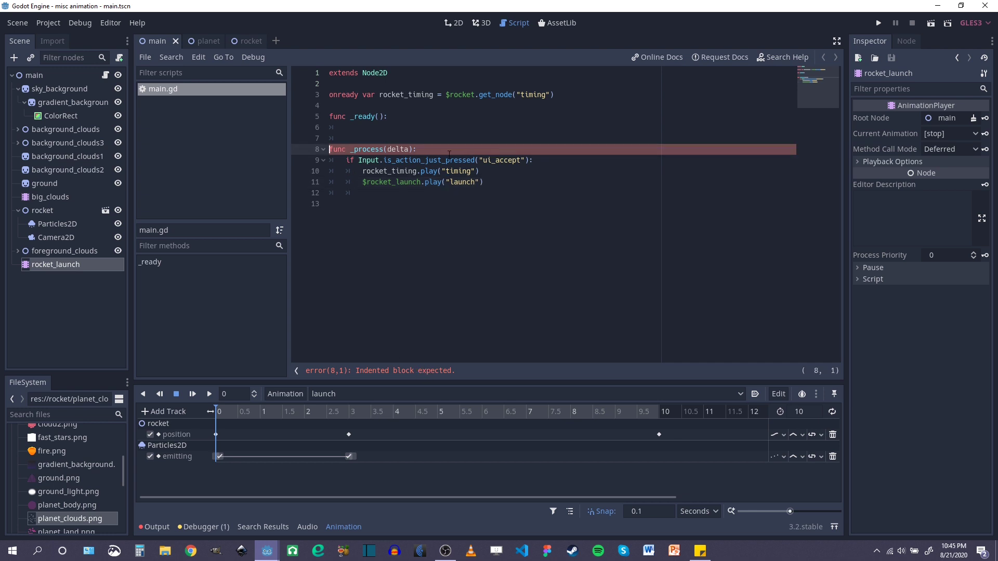
Put pass in the empty _ready, restore the $ before rocket_launch, and save main.gd.
left_click(347, 160)
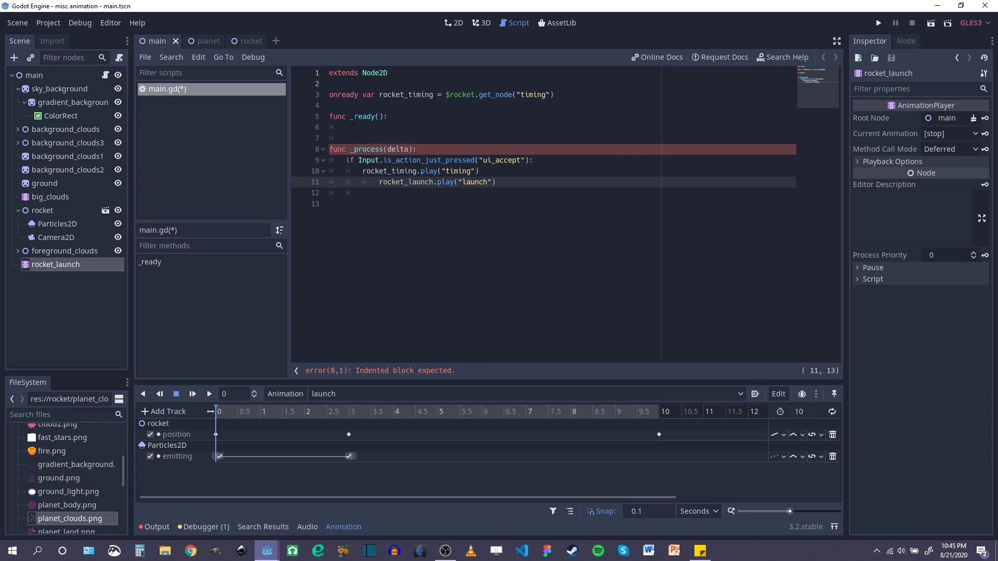
left_click(356, 127)
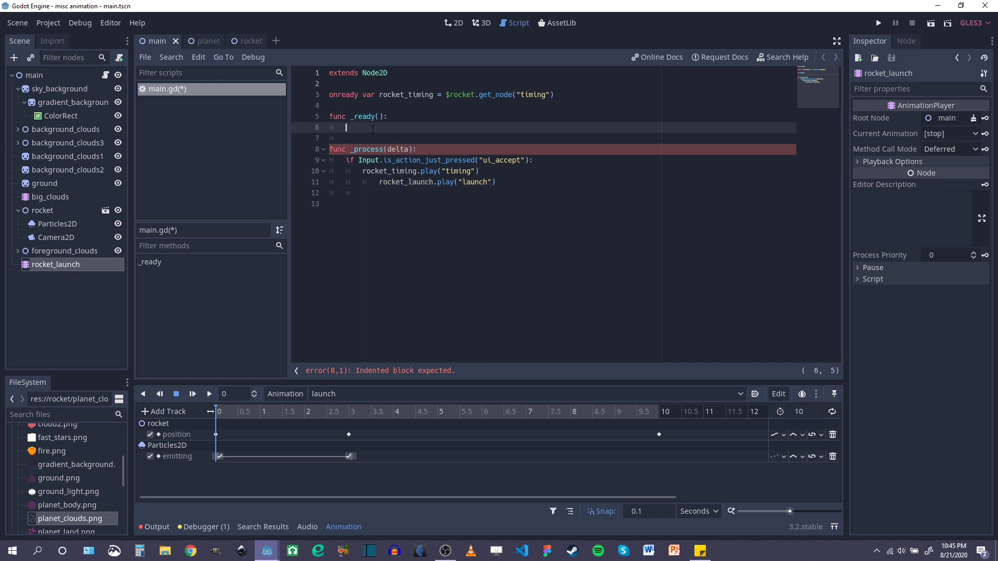
type("pass")
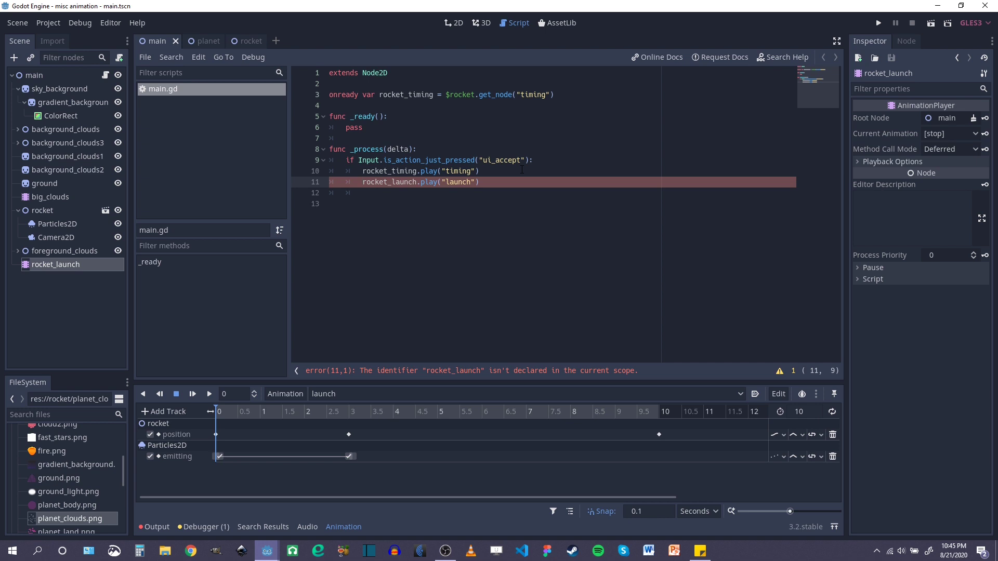
type("$")
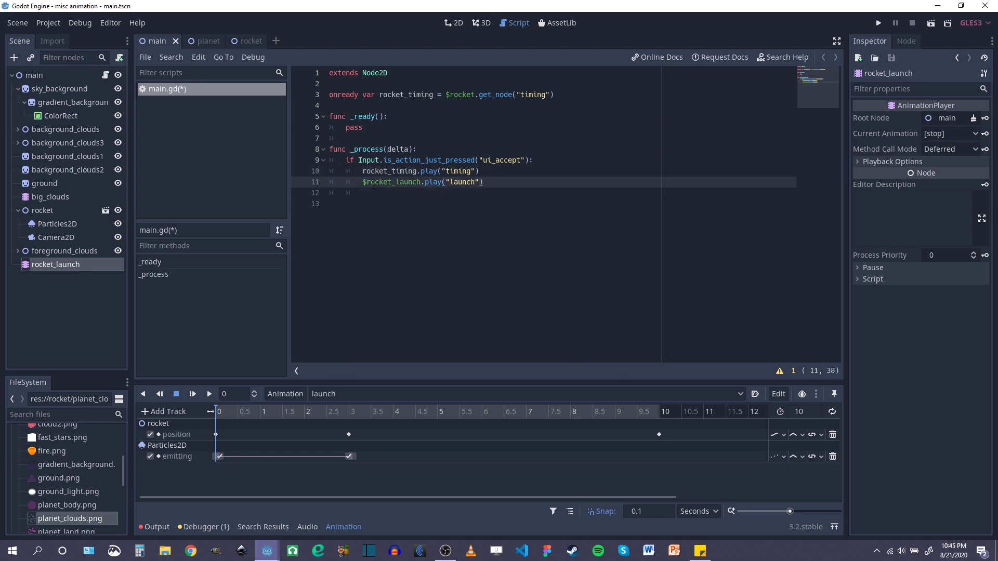
key("ctrl+s")
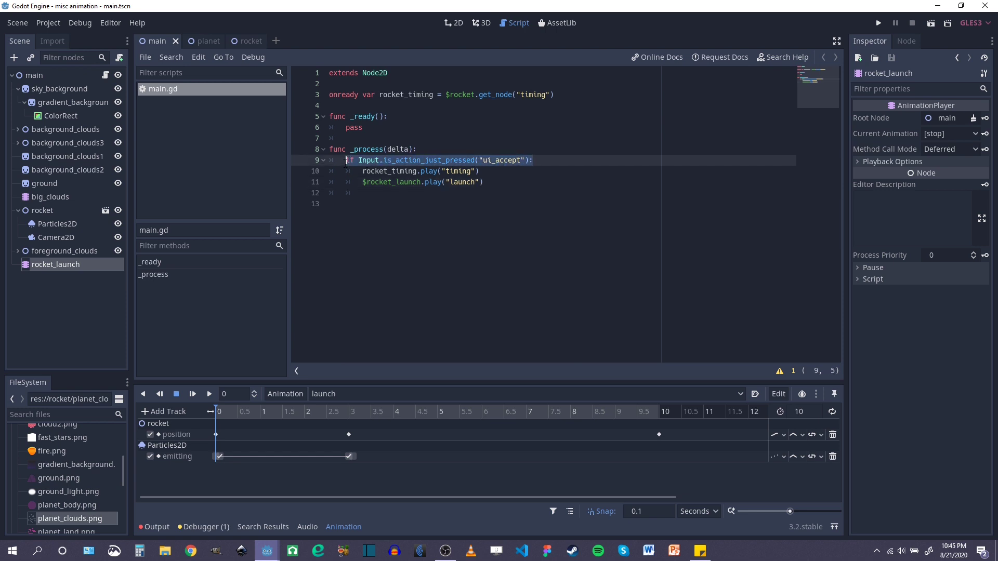
left_click(48, 22)
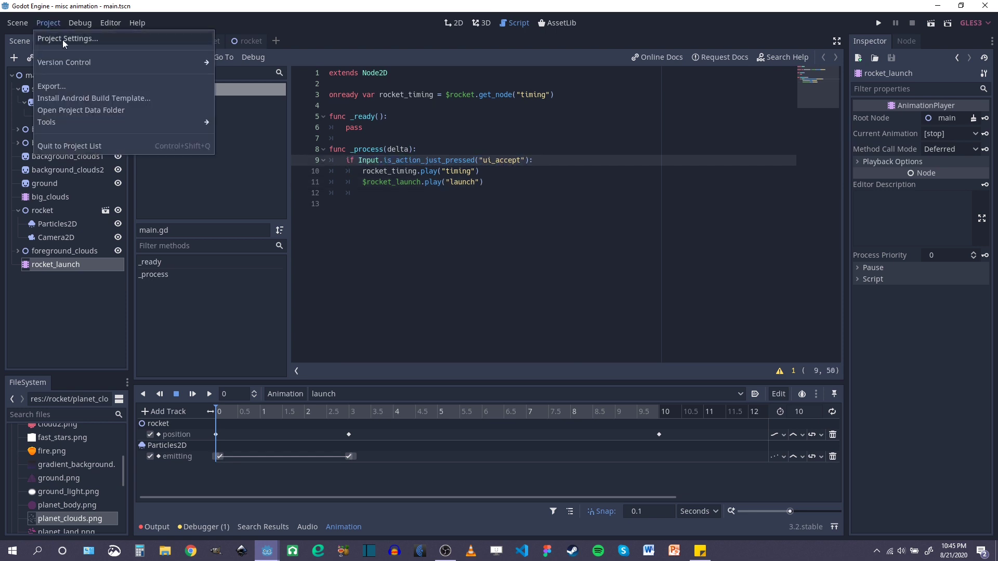
left_click(67, 39)
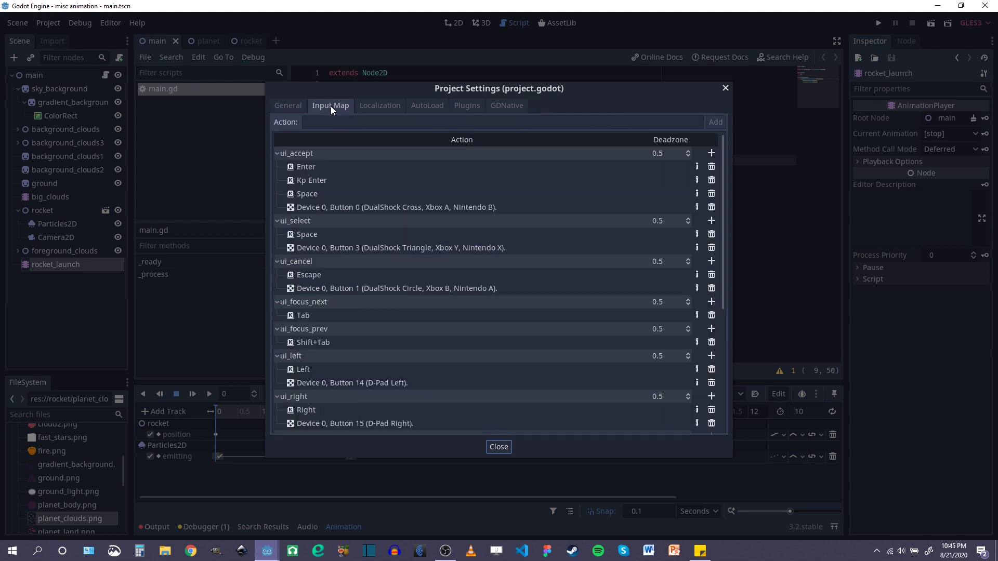
left_click(304, 166)
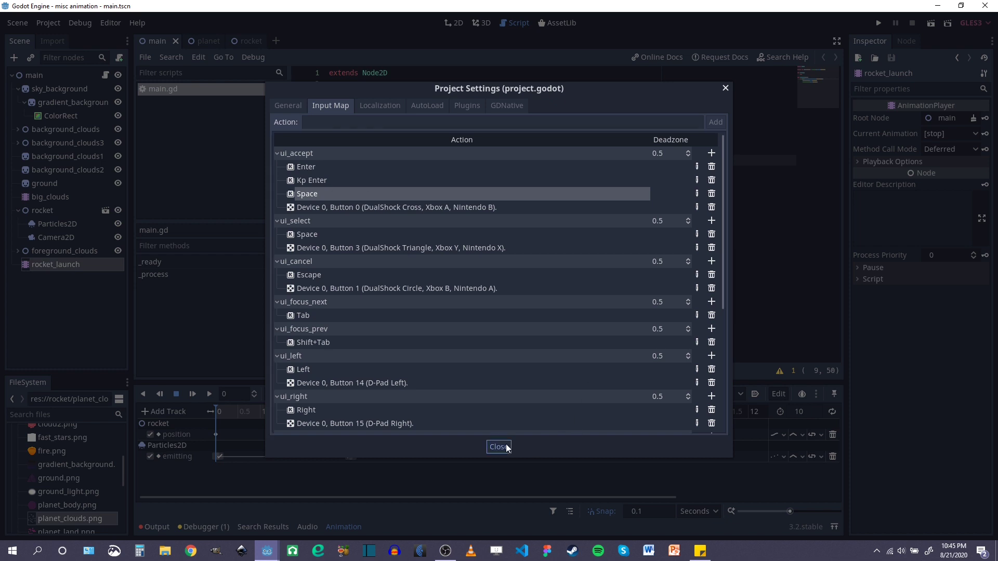
left_click(499, 447)
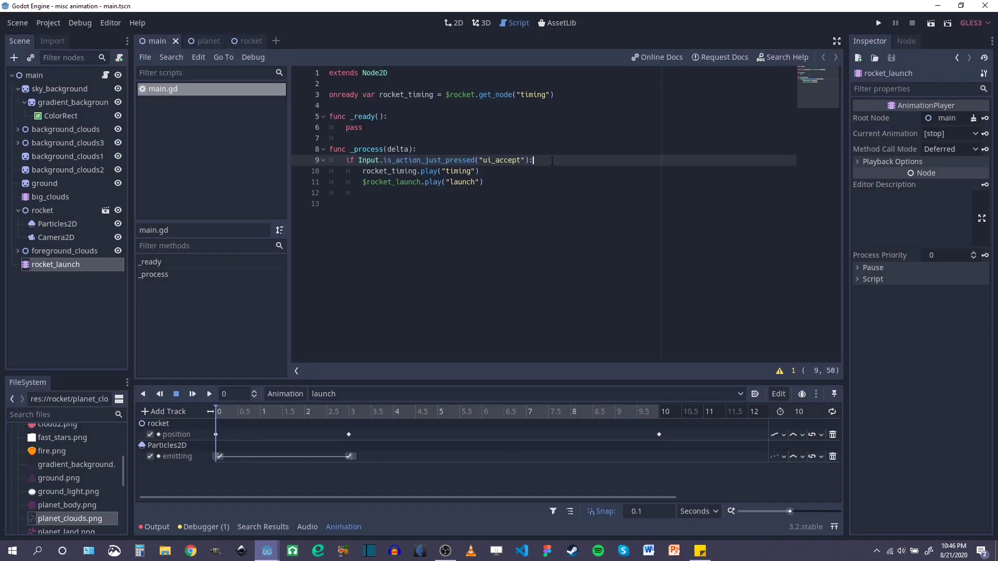
Collapse the bottom Animation panel and refocus the main.gd script.
left_click(878, 22)
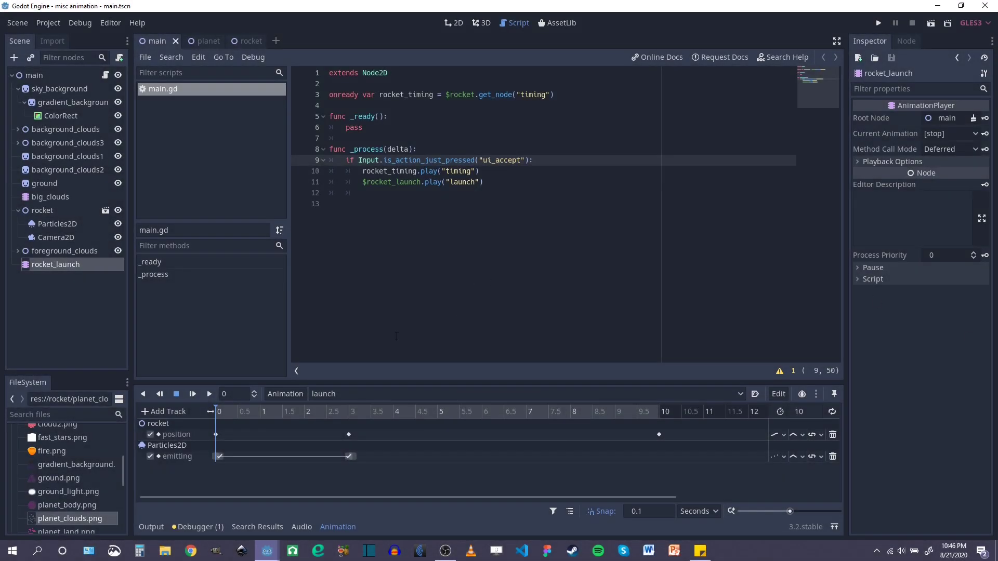
left_click(337, 526)
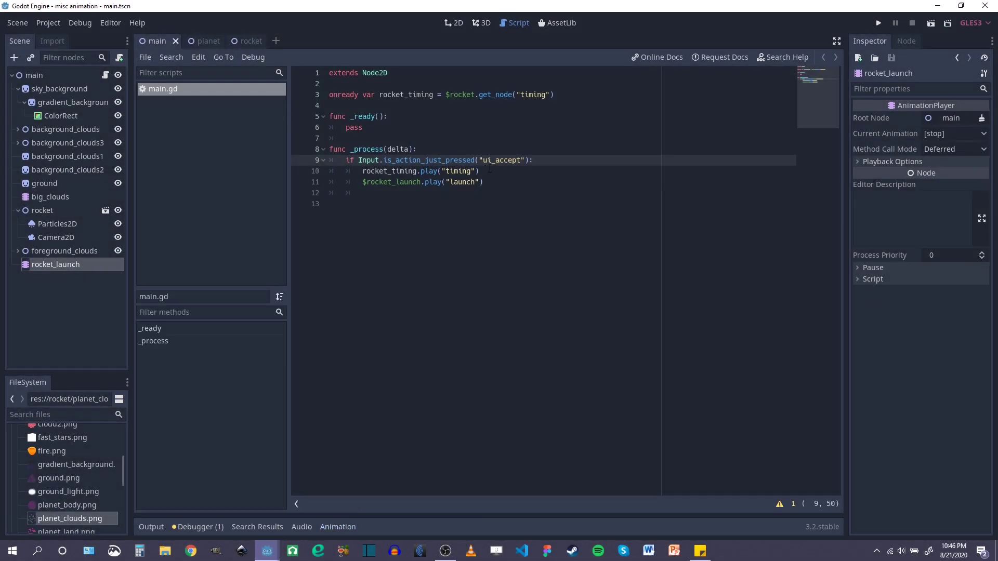
left_click(485, 182)
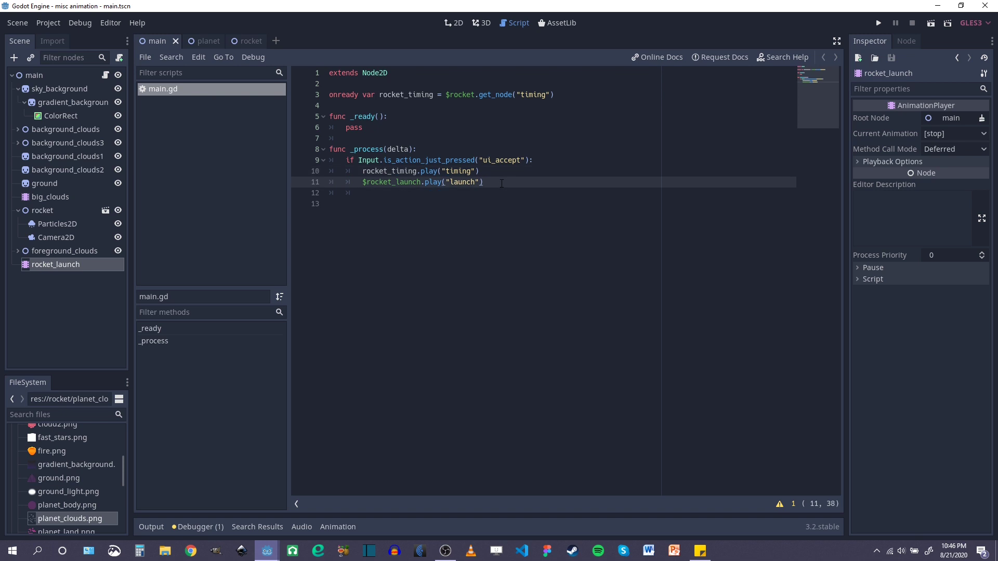
Instance rocket/planet.tscn as a child scene of the main node in the 2D view.
left_click(455, 23)
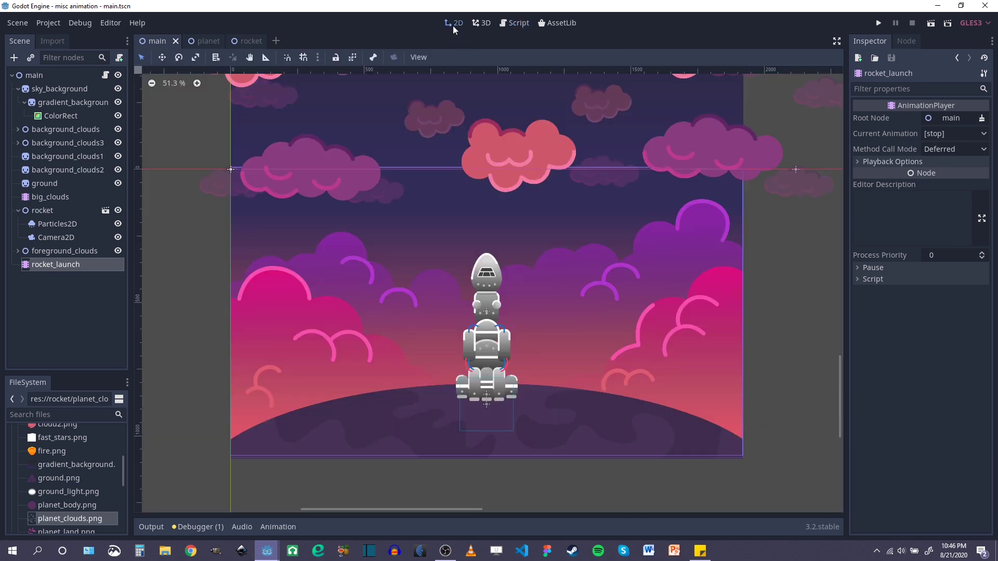
scroll("down", 3)
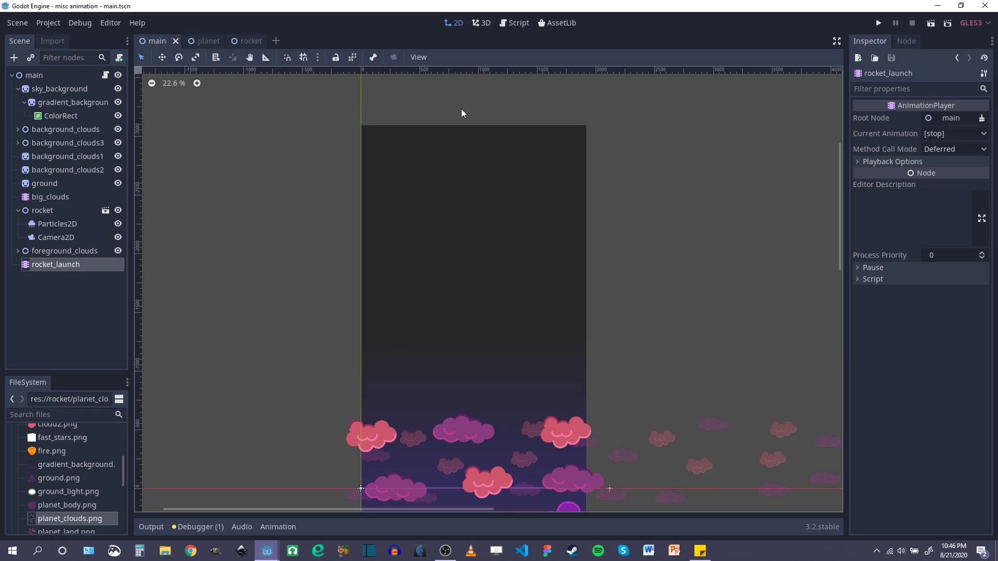
scroll("down", 3)
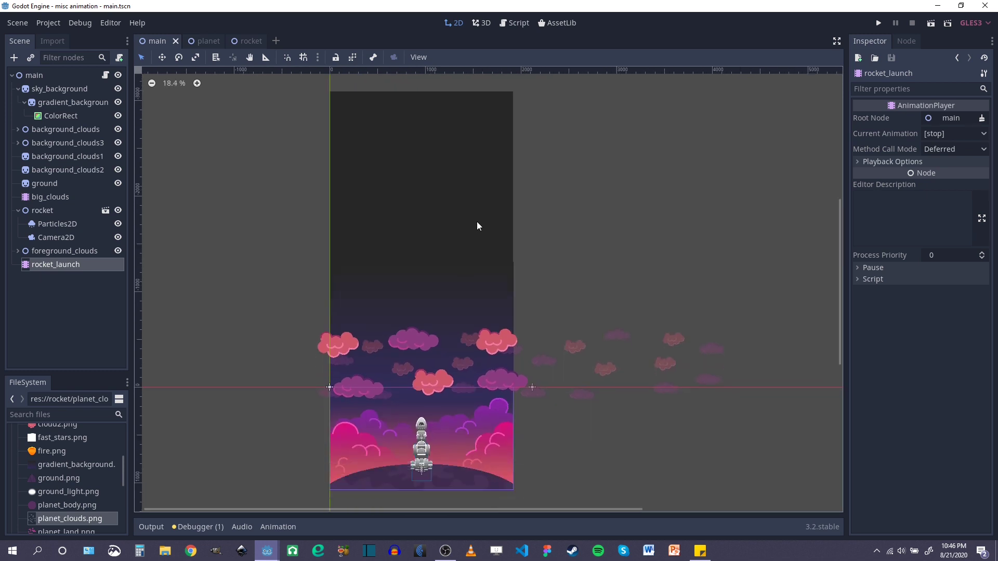
right_click(34, 75)
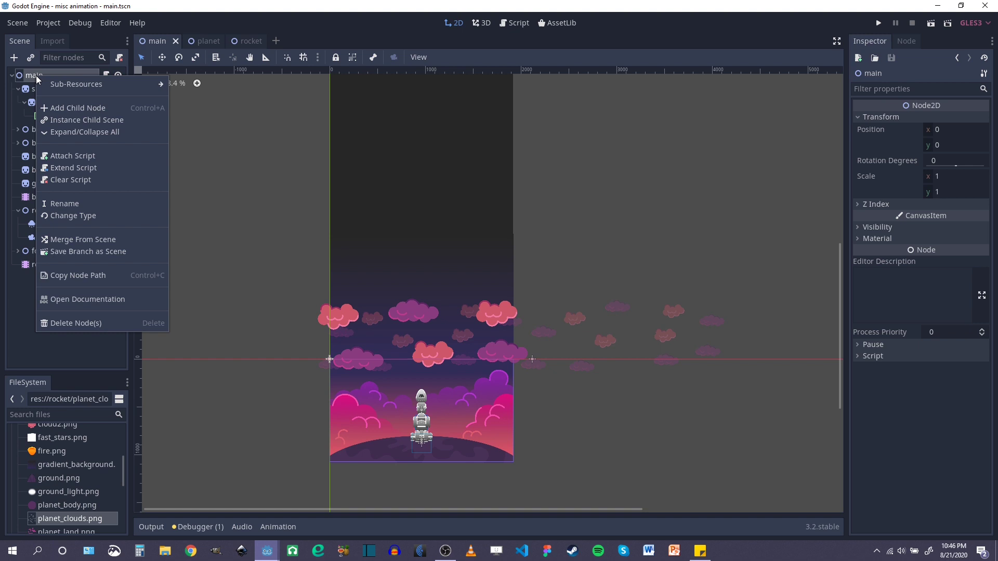
left_click(86, 120)
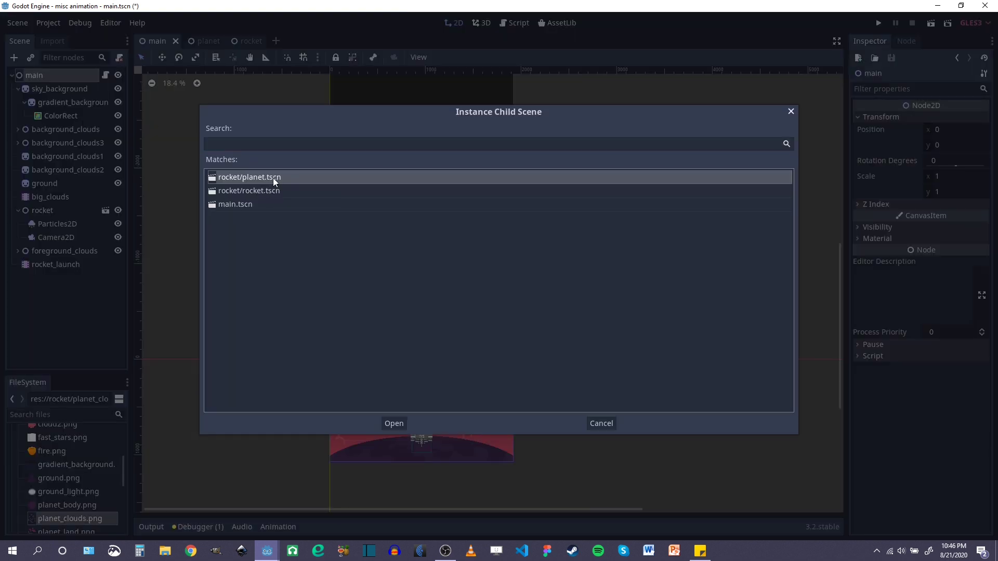
left_click(393, 423)
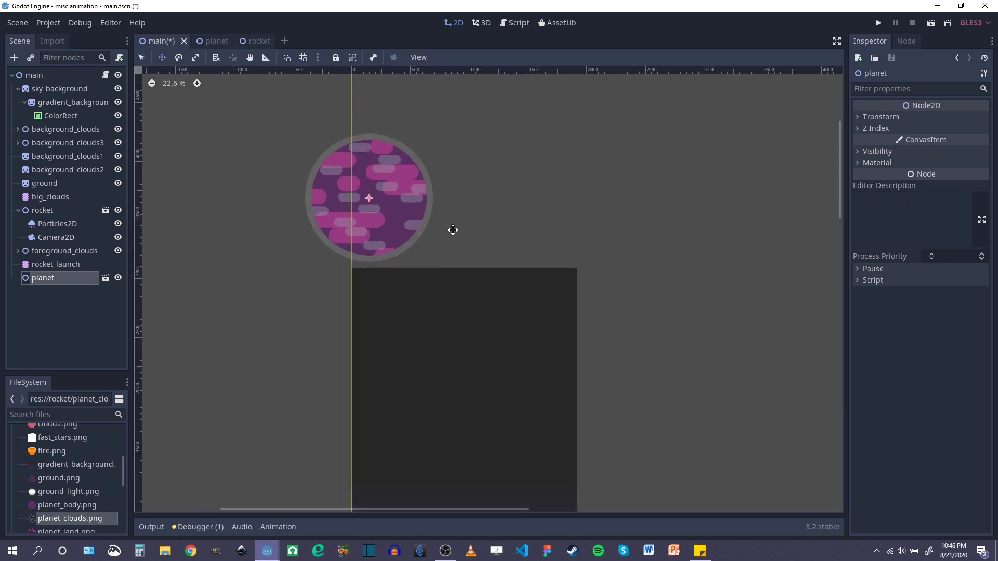
Scrub the launch animation to 10 s and drag the planet just above the rocket's final position.
scroll("down", 3)
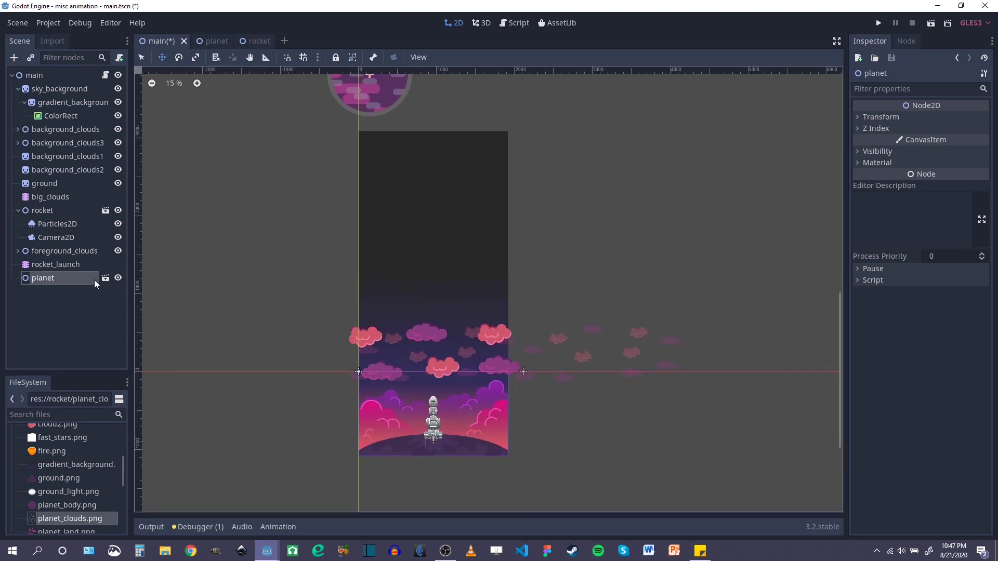
left_click(56, 264)
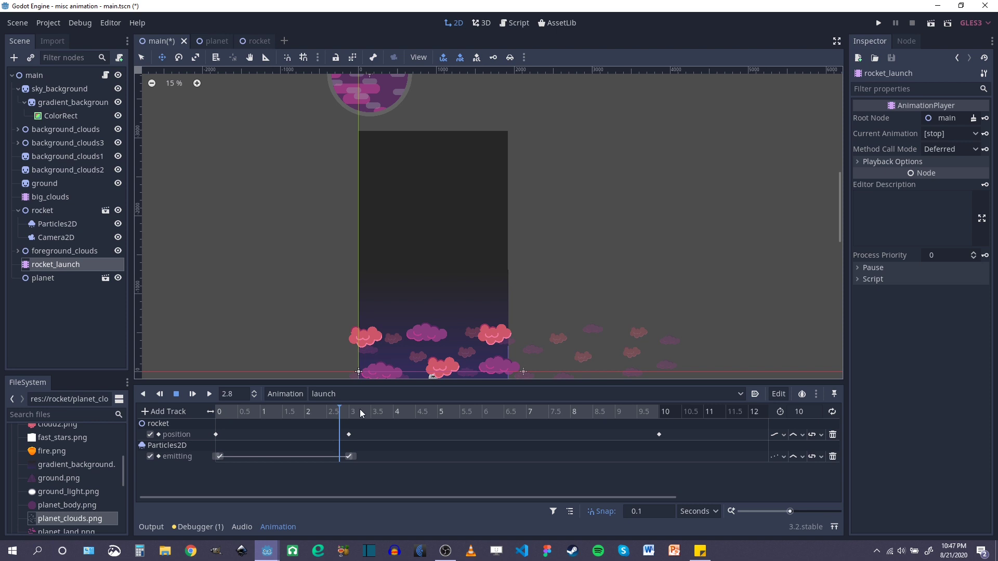
left_click(659, 412)
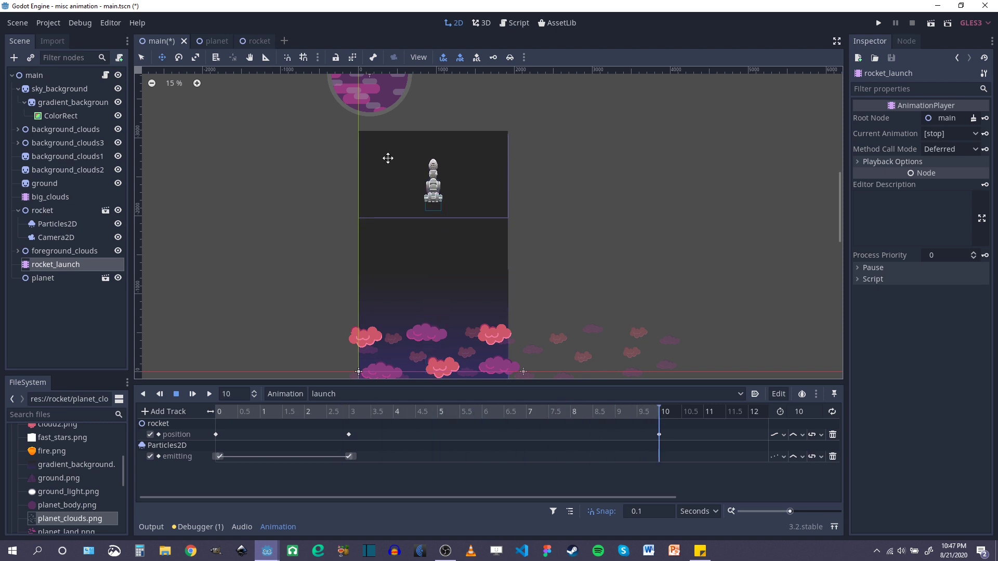
scroll("up", 3)
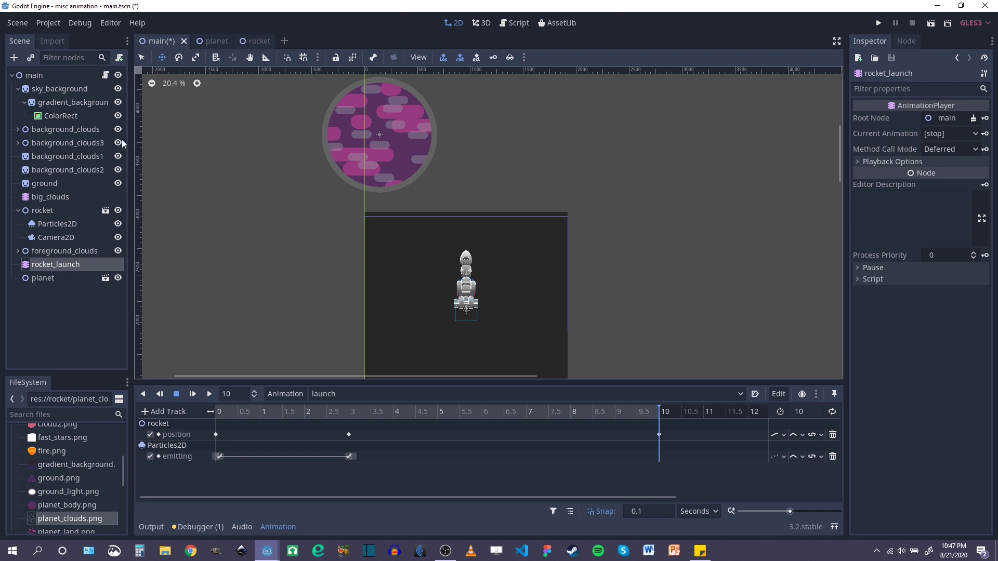
left_click(43, 278)
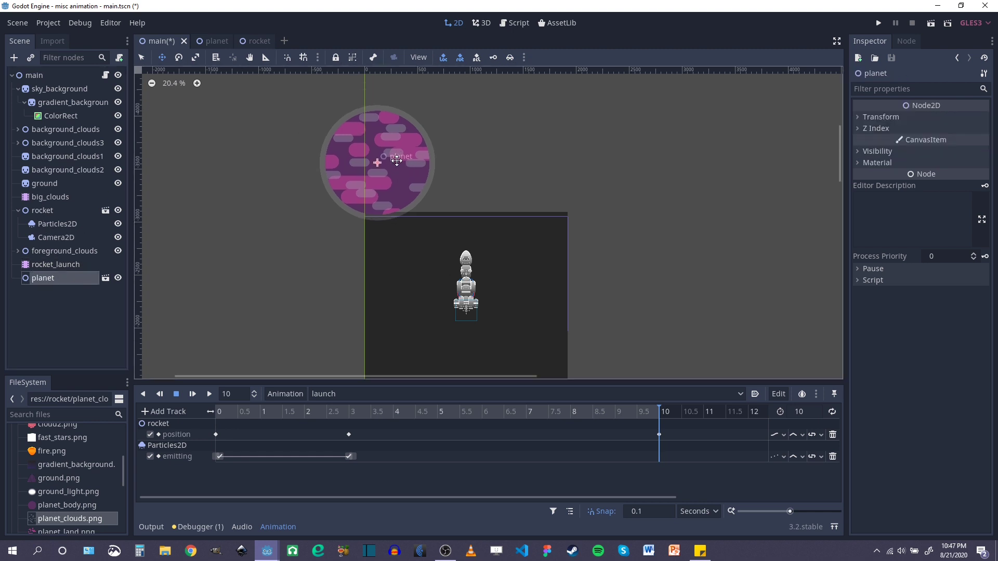
left_click_drag(396, 161, 395, 136)
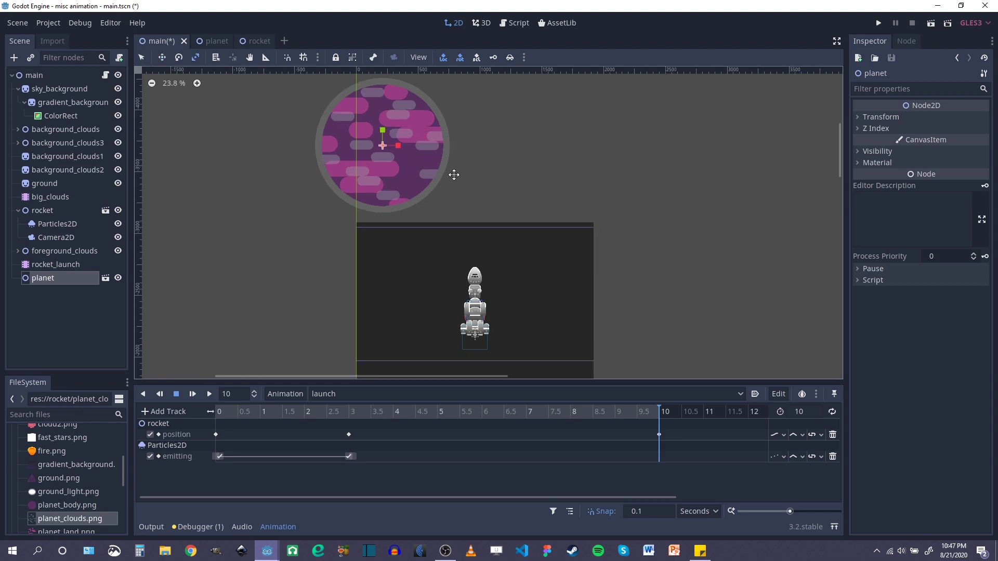
mouse_move(482, 198)
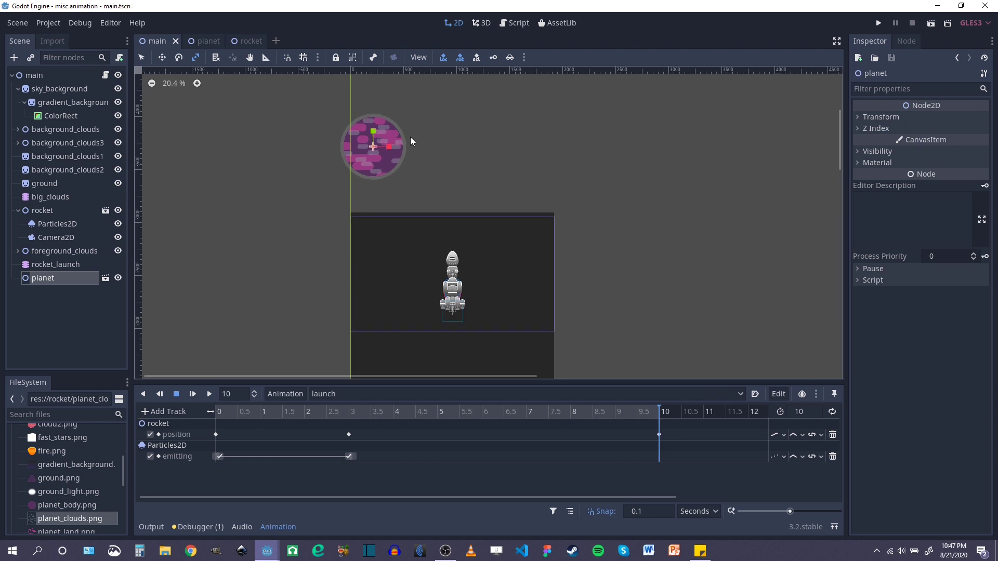
Add an AnimationPlayer under main with a new 'planet' animation 5 seconds long.
left_click(277, 525)
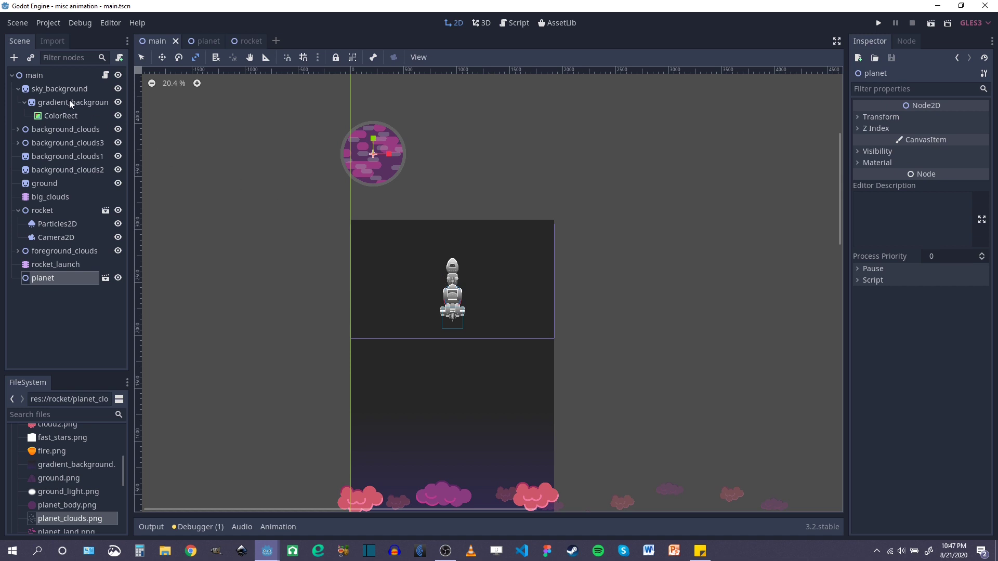
right_click(35, 75)
type("ani")
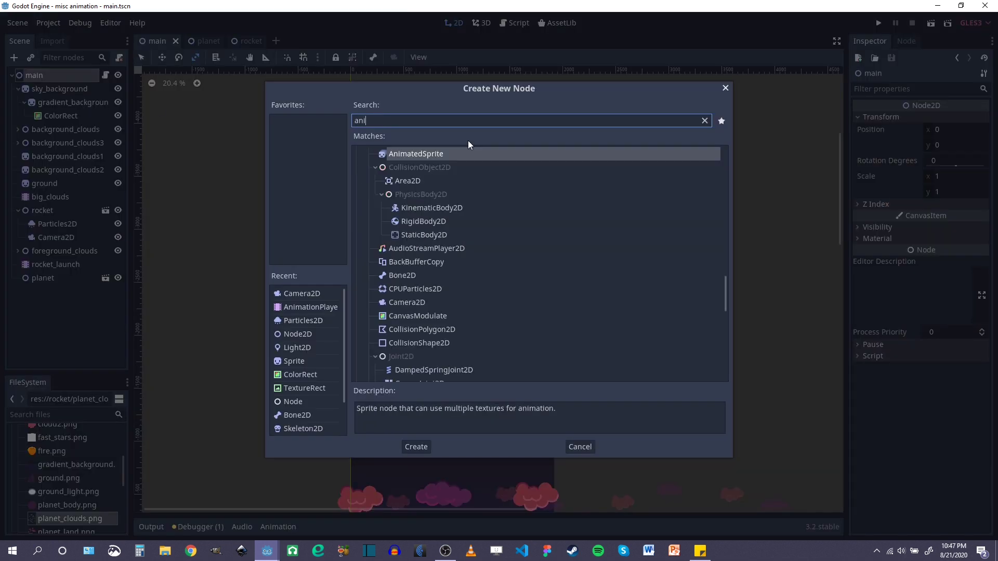
left_click(416, 445)
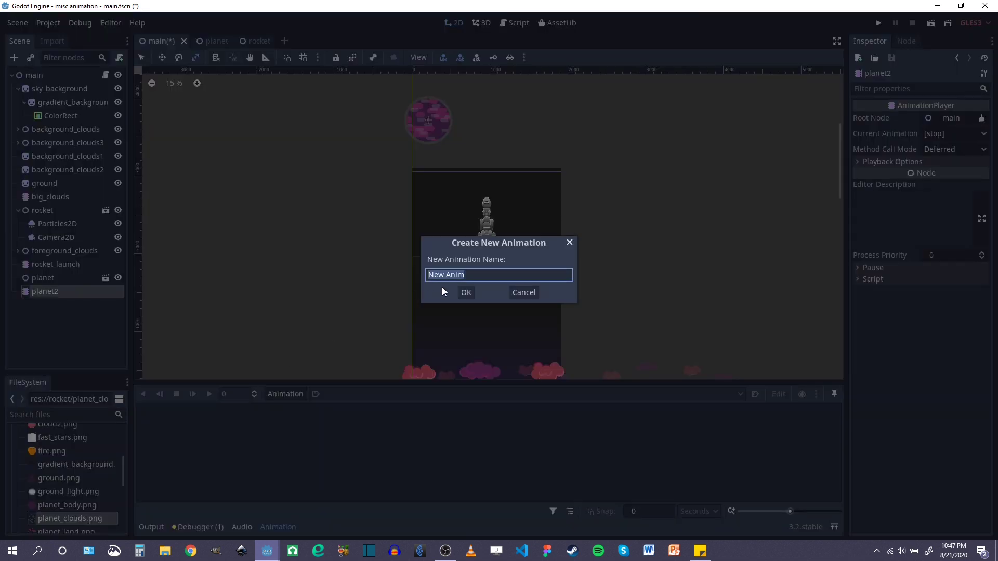
left_click(465, 292)
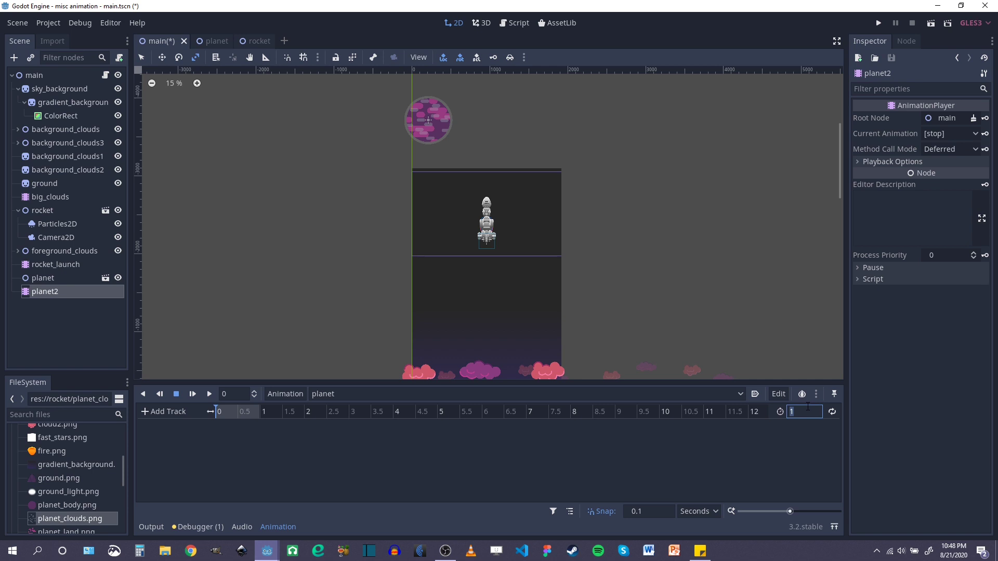
type("5")
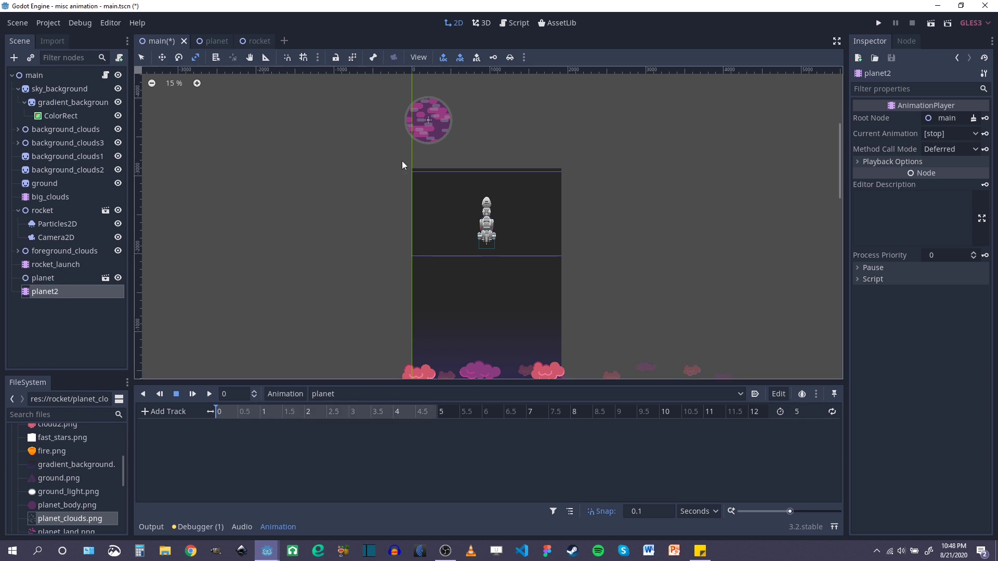
Add a property track for the planet node's position.
left_click(166, 412)
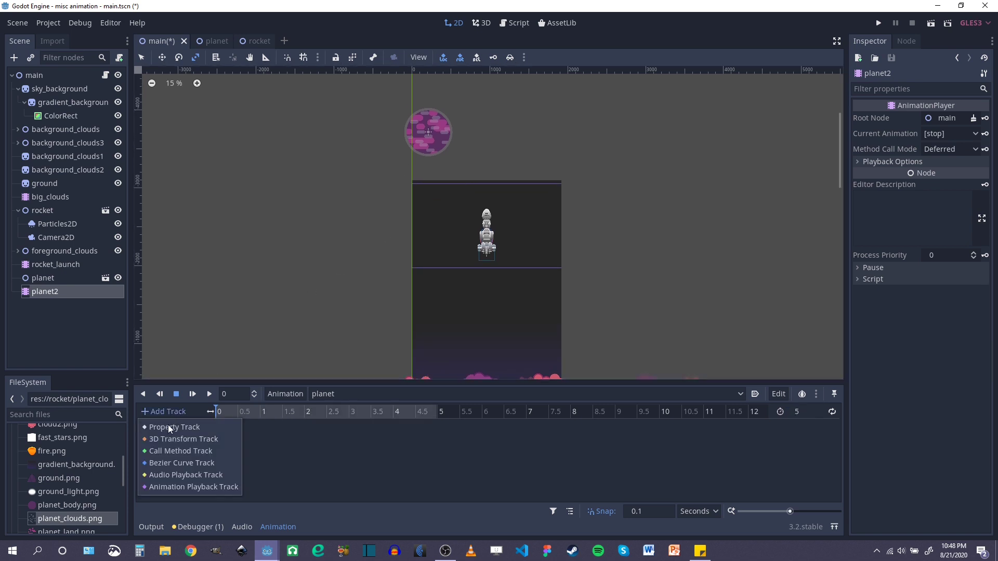
left_click(175, 427)
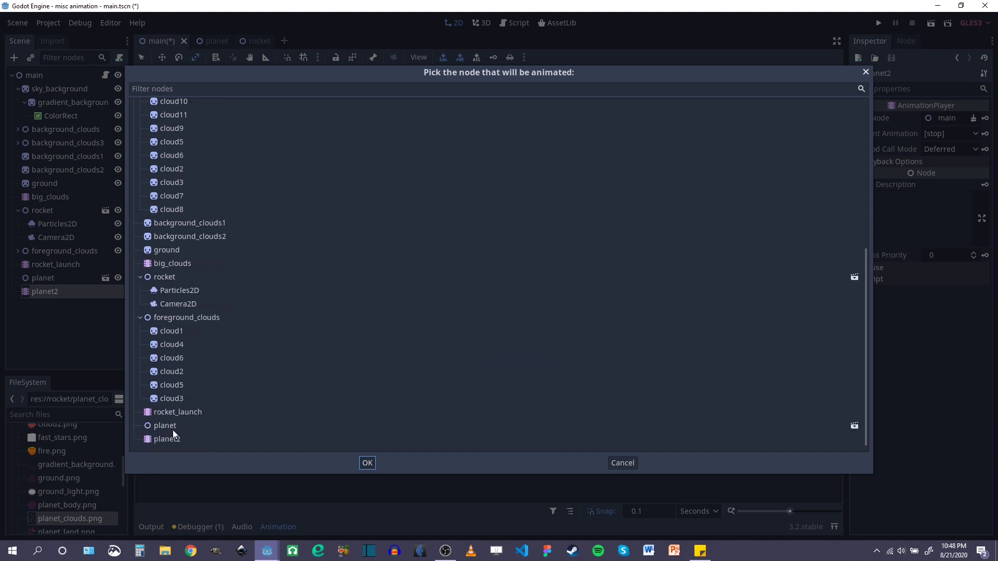
left_click(366, 462)
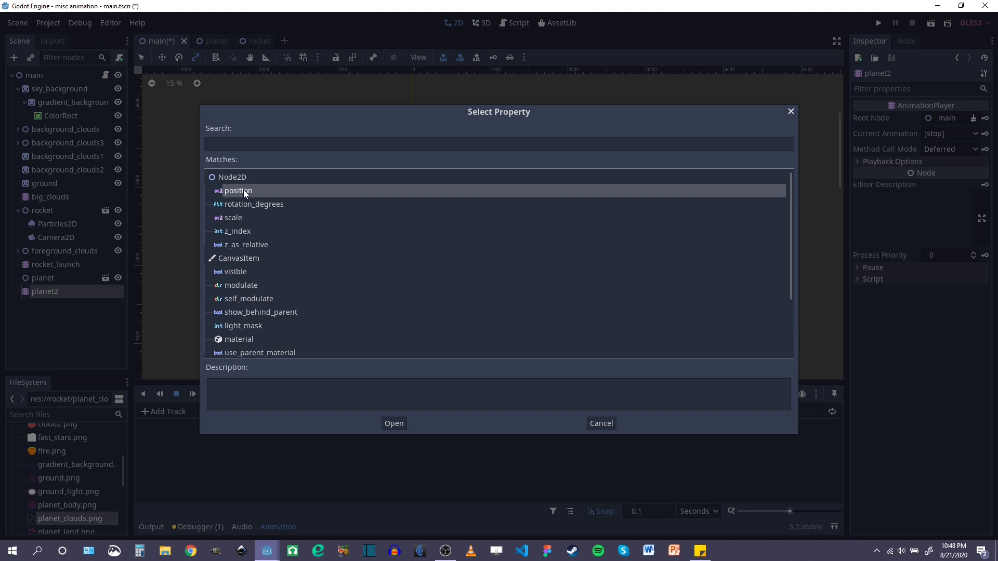
left_click(393, 423)
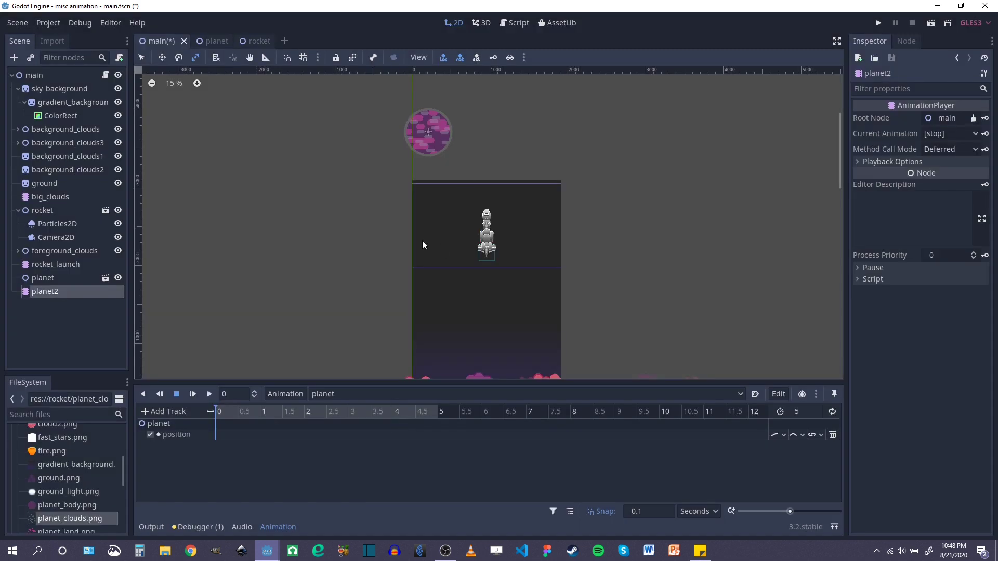
mouse_move(437, 144)
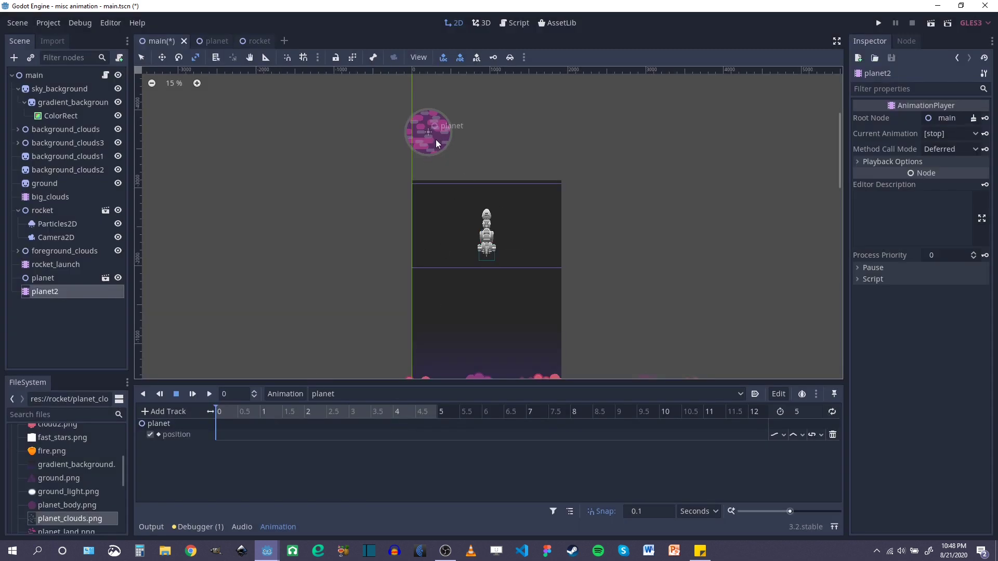
Key the planet's position at 0 s, drag it down past the rocket and key it at 5 s, then save.
left_click(43, 278)
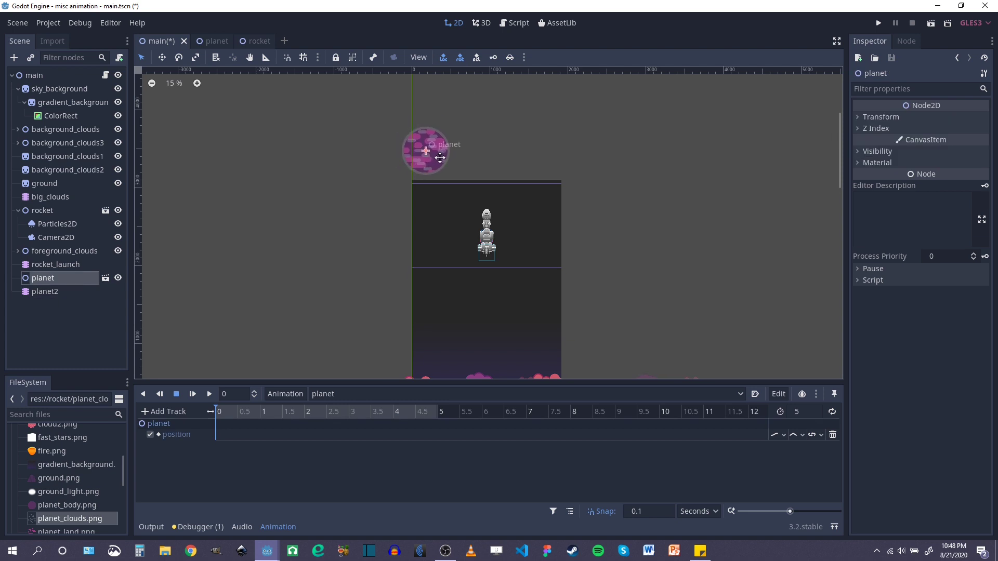
mouse_move(495, 139)
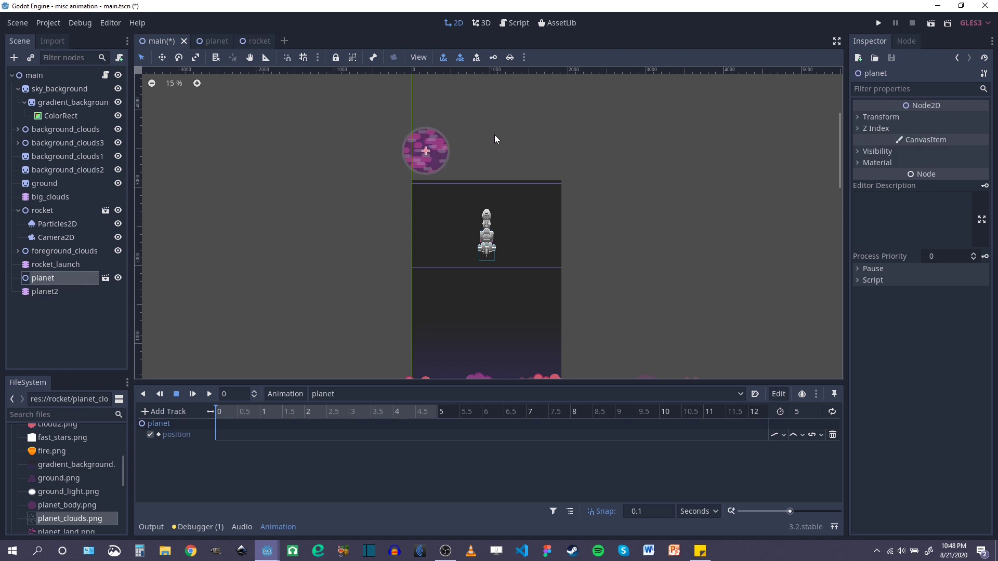
left_click(880, 116)
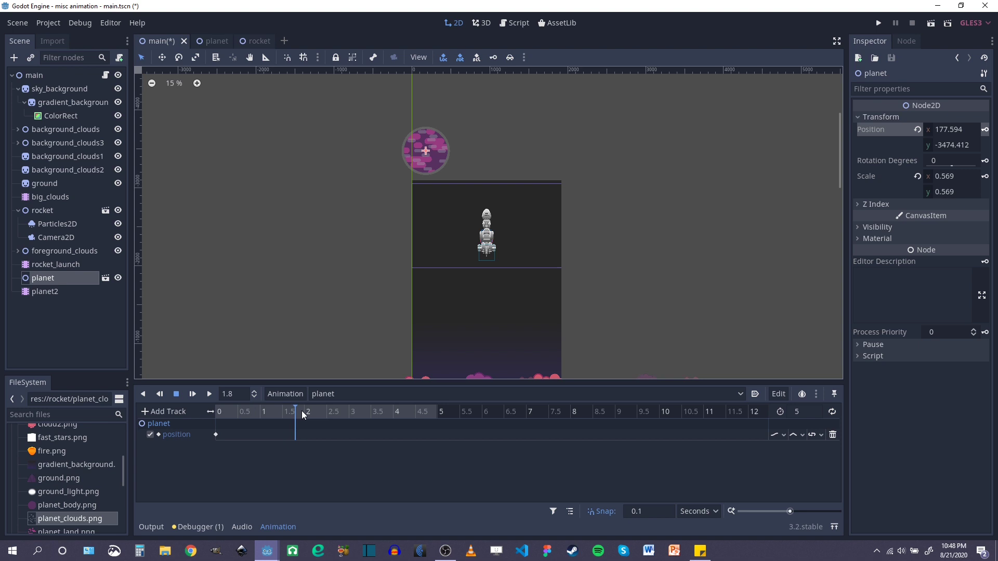
left_click(440, 412)
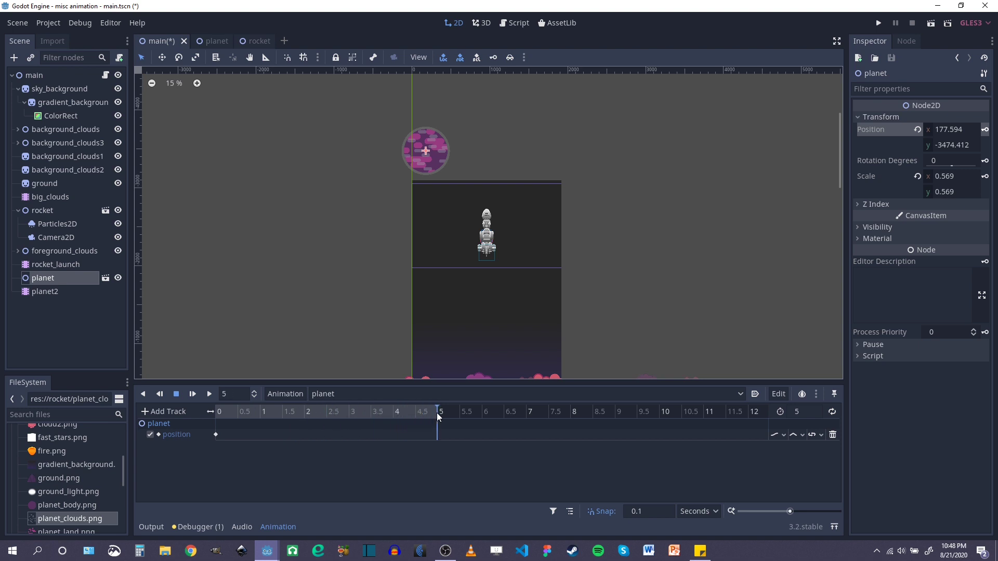
mouse_move(439, 174)
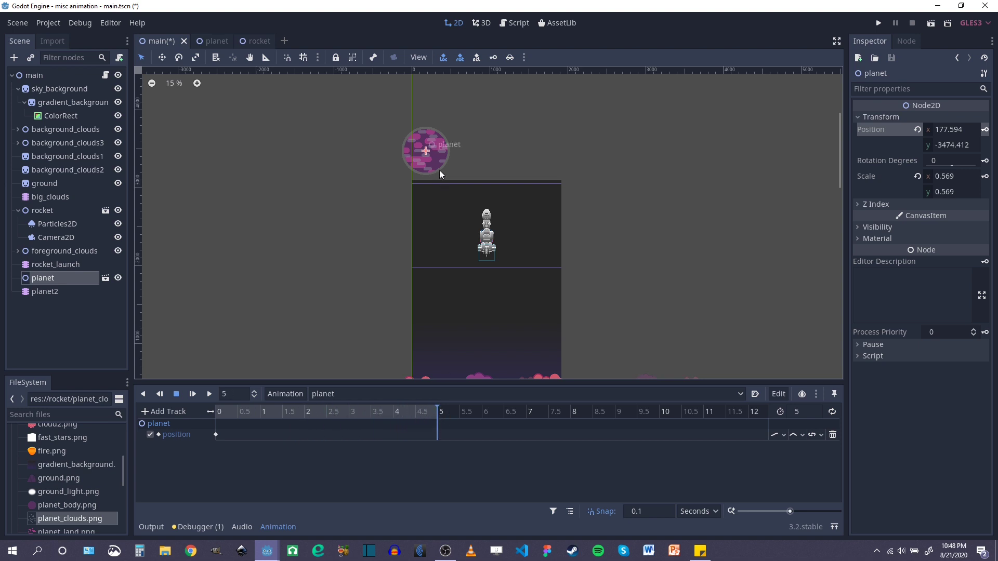
left_click_drag(425, 151, 425, 214)
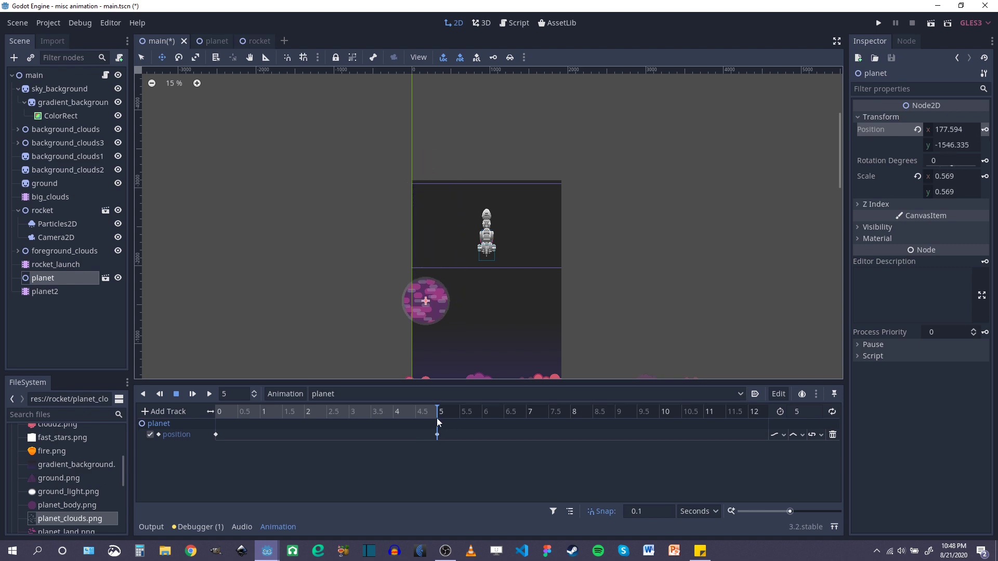
left_click(144, 394)
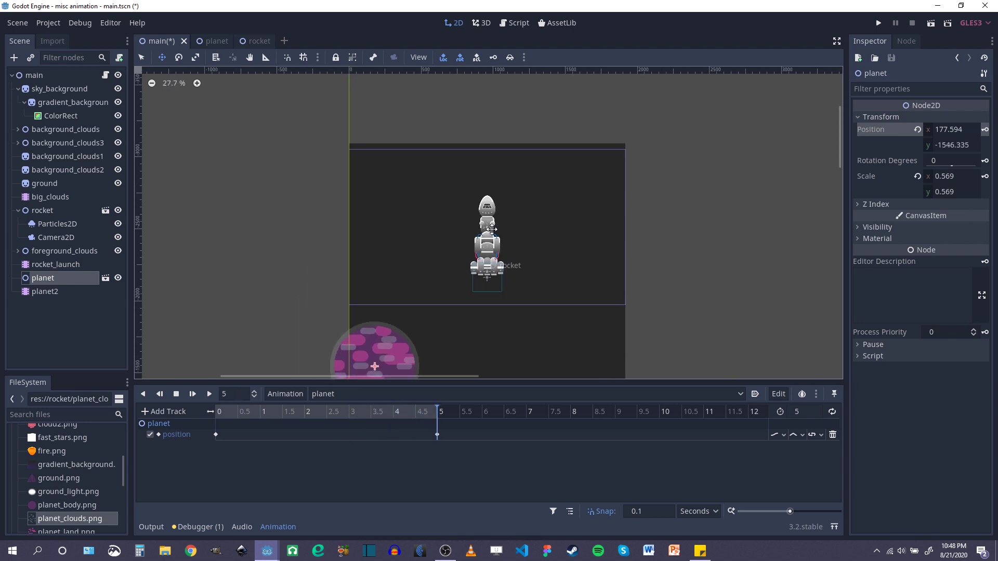
scroll("down", 3)
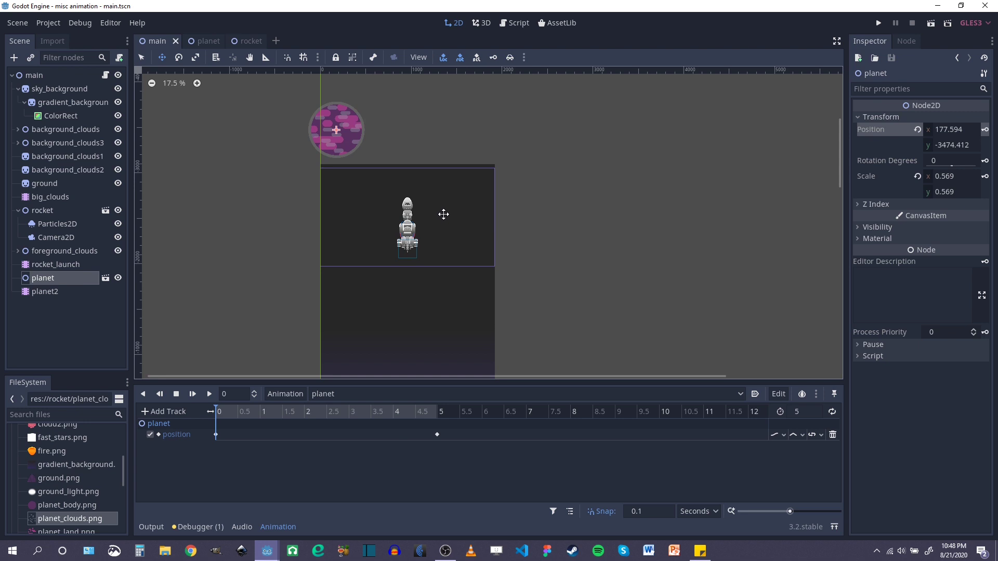
scroll("down", 3)
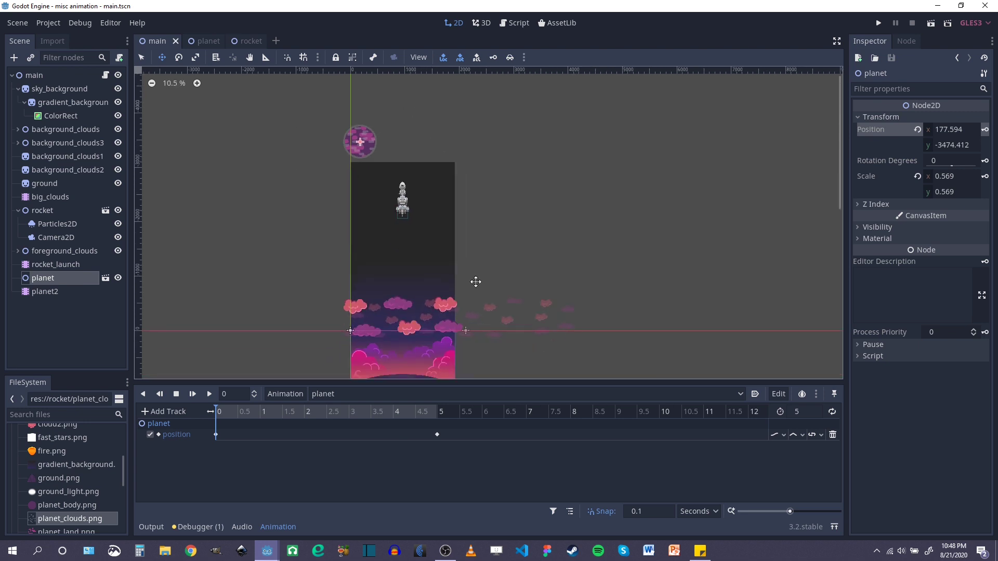
scroll("up", 3)
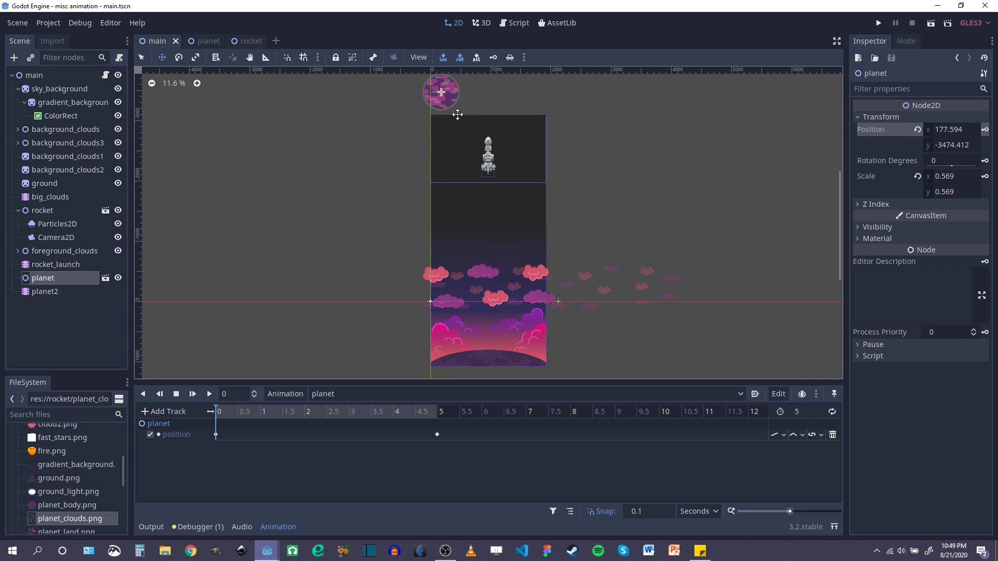
mouse_move(322, 396)
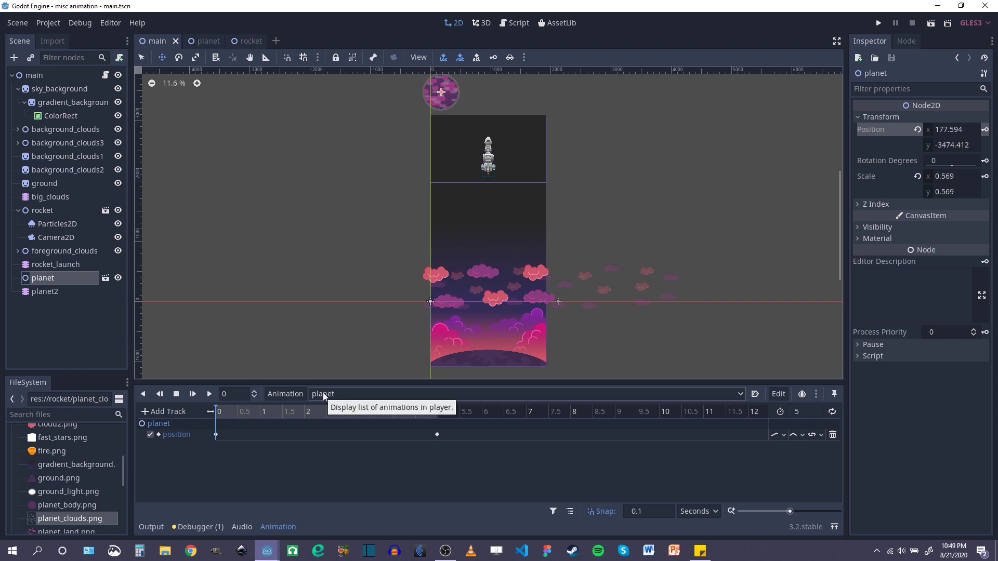
mouse_move(68, 301)
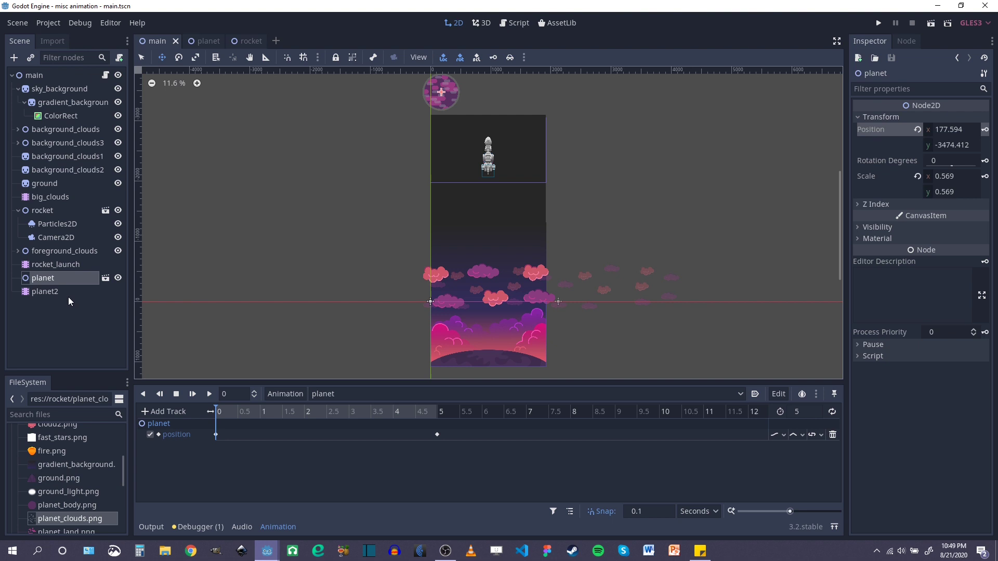
Add $planet2.queue("planet") under the launch call in _process and save main.gd.
left_click(56, 264)
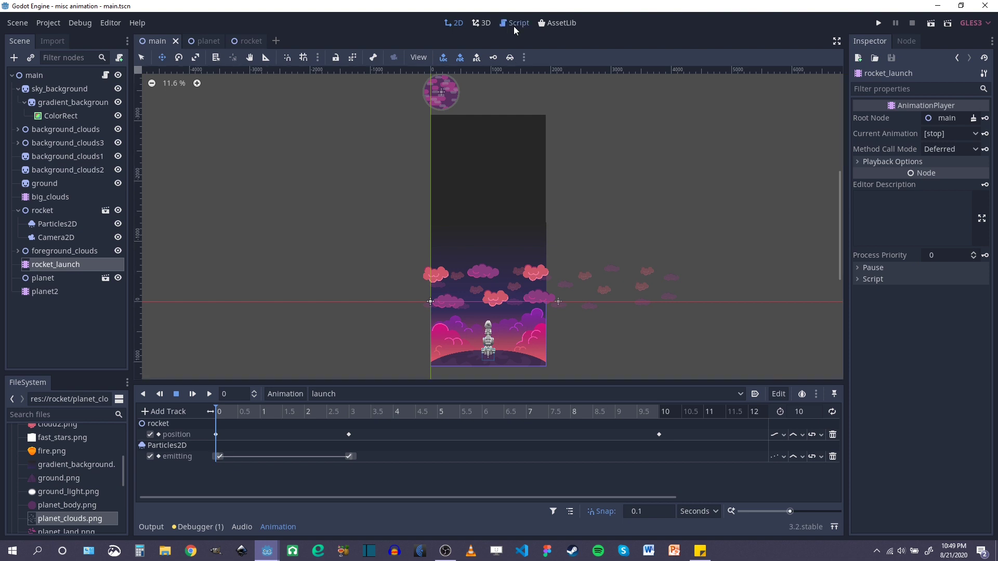
left_click(517, 23)
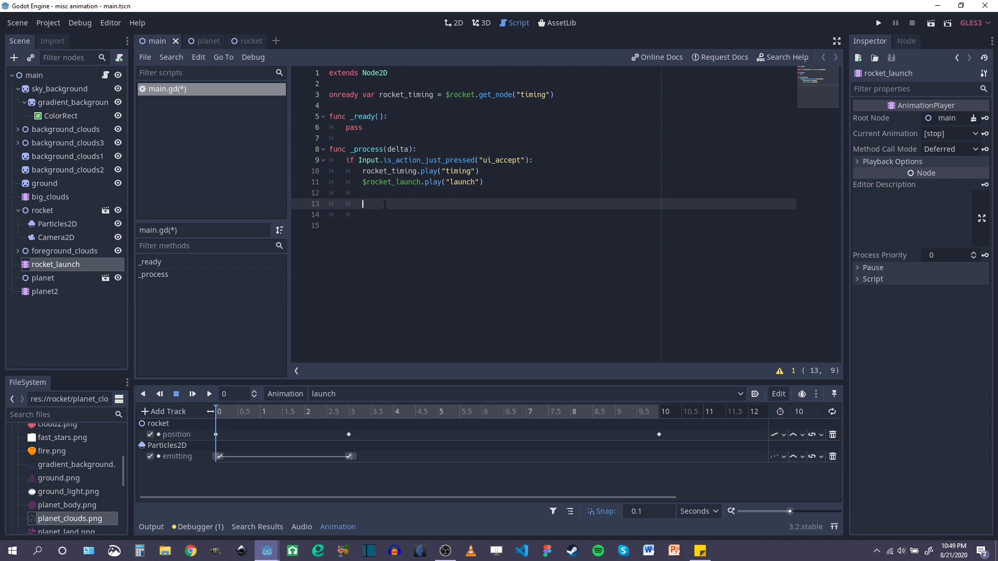
type("$")
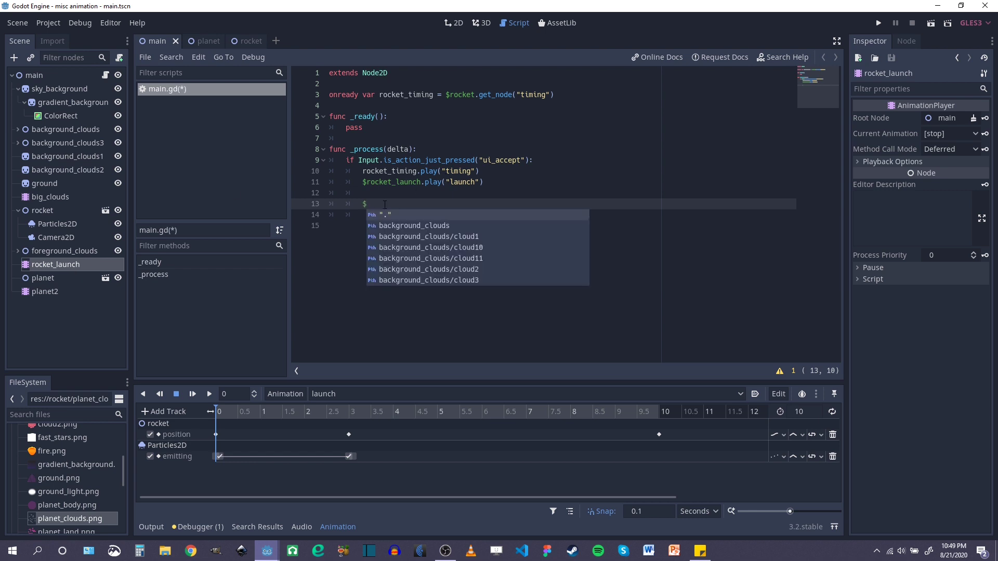
type("planet2")
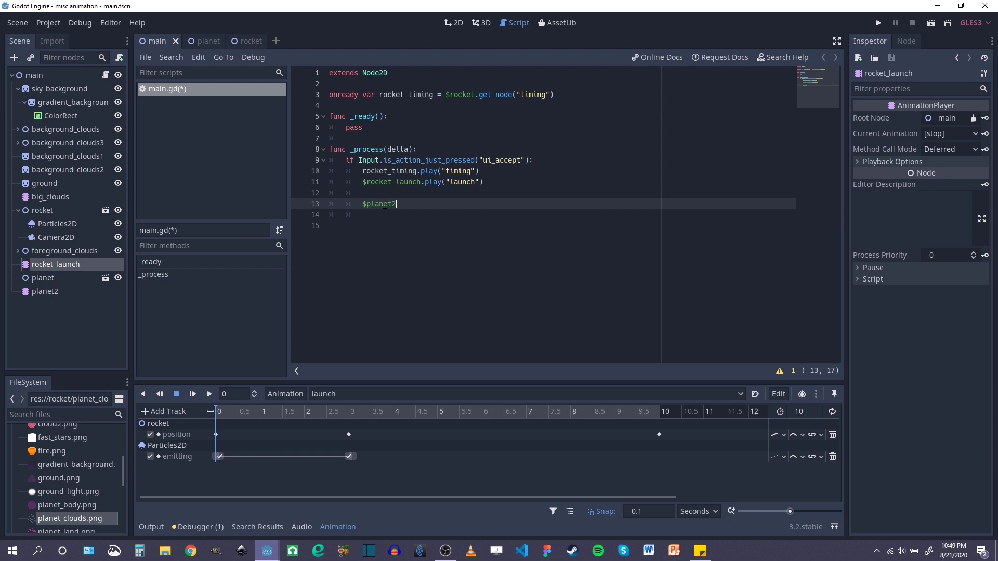
type(".")
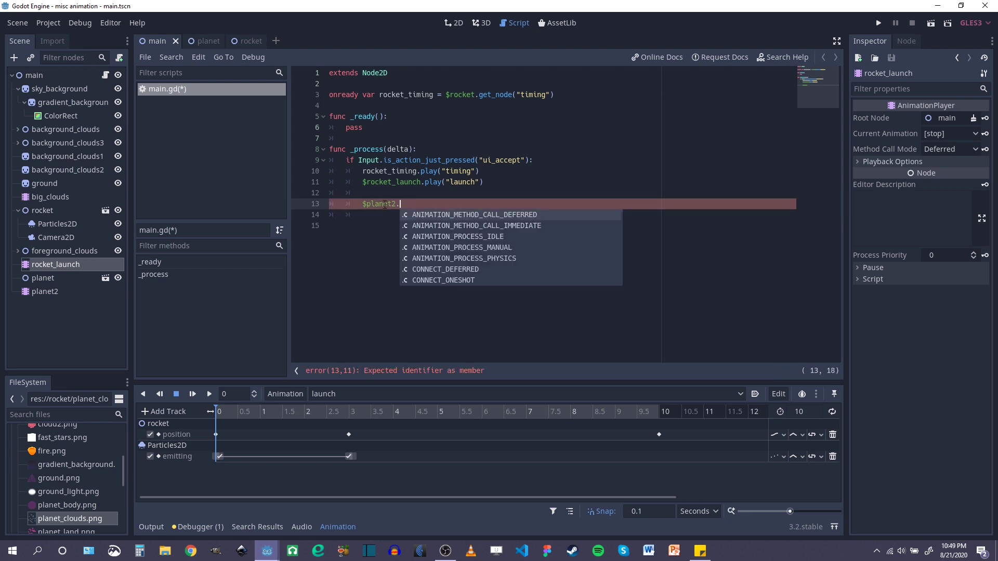
mouse_move(436, 203)
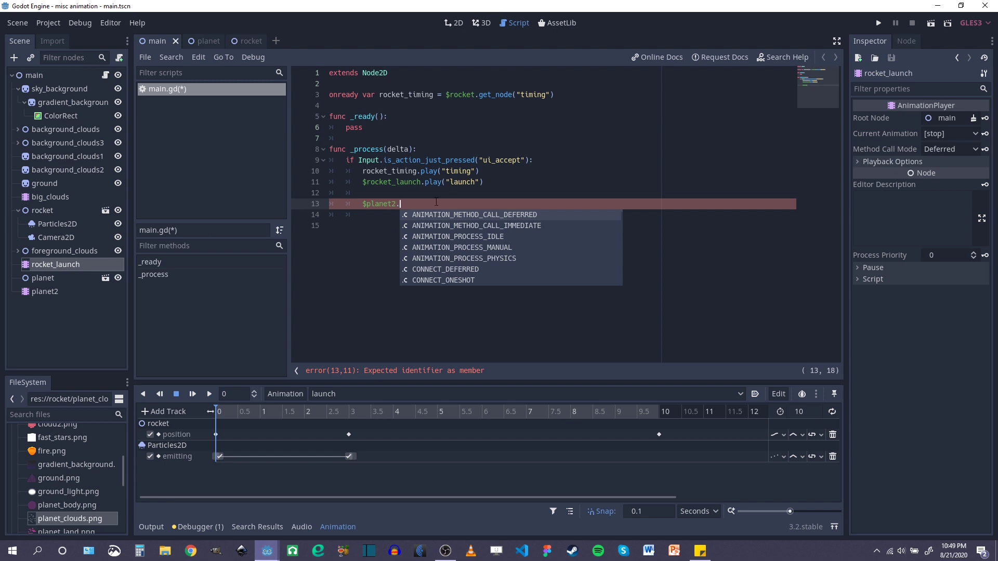
type("queue()")
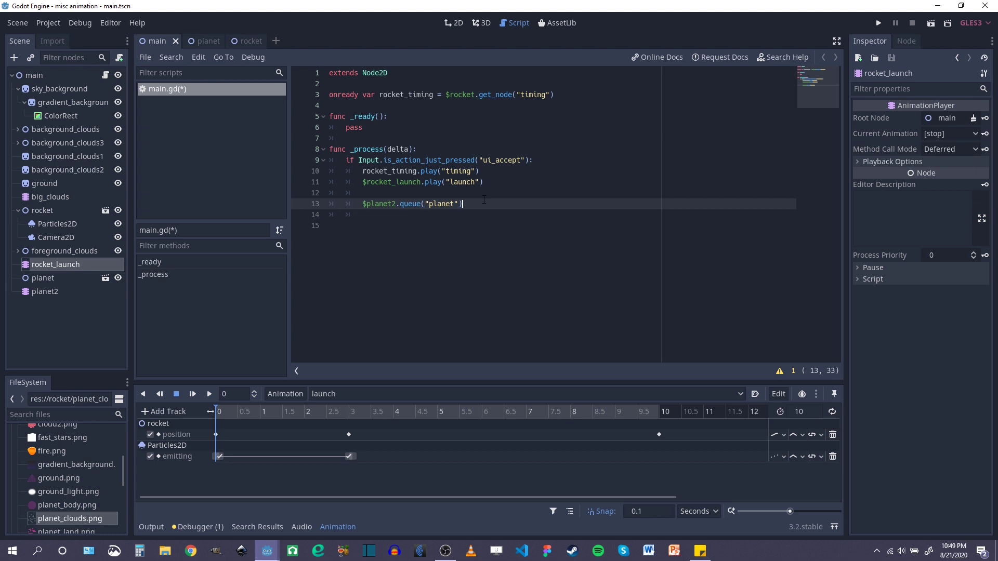
key("ctrl+s")
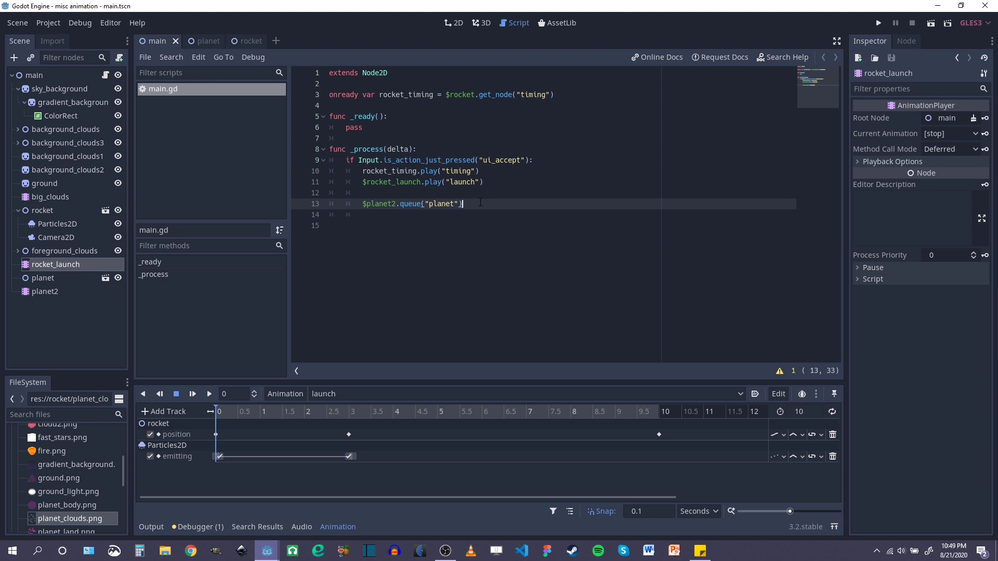
Review the queue call in the script and return to the 2D scene view.
left_click(877, 22)
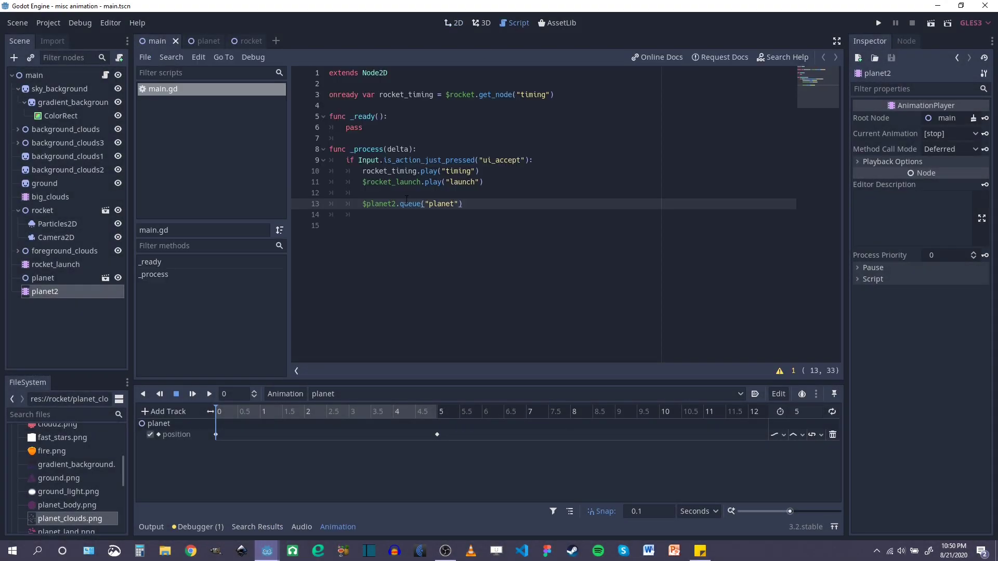
double_click(411, 203)
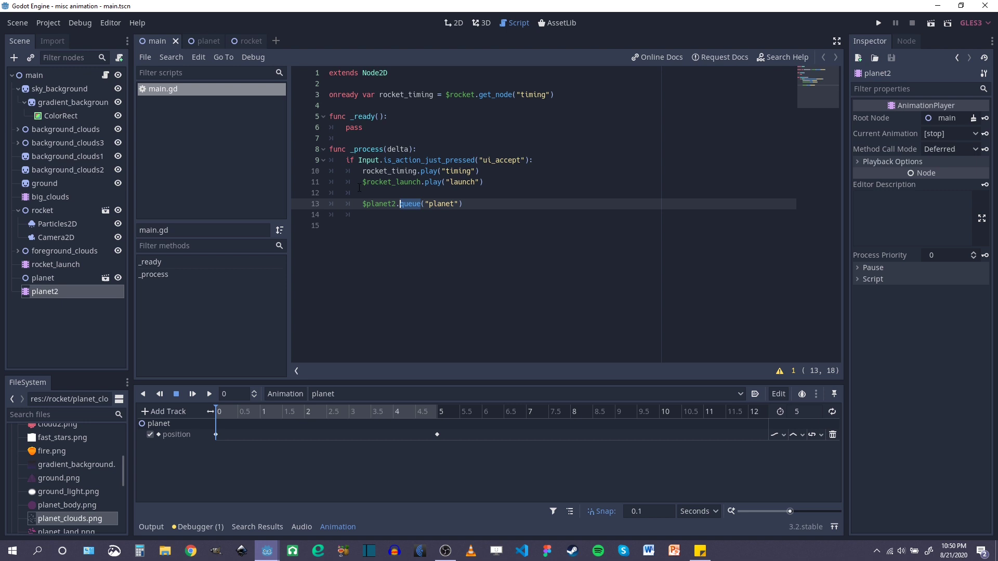
left_click(453, 22)
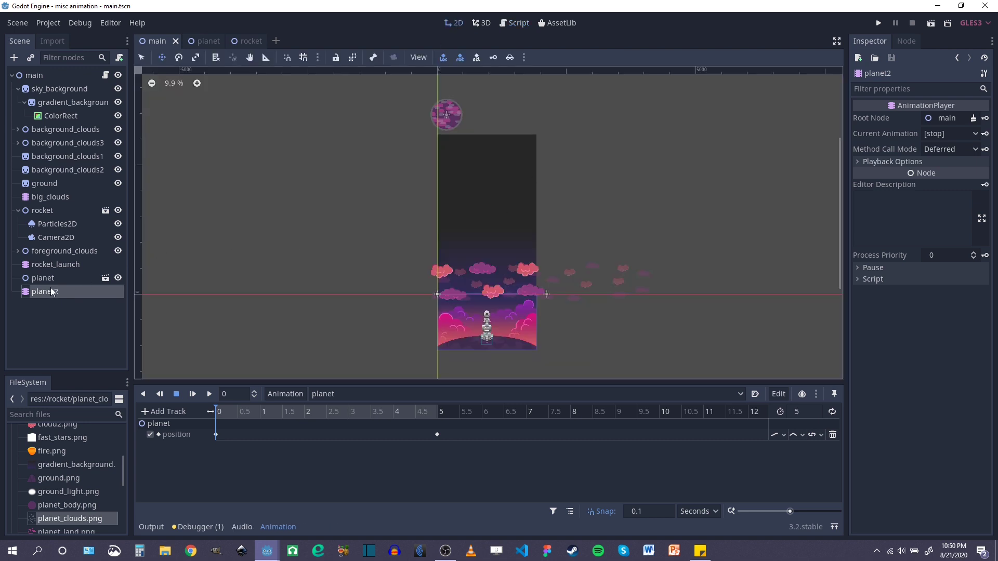
Delete the planet2 node and create a new 5-second 'planet' animation on rocket_launch.
key("Delete")
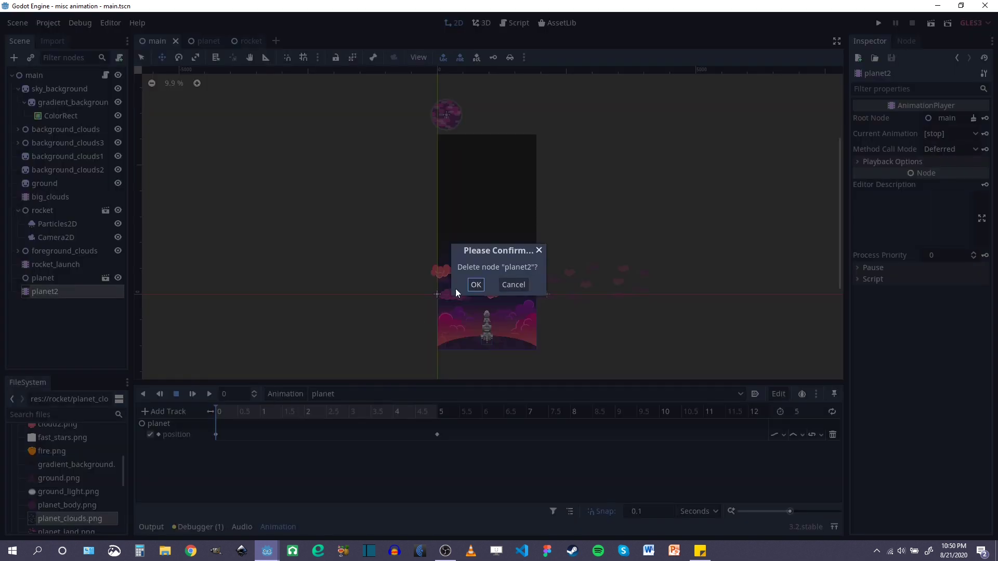
left_click(474, 285)
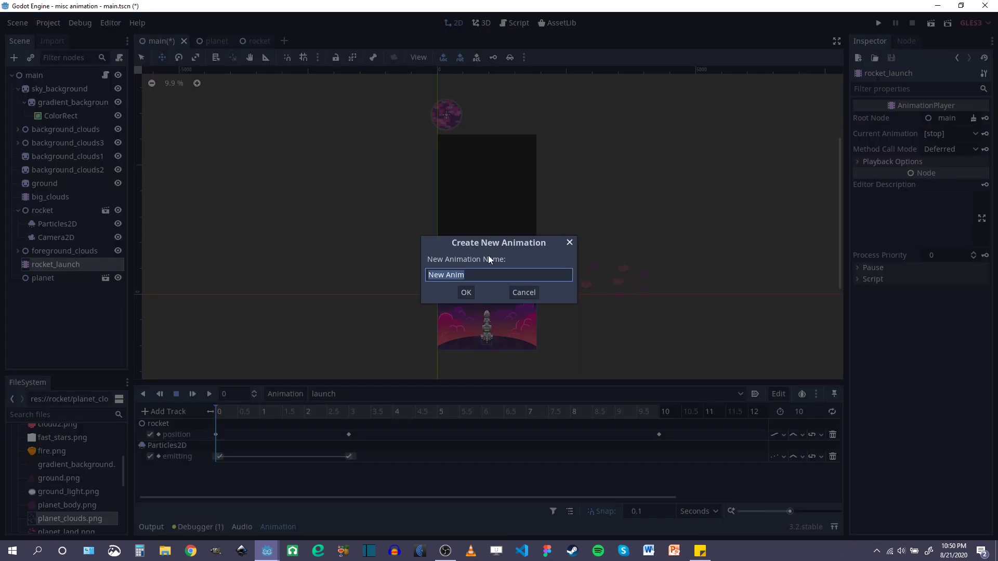
left_click(465, 292)
type("5")
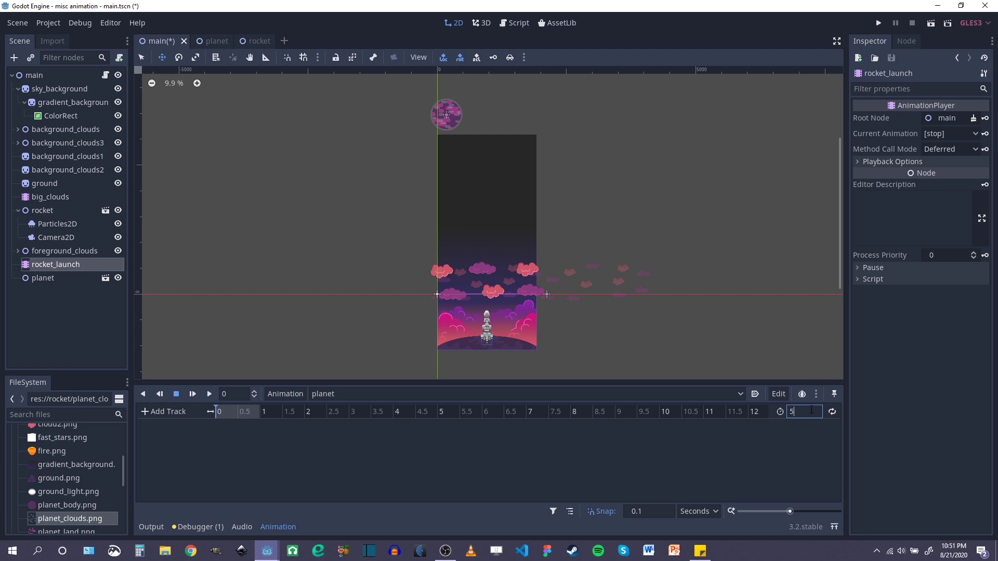
Add a position property track for the planet and key its starting position at 0 s.
left_click(167, 412)
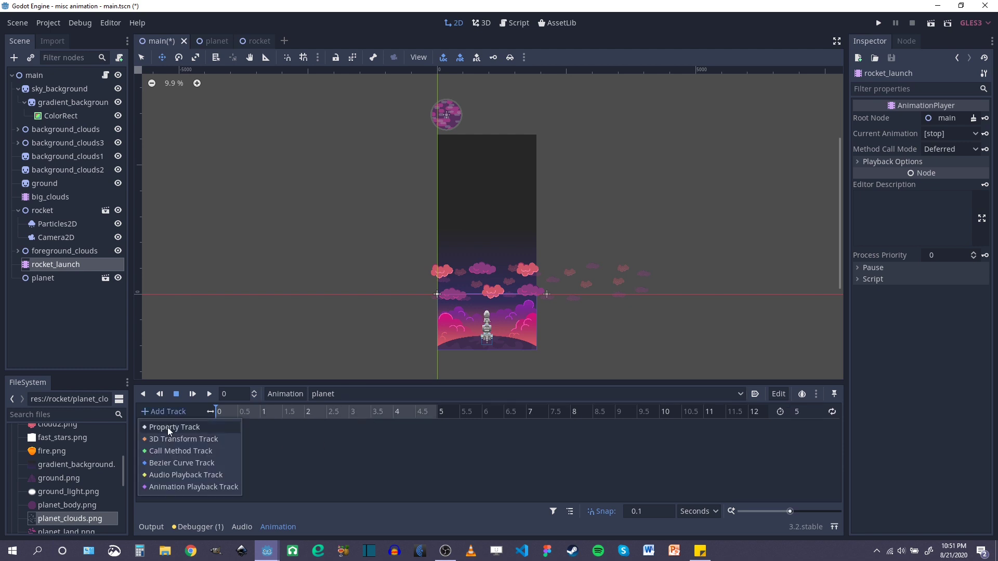
left_click(175, 427)
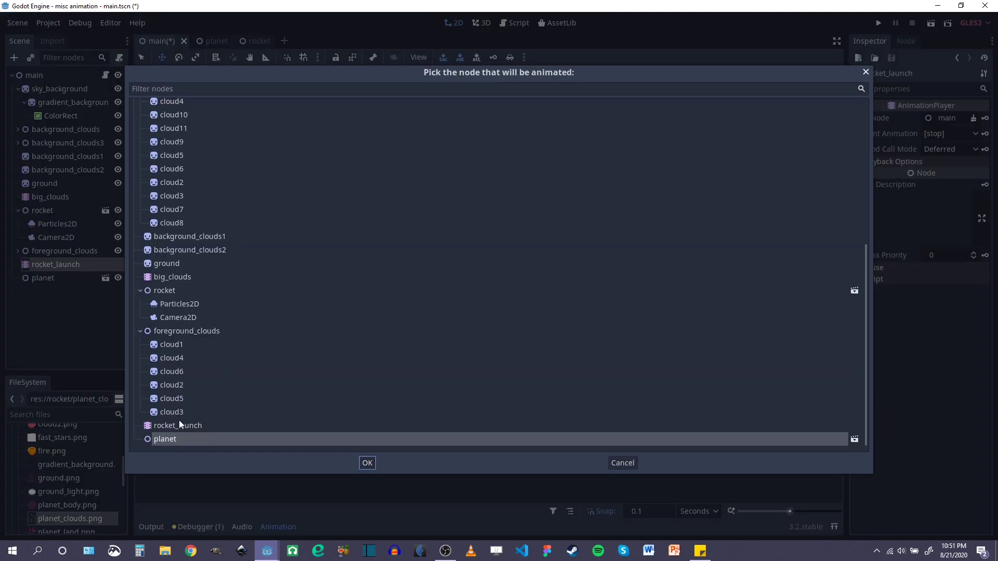
left_click(367, 463)
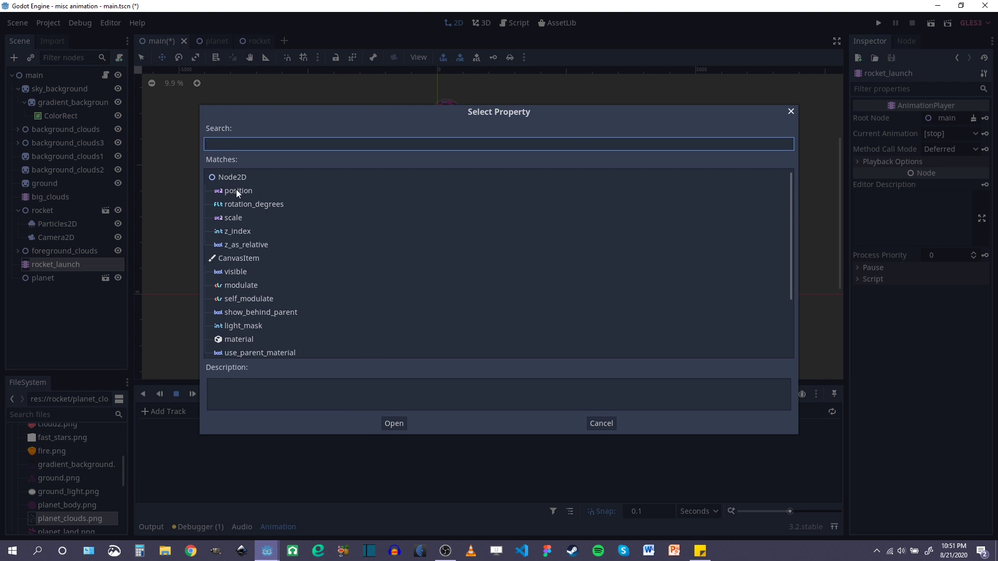
left_click(394, 423)
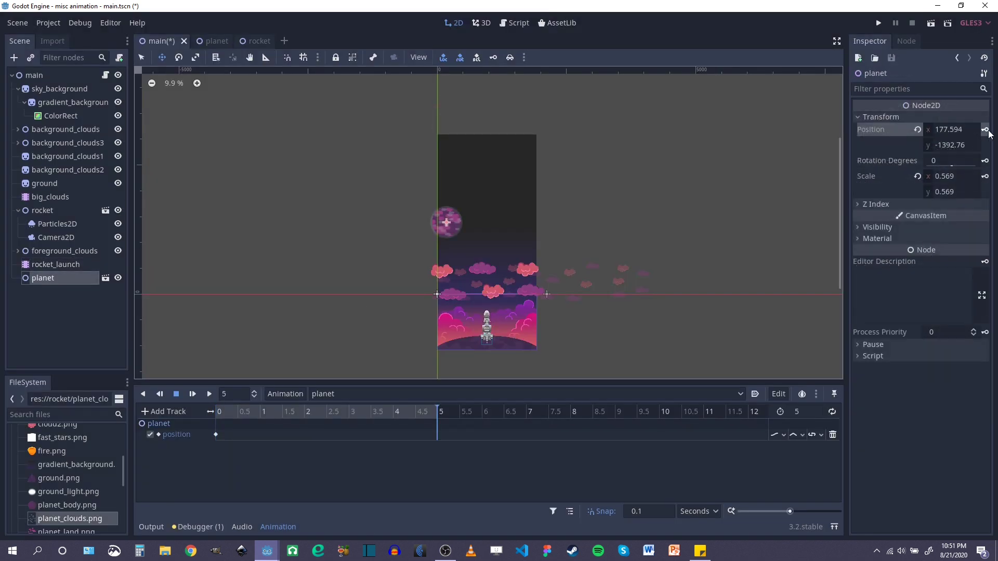
left_click(55, 264)
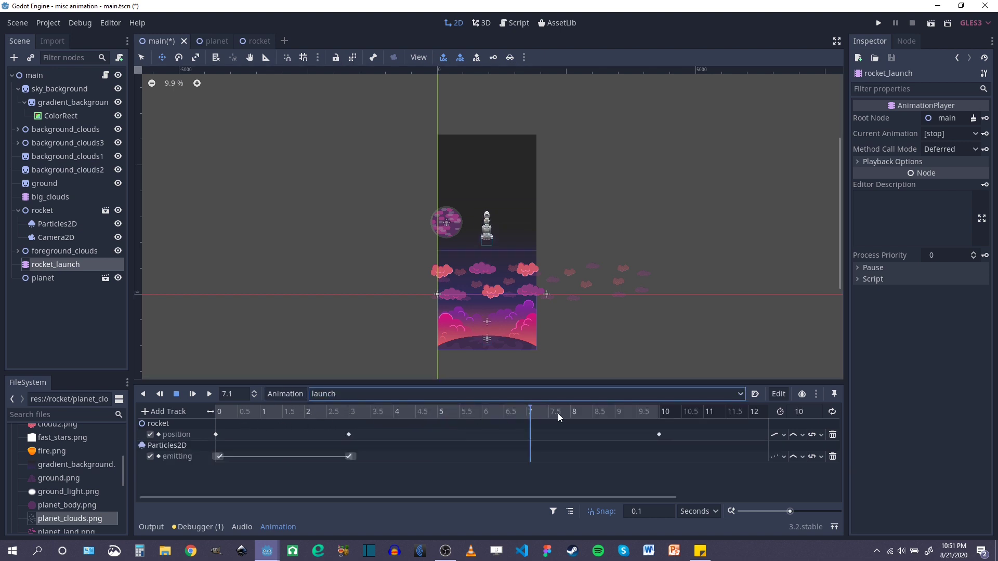
Key the planet's position at the 5-second end of the animation and save the scene.
left_click(664, 411)
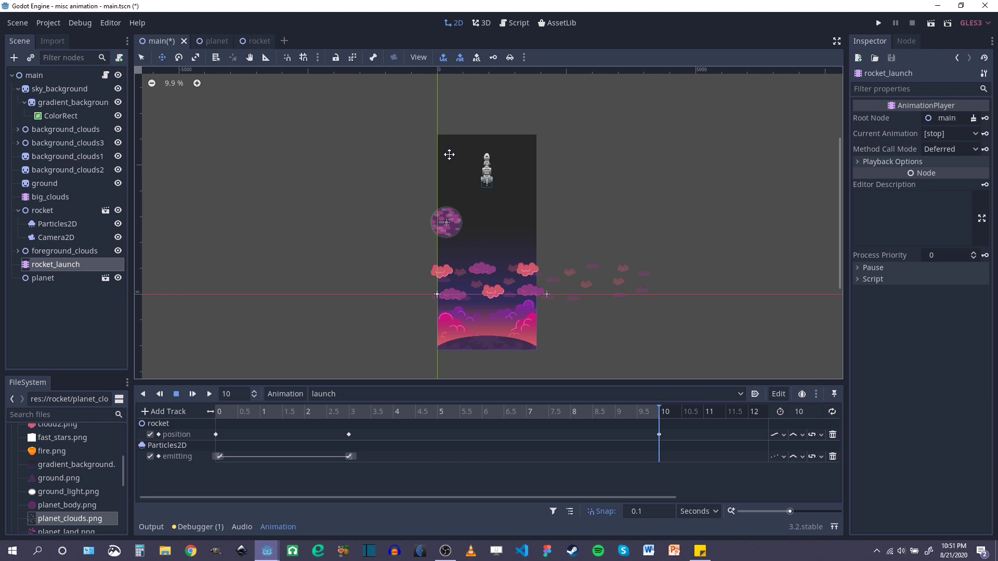
scroll("up", 3)
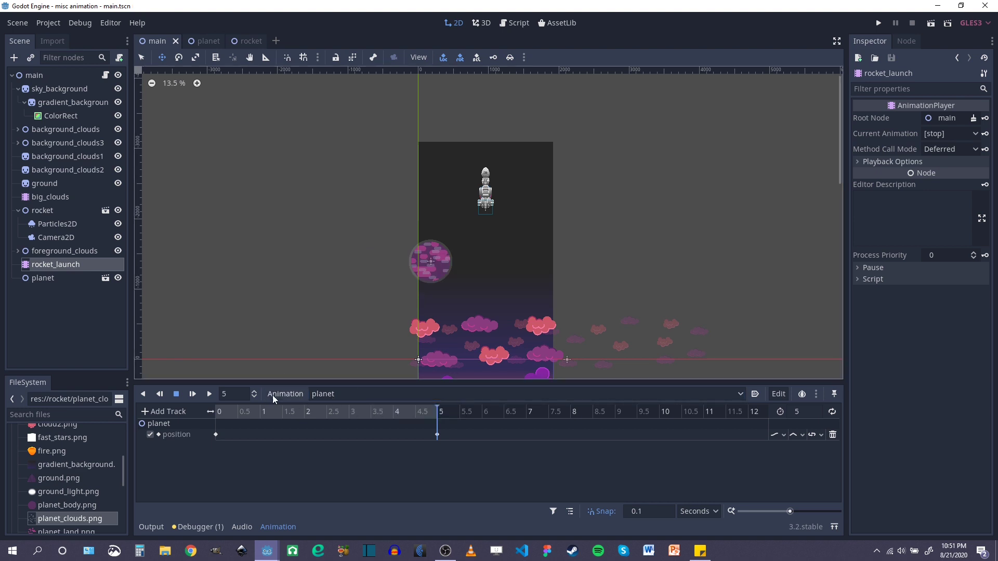
left_click(517, 22)
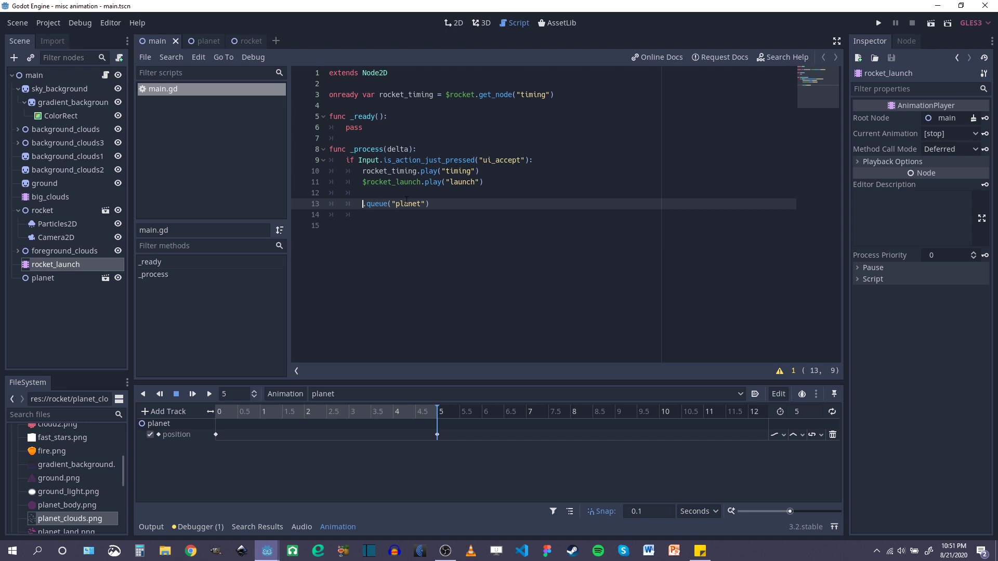
Complete line 12 as $rocket_launch.queue("planet") in main.gd and save the script.
type("$rocket_launch")
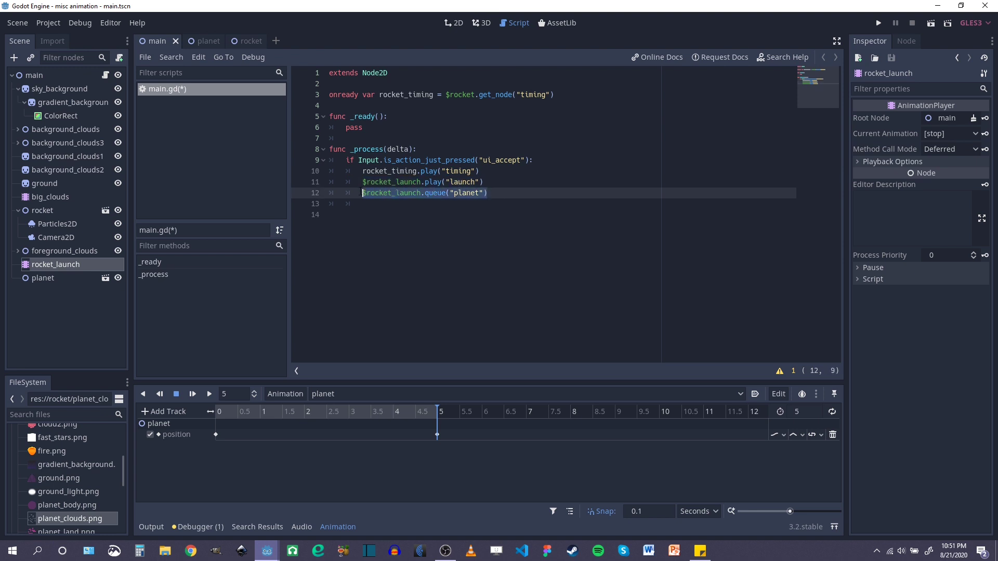
key("ctrl+s")
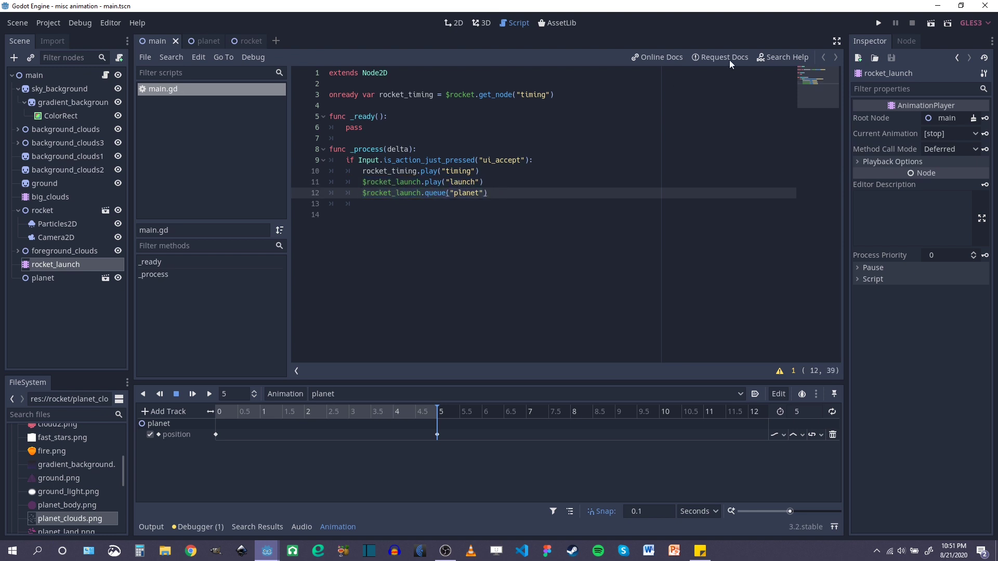
left_click(877, 22)
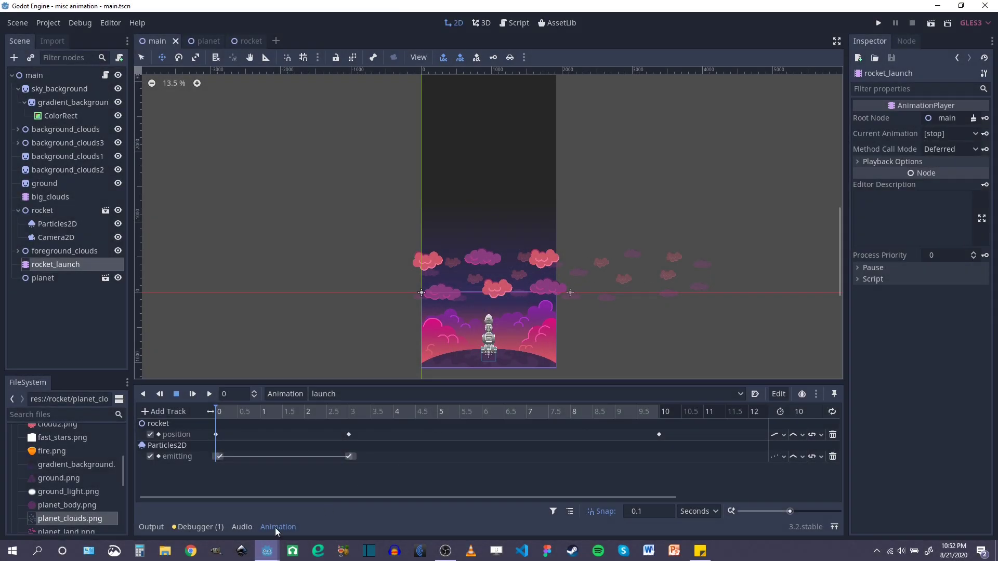
Collapse the Animation panel and zoom so the whole launch scene fills the 2D view.
left_click(278, 526)
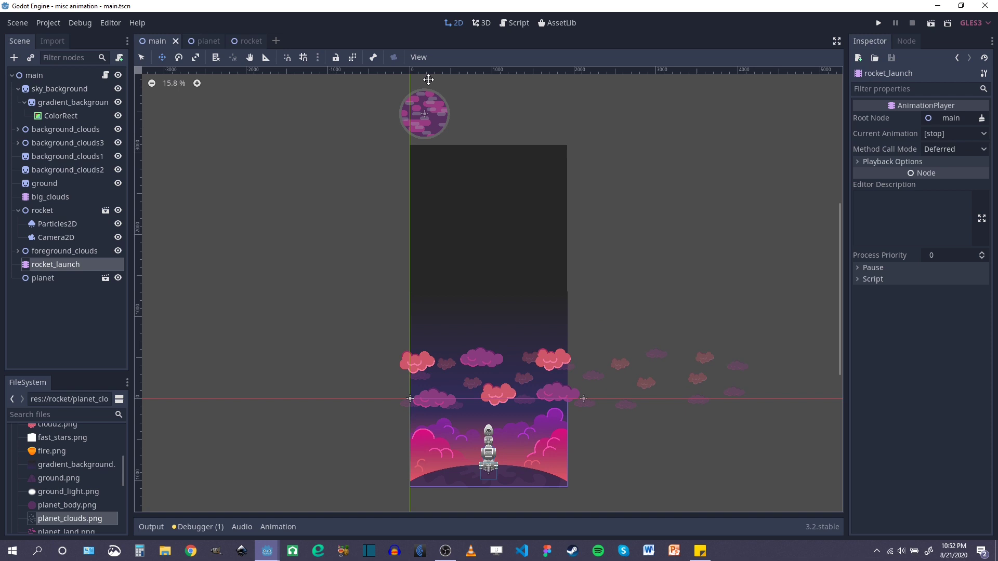
mouse_move(415, 282)
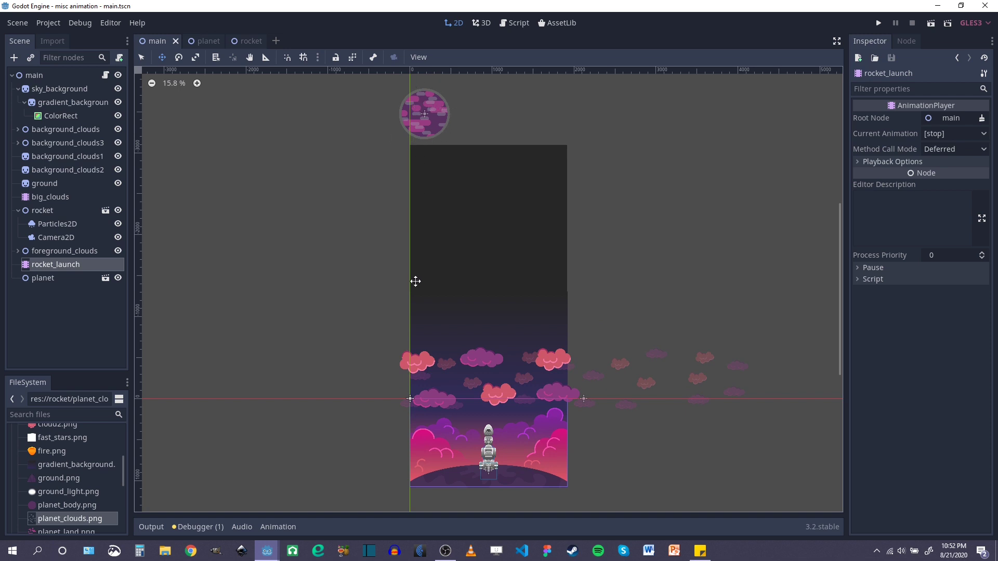
scroll("up", 3)
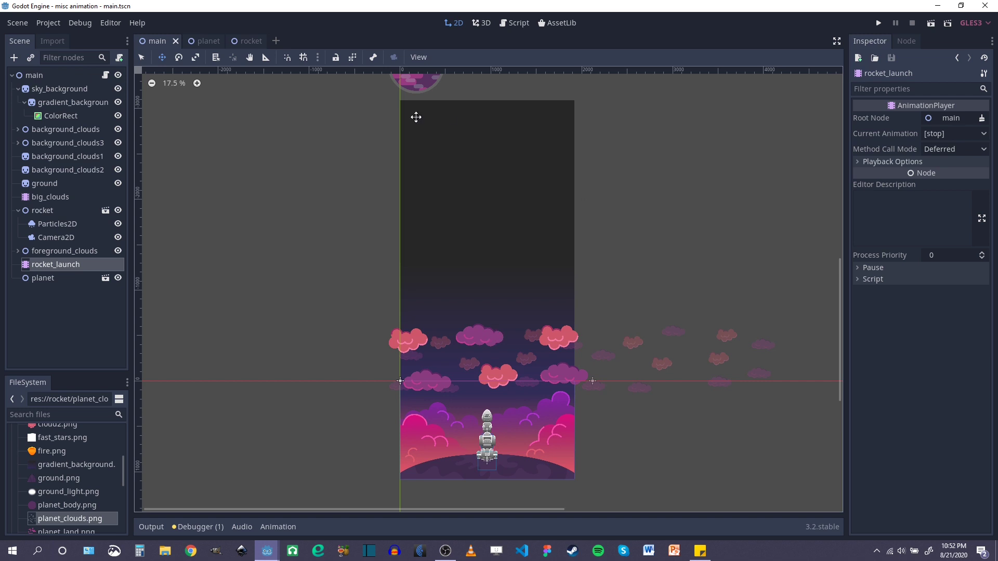
mouse_move(419, 178)
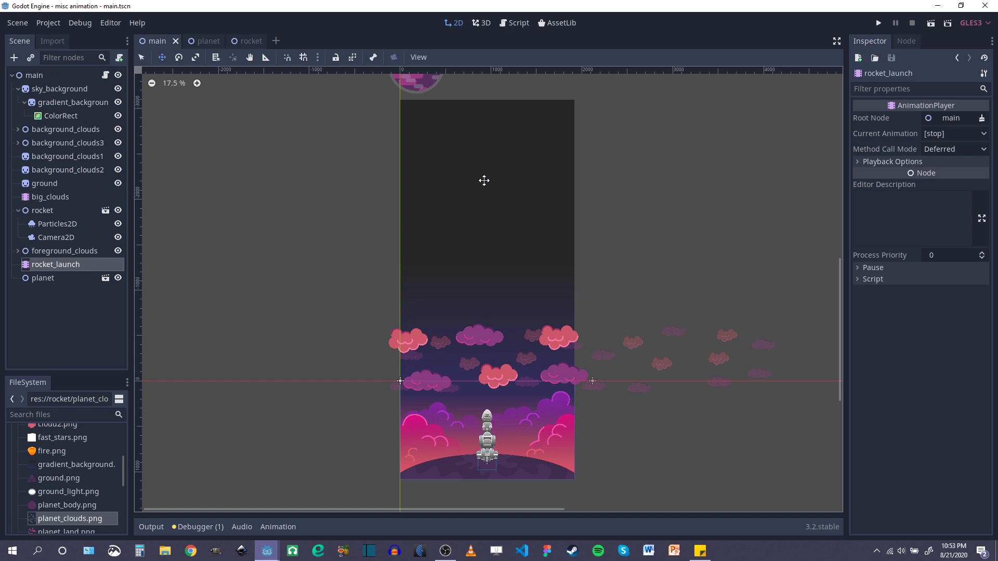
mouse_move(517, 169)
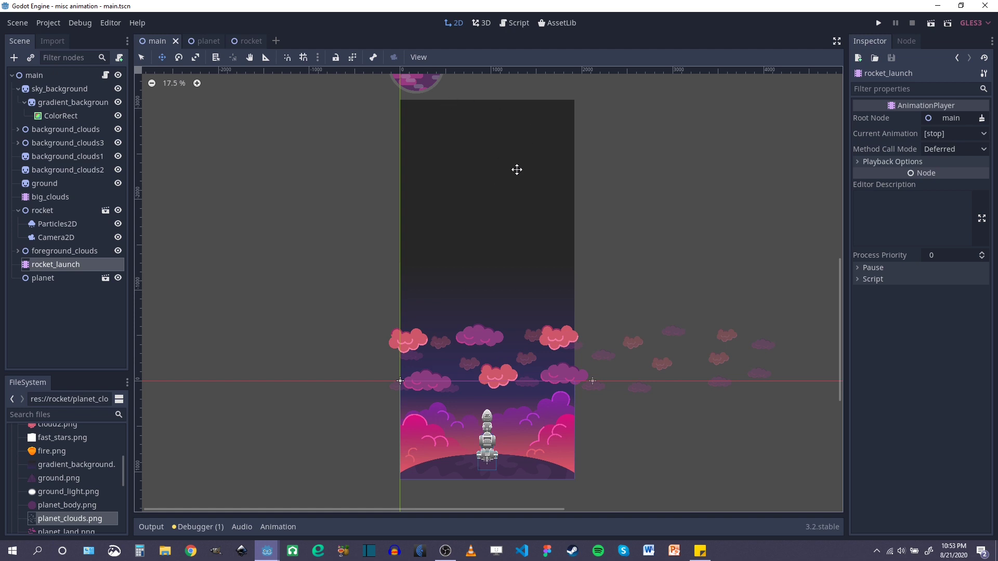
mouse_move(506, 196)
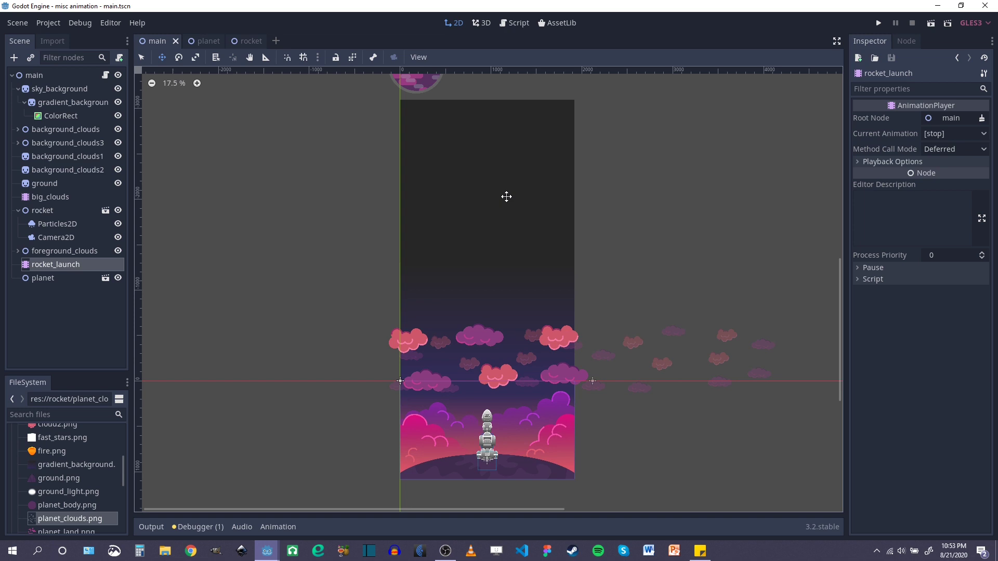
mouse_move(498, 171)
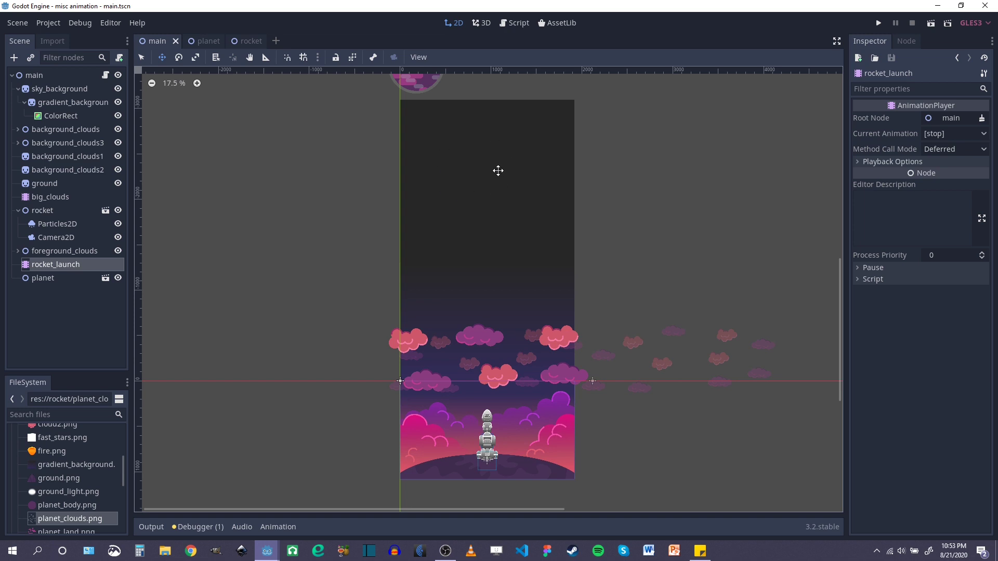
scroll("down", 3)
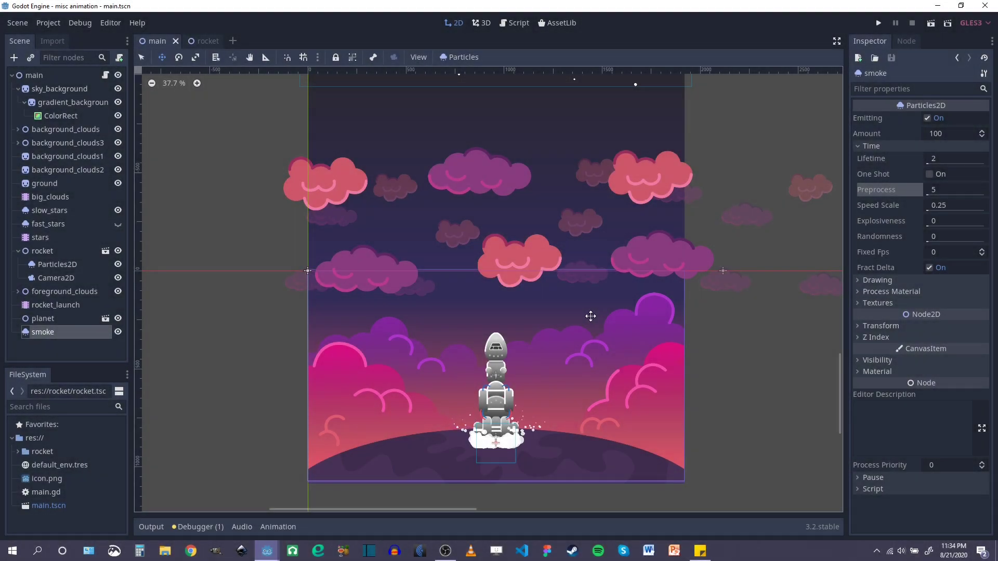
Inspect the smoke and star layers in the viewport, then select the stars AnimationPlayer to show slow_stars.
scroll("up", 3)
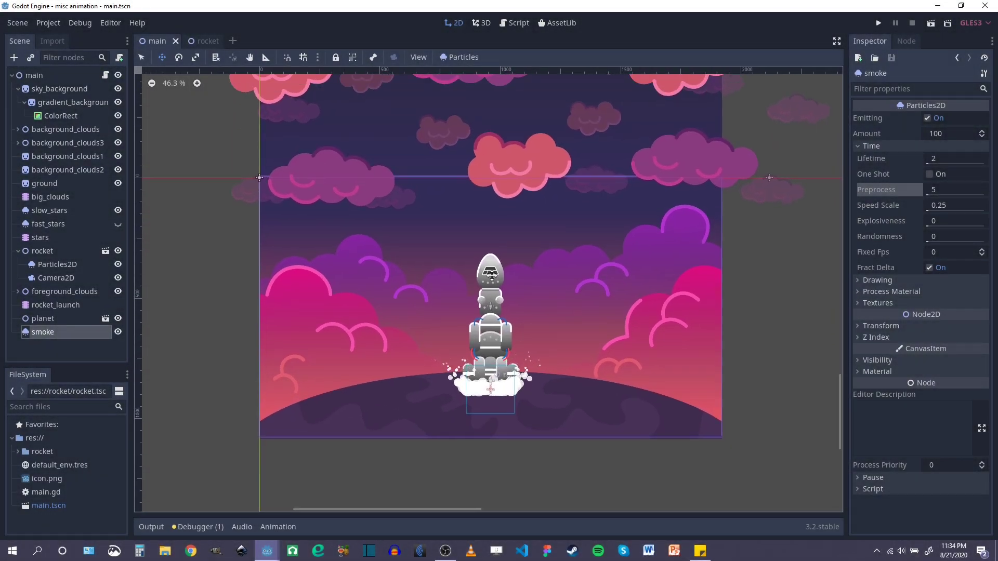
scroll("up", 3)
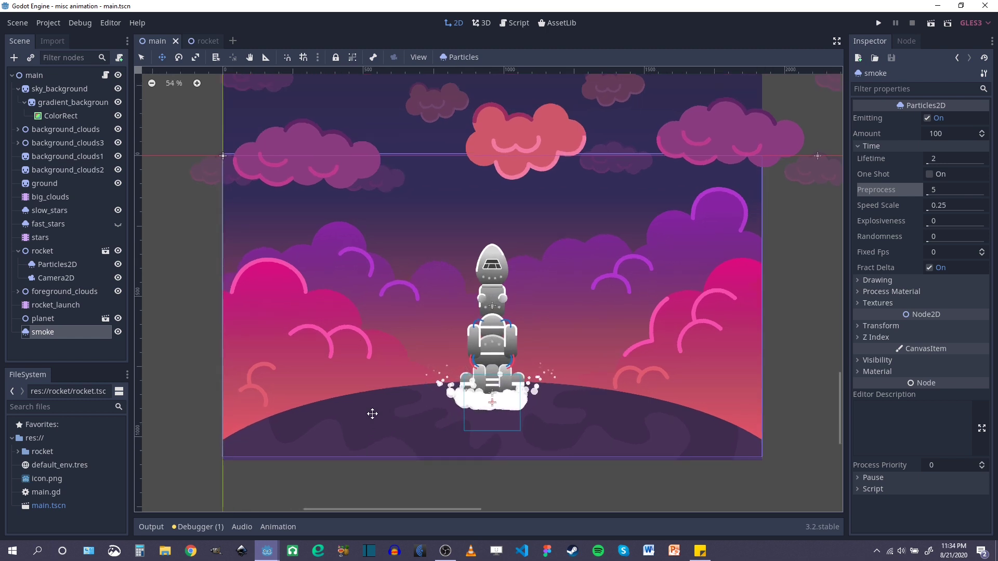
scroll("down", 3)
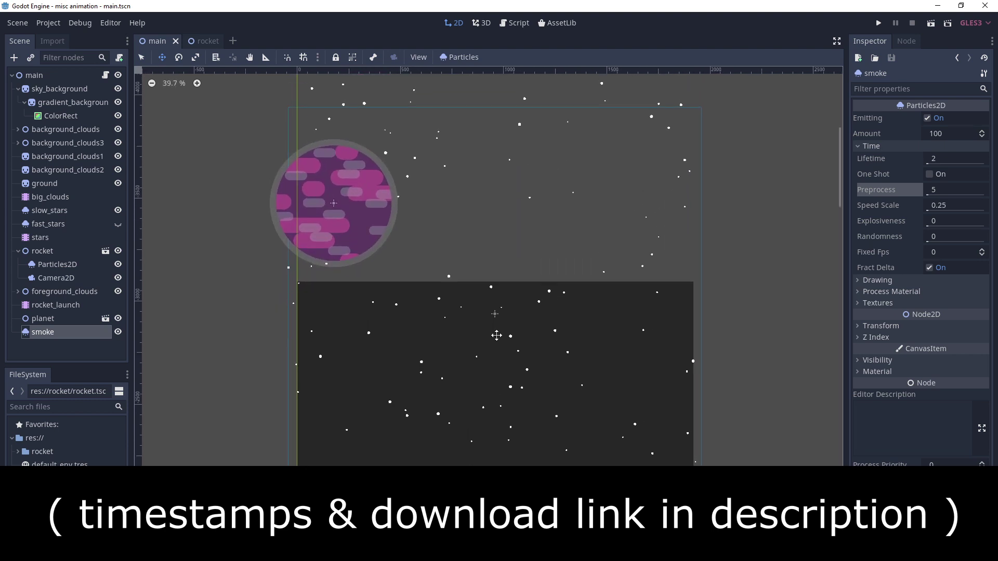
scroll("down", 3)
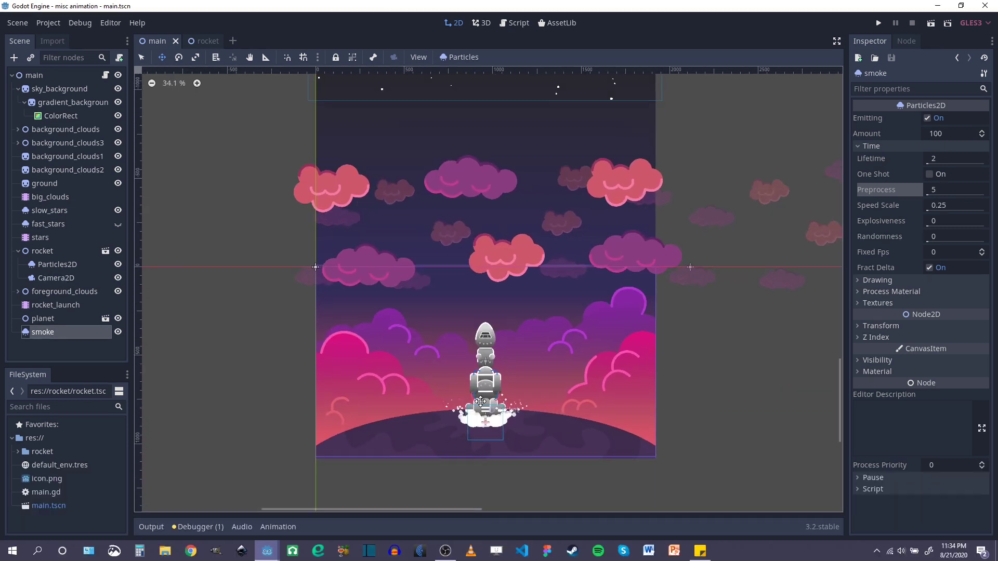
scroll("up", 3)
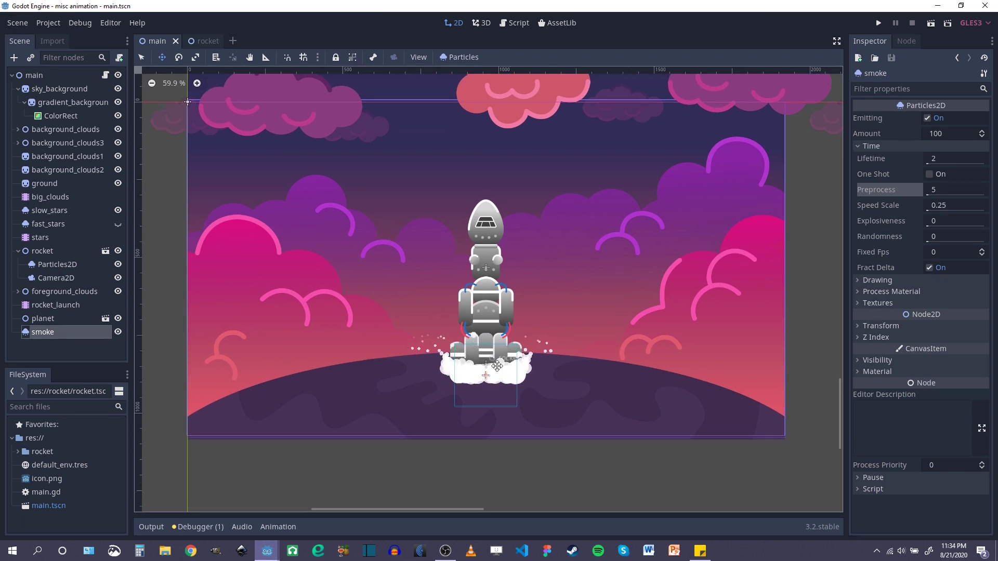
left_click(117, 331)
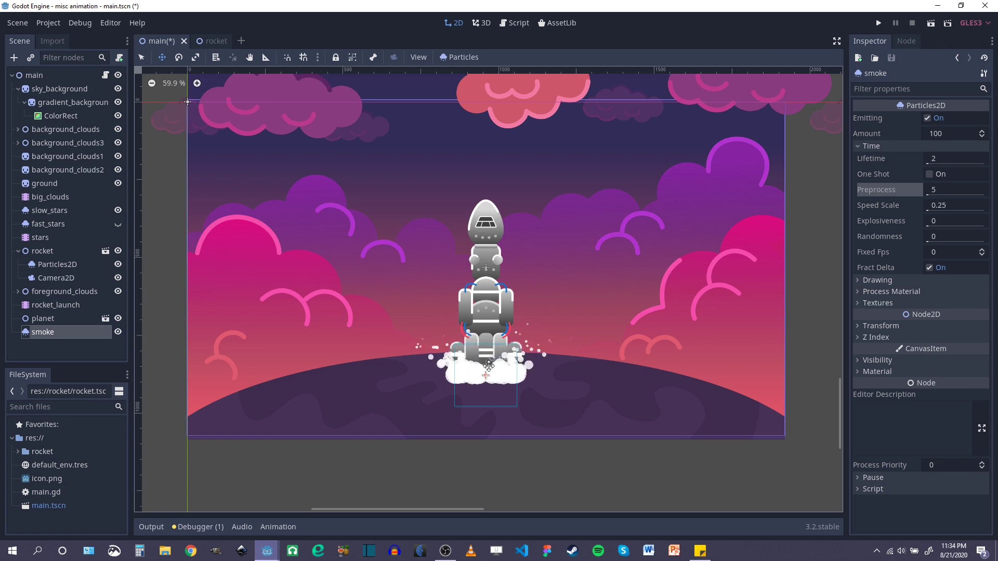
scroll("down", 3)
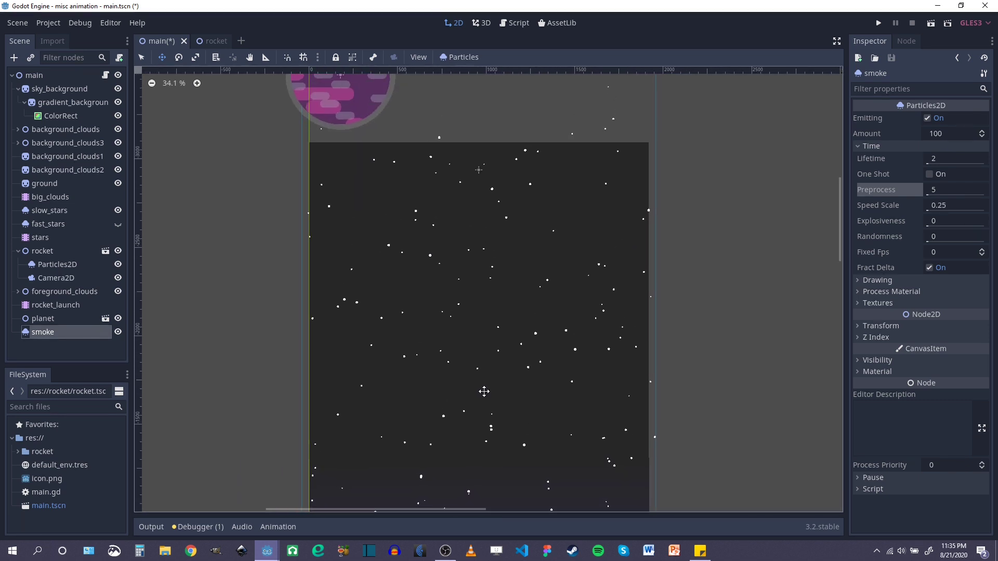
scroll("down", 3)
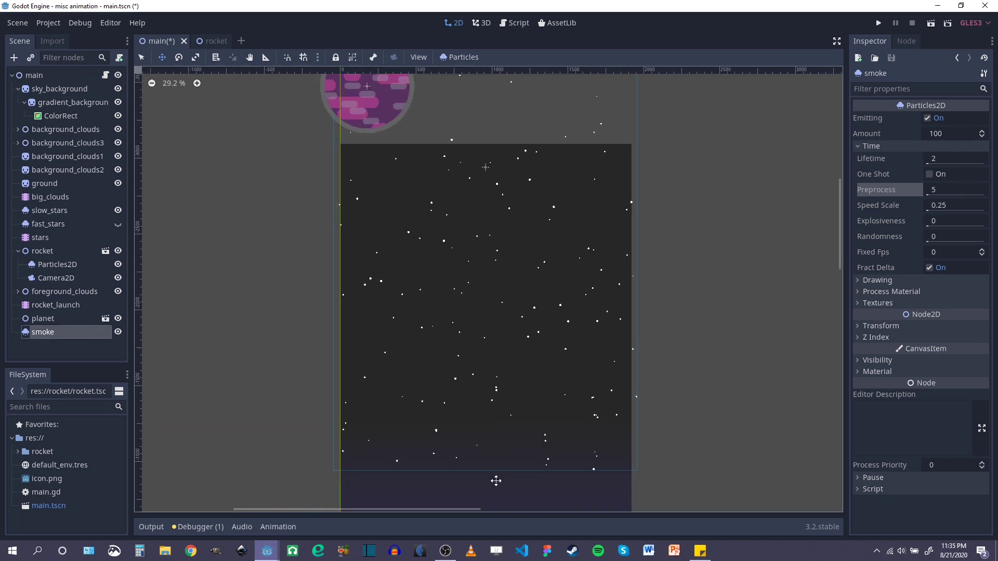
mouse_move(492, 160)
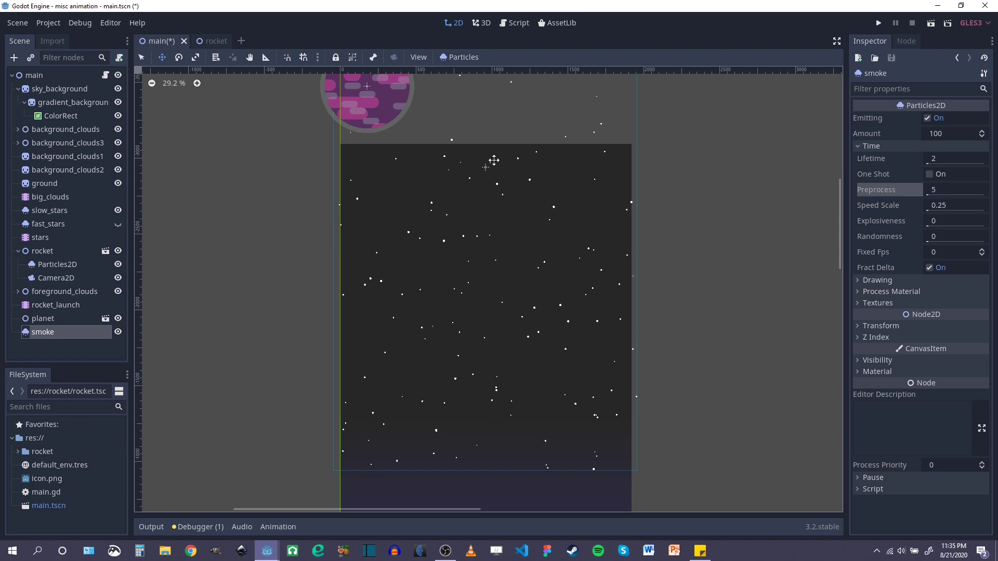
mouse_move(477, 331)
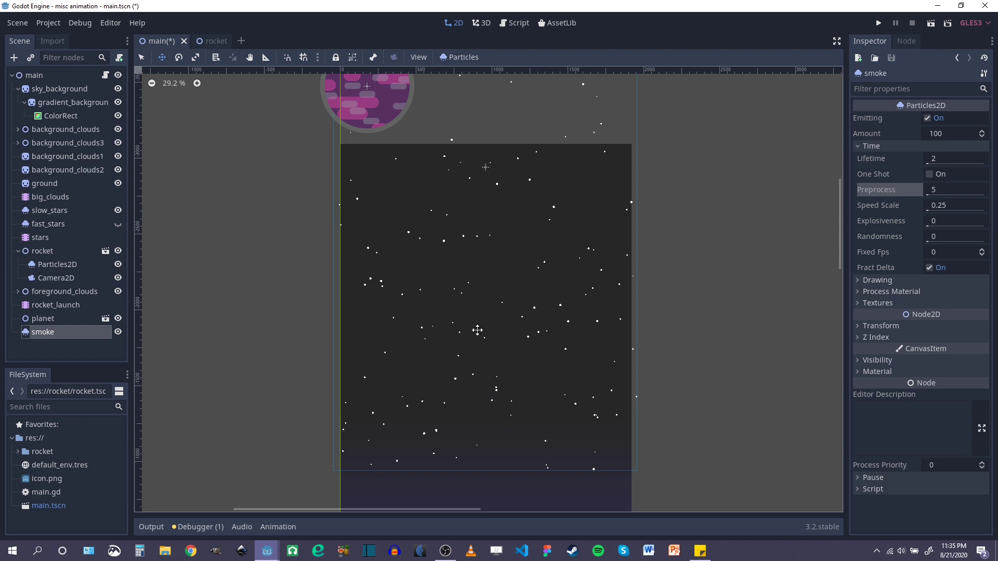
scroll("down", 3)
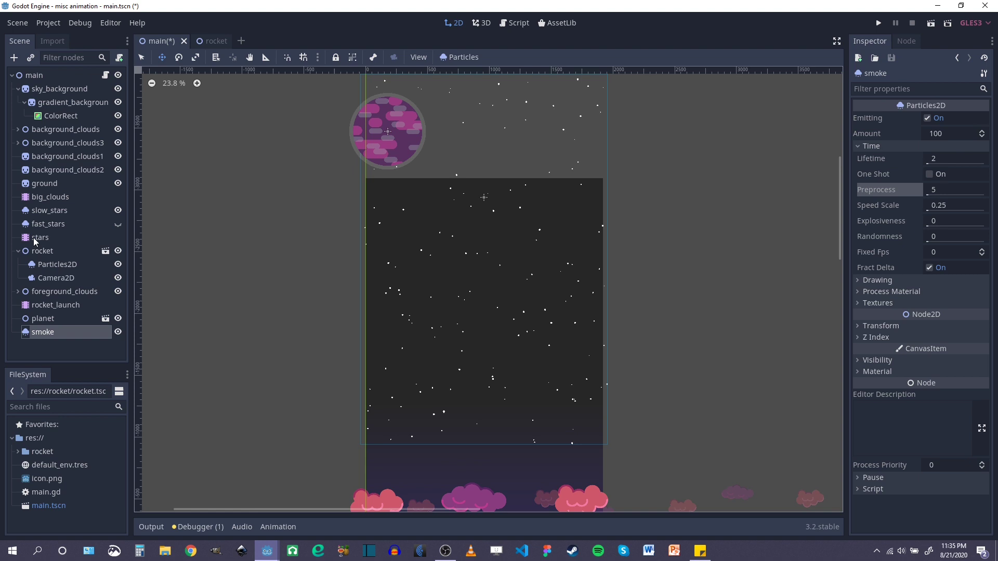
left_click(41, 237)
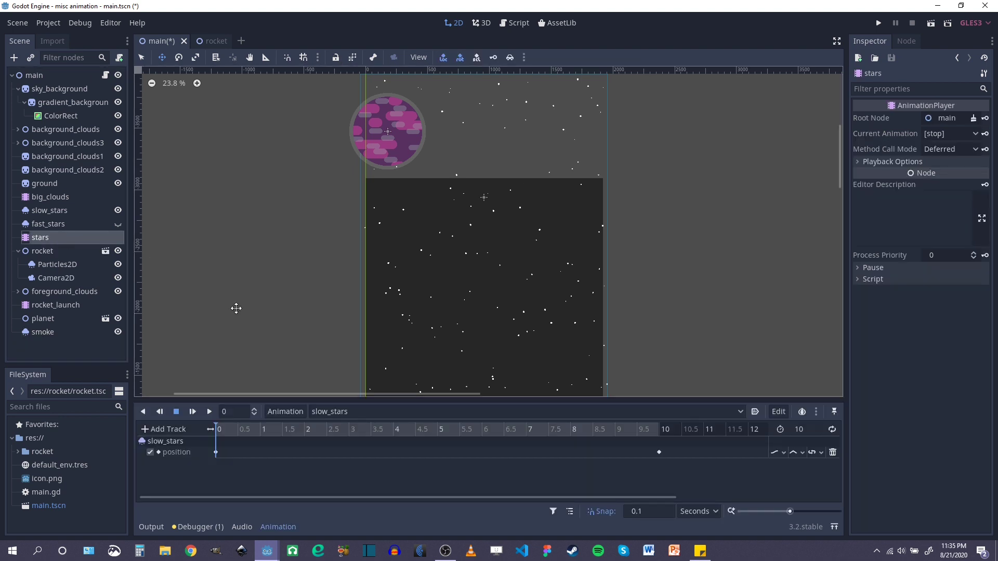
Play the slow_stars animation to preview the starfield, then stop it back at 0 s.
left_click(208, 411)
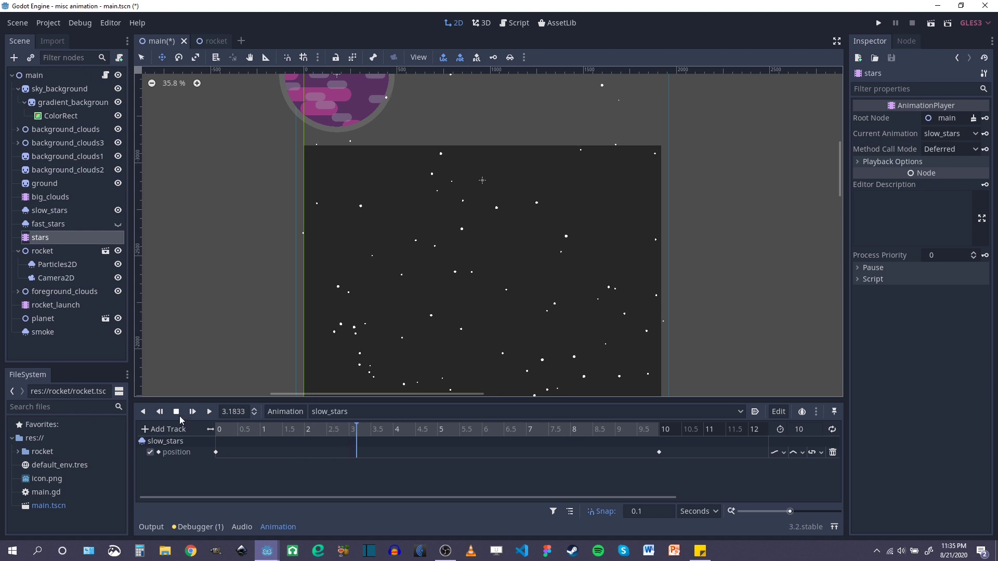
left_click(177, 412)
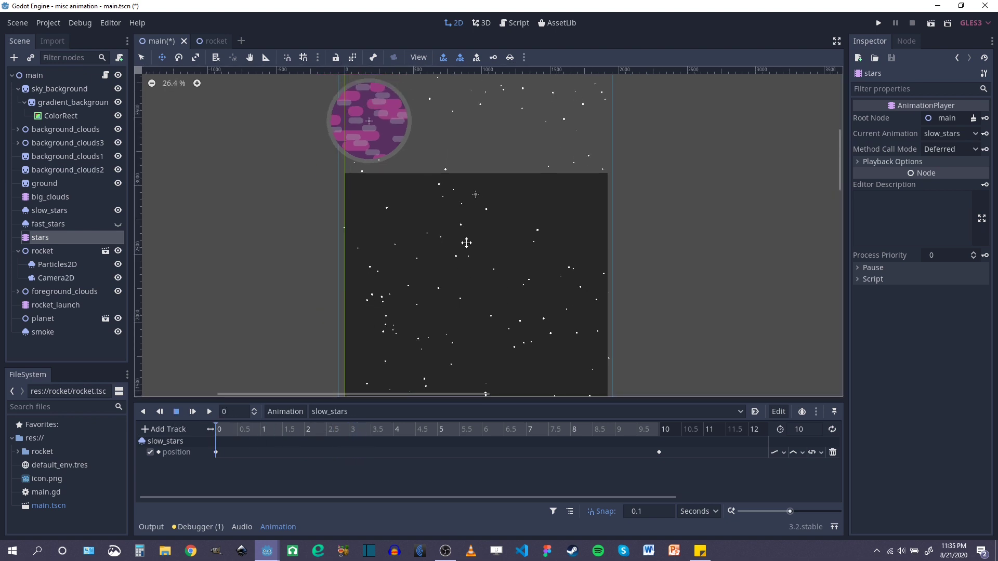
scroll("down", 3)
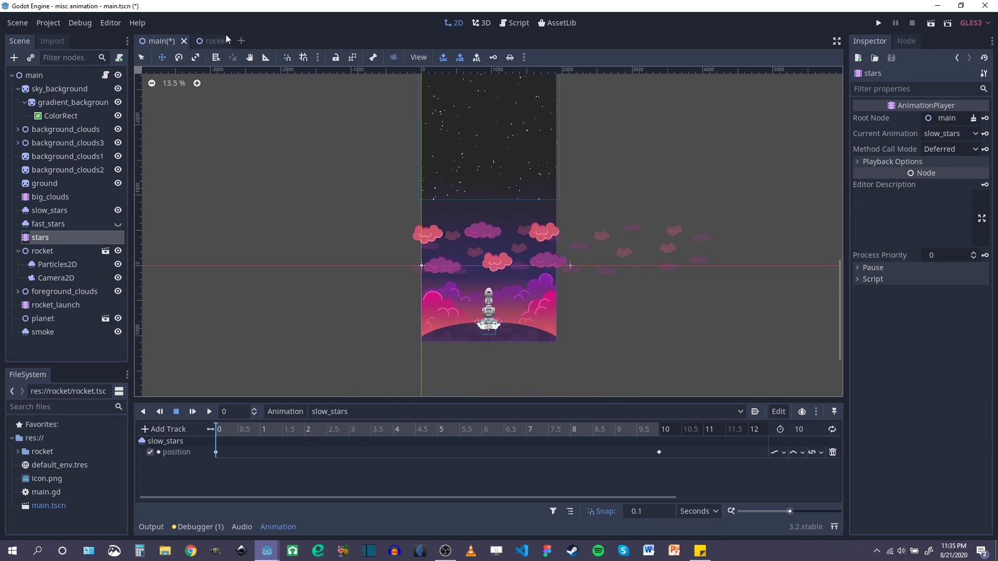
In the rocket scene, toggle the hyperdrive particles visible to inspect them, then hide them again.
left_click(213, 40)
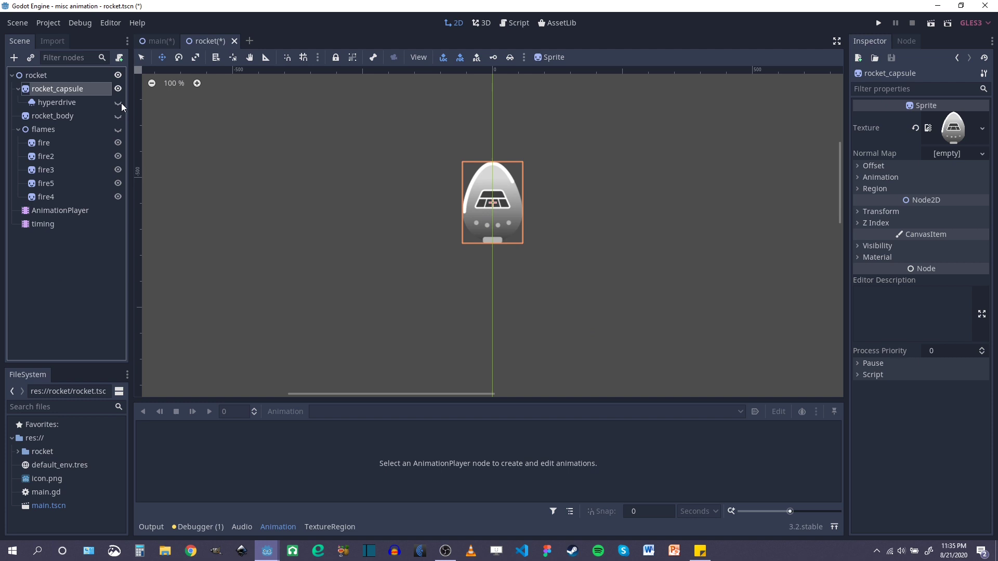
left_click(117, 101)
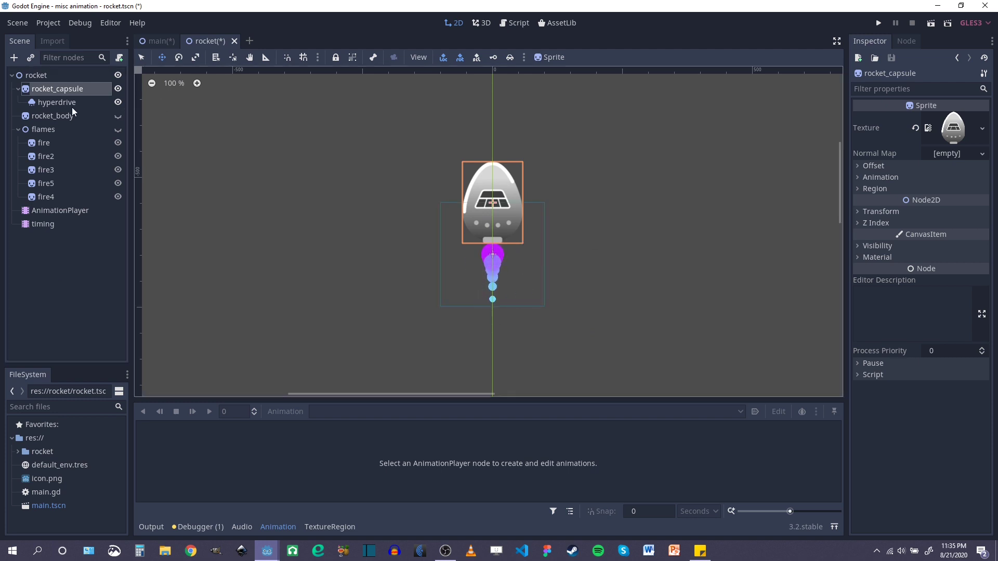
left_click(57, 102)
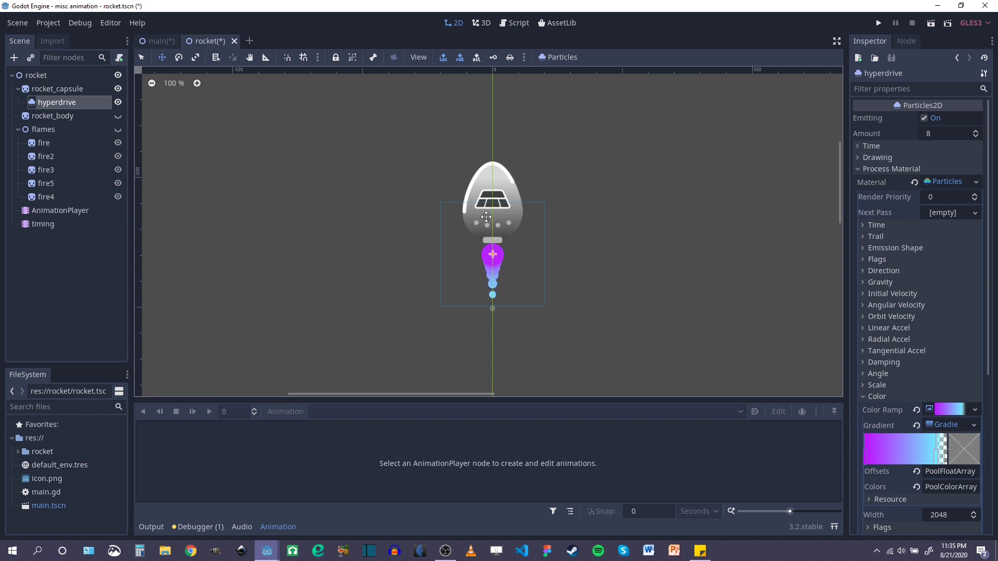
mouse_move(544, 248)
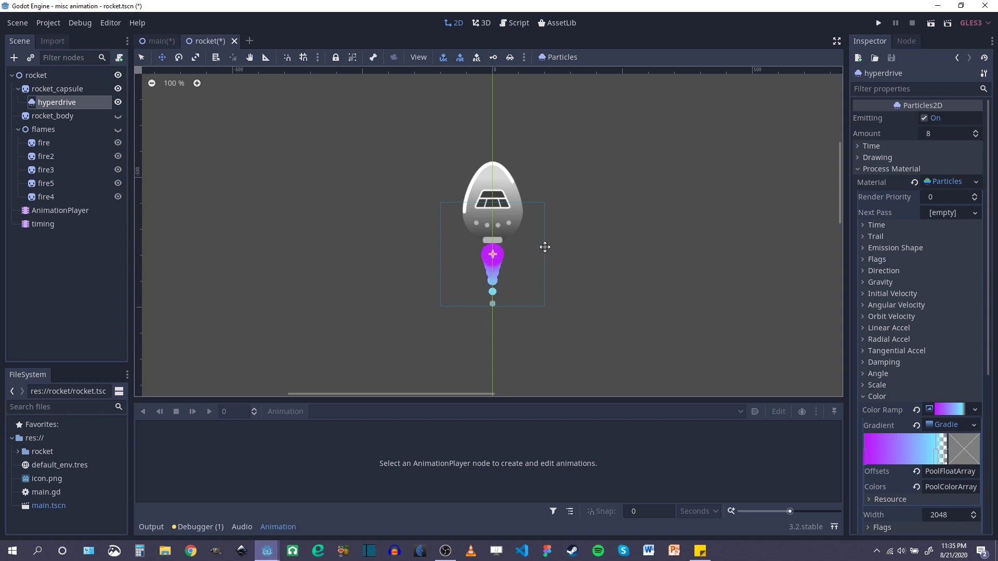
left_click(117, 102)
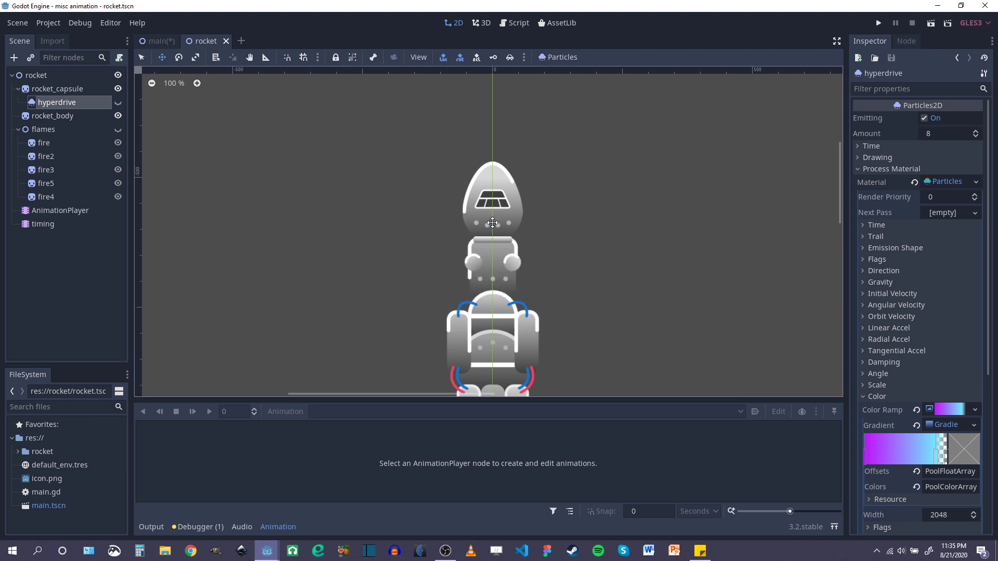
scroll("down", 3)
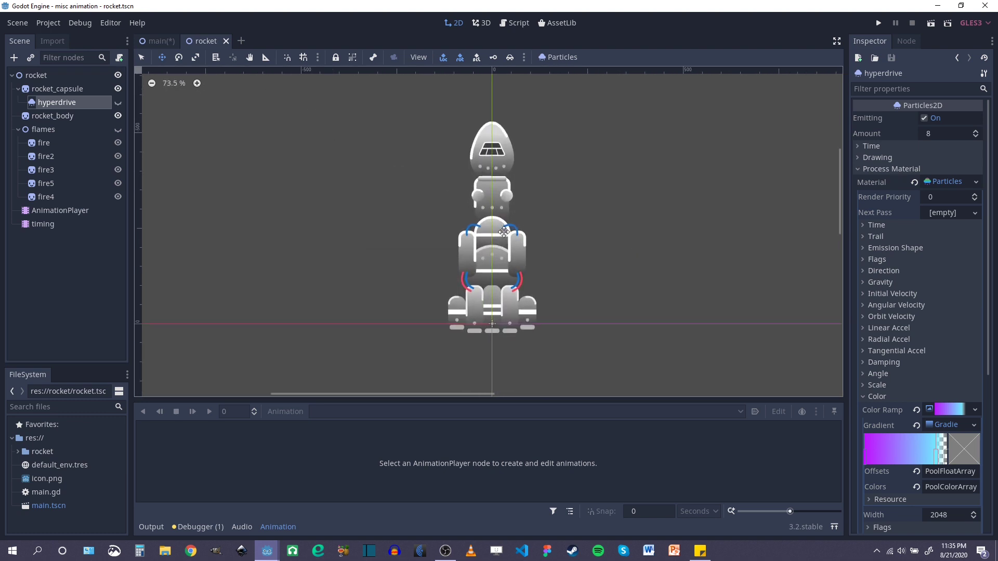
mouse_move(42, 224)
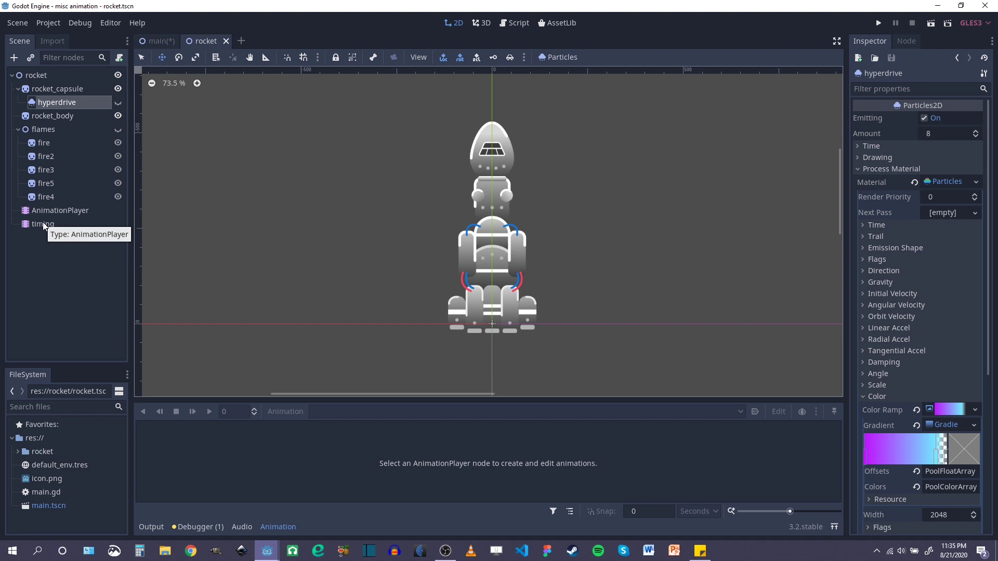
Select the timing player, preview the rocket_body detaching animation, and return to the main scene.
left_click(43, 224)
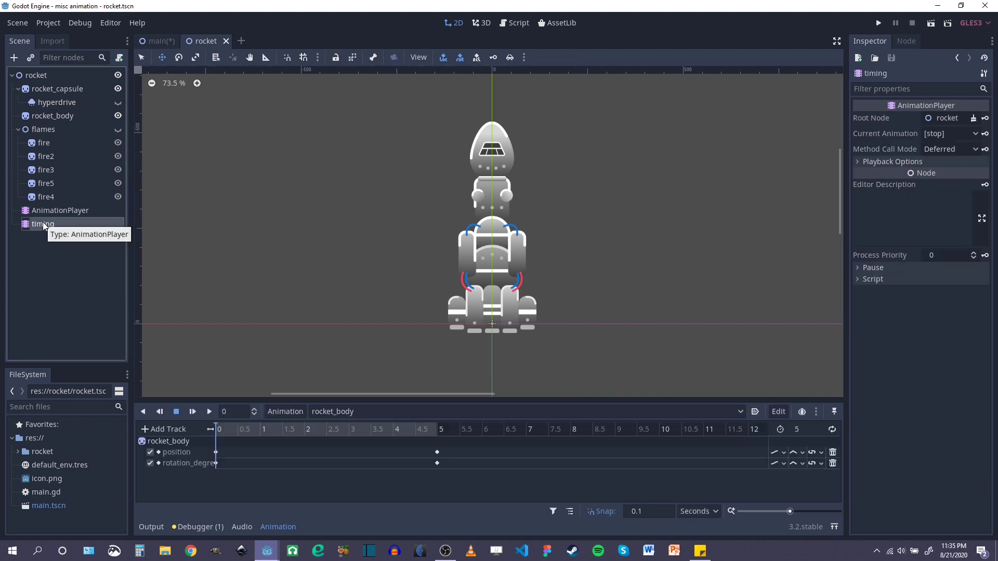
left_click(209, 412)
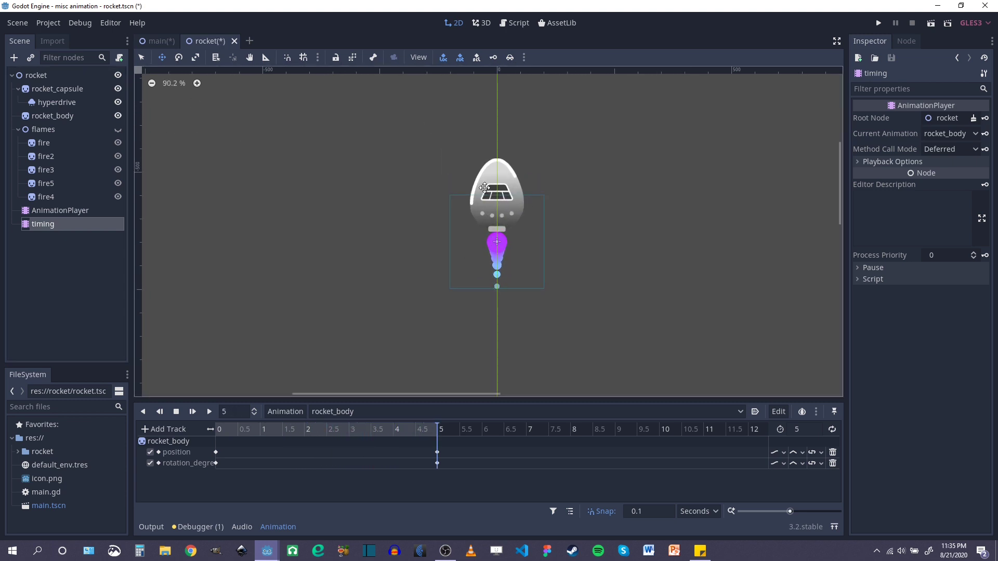
scroll("down", 3)
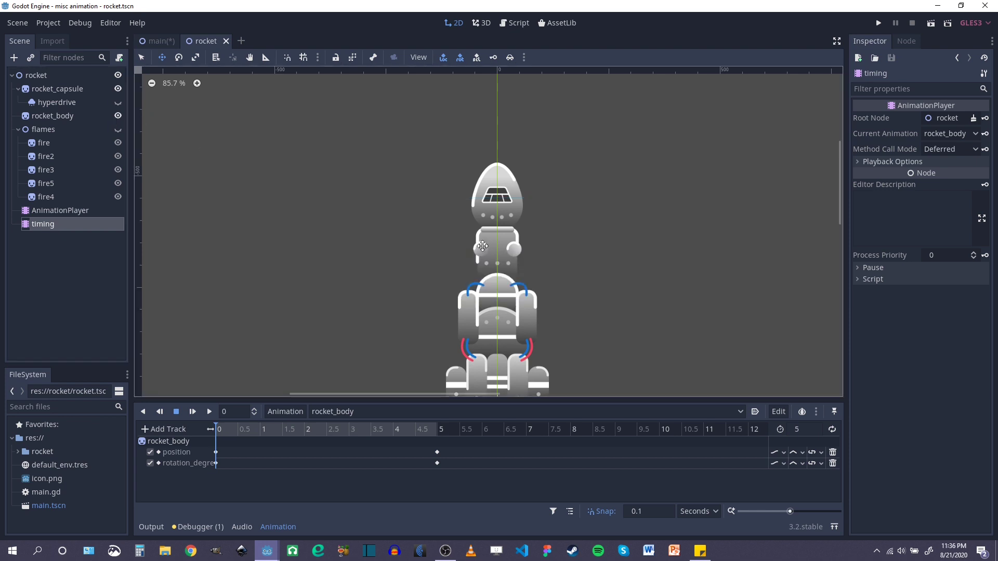
scroll("down", 3)
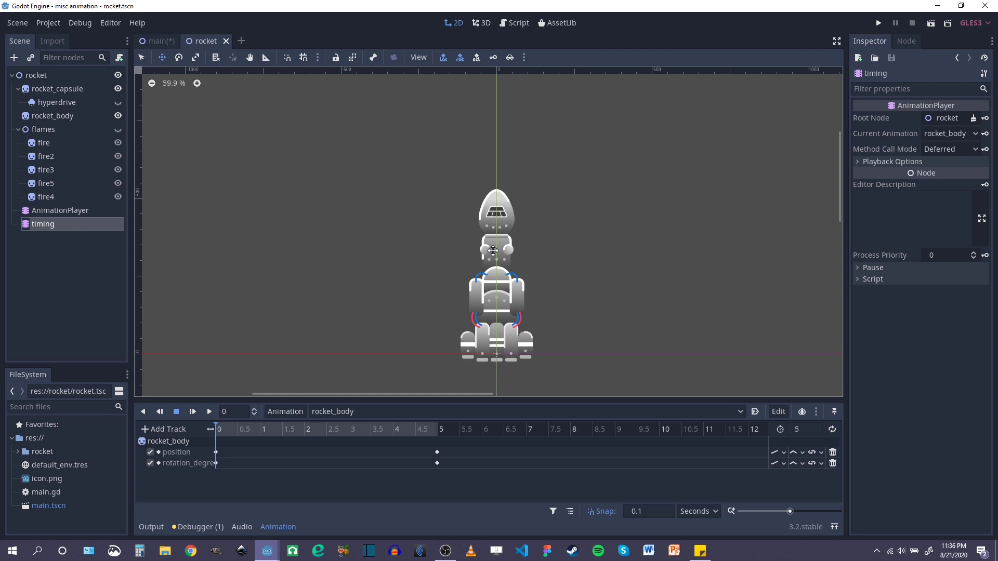
scroll("up", 3)
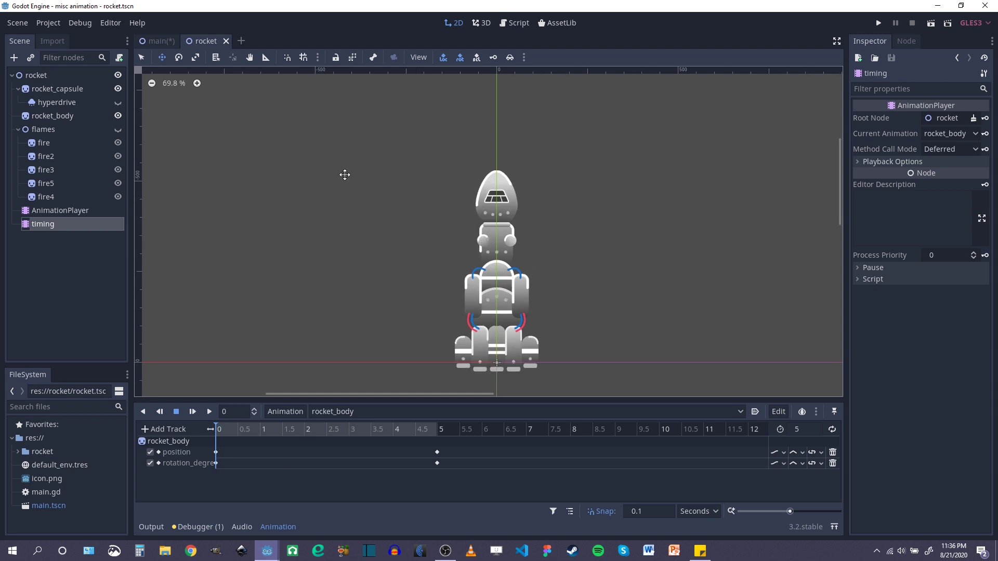
left_click(158, 41)
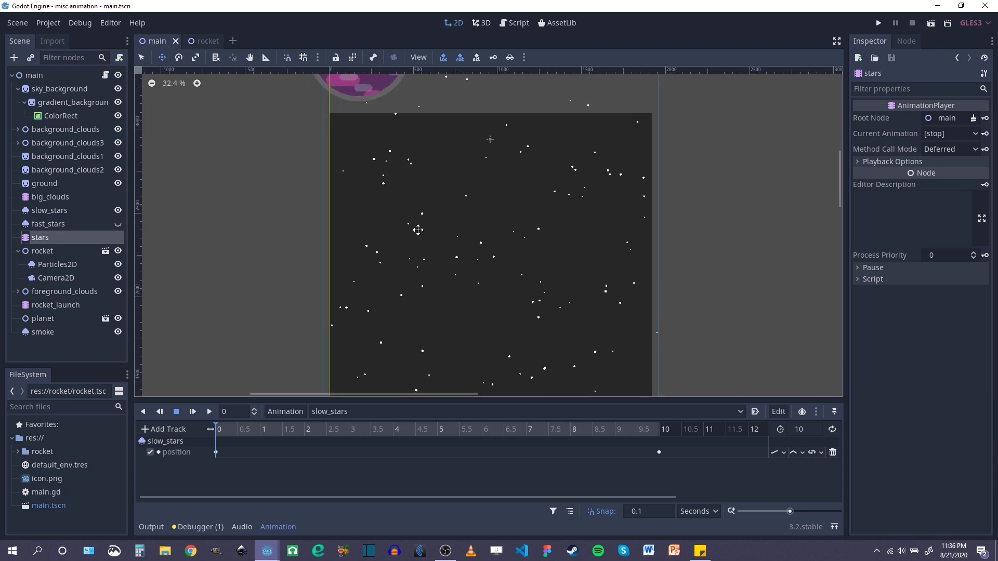
mouse_move(299, 189)
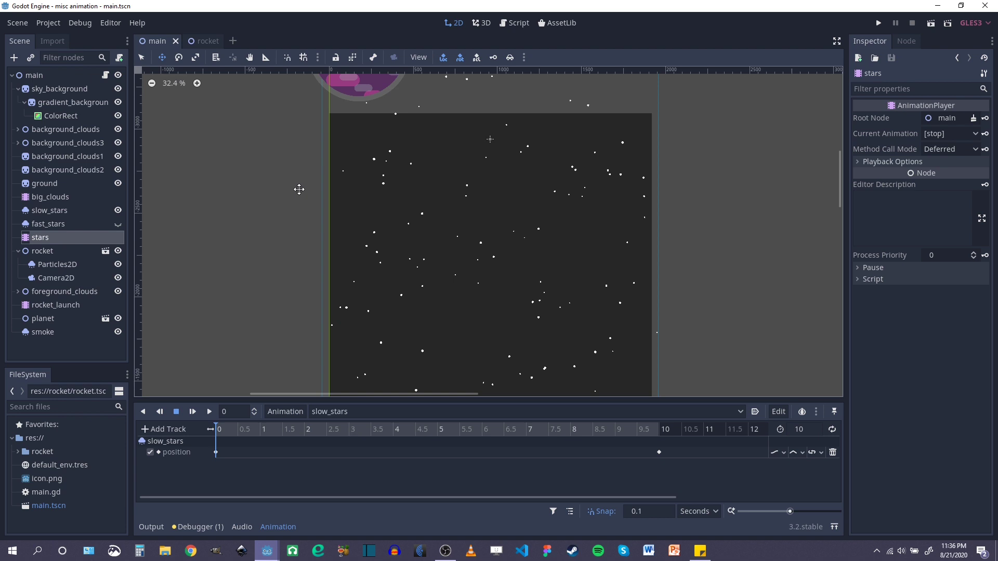
mouse_move(197, 418)
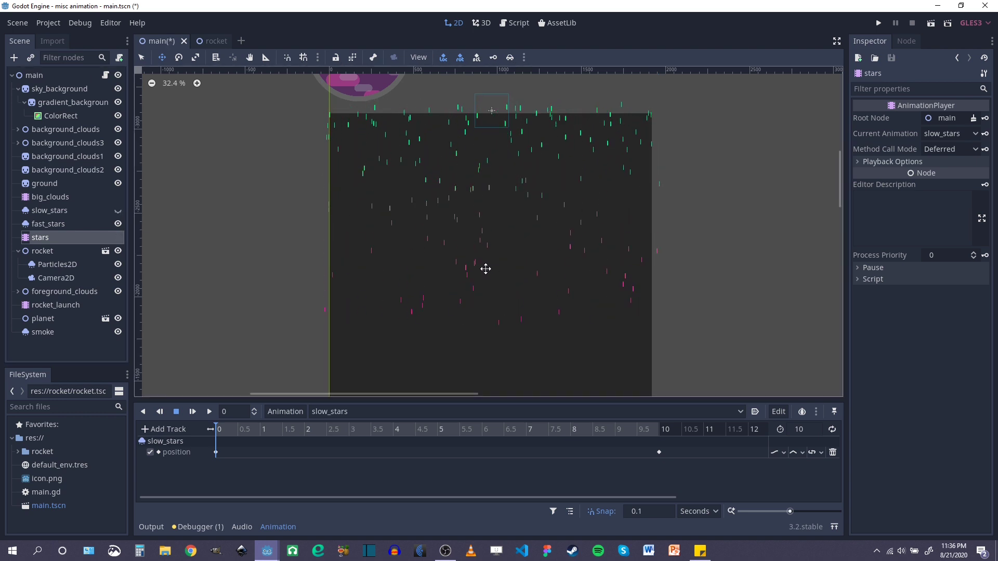
Stop the slow_stars preview, leaving it as the stars player's current animation.
left_click(117, 224)
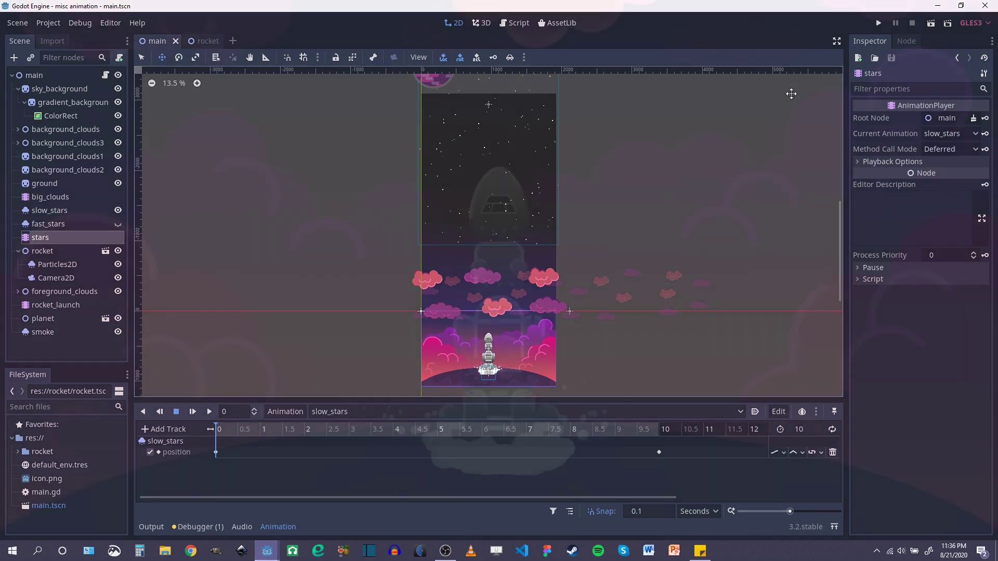
left_click(877, 22)
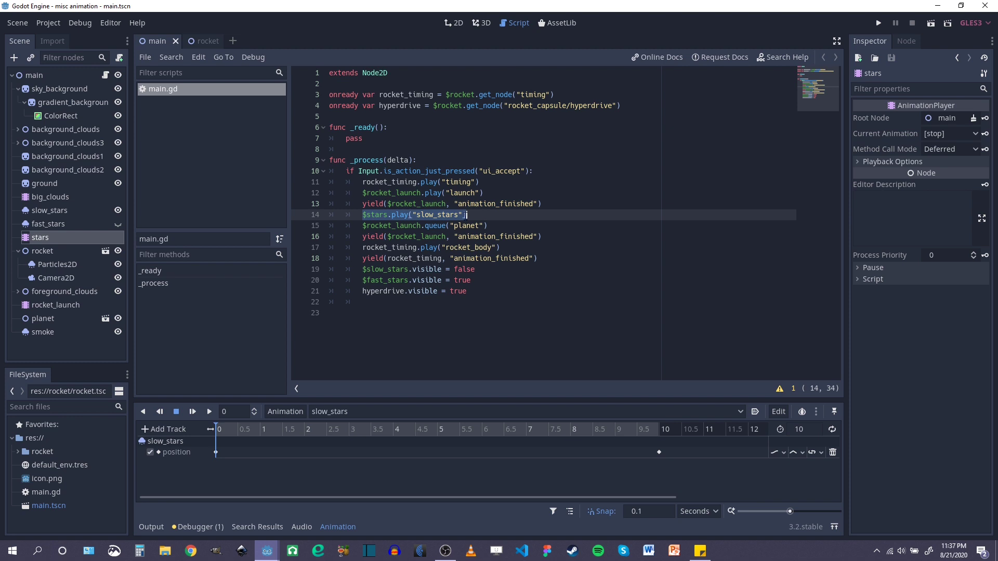
left_click(363, 226)
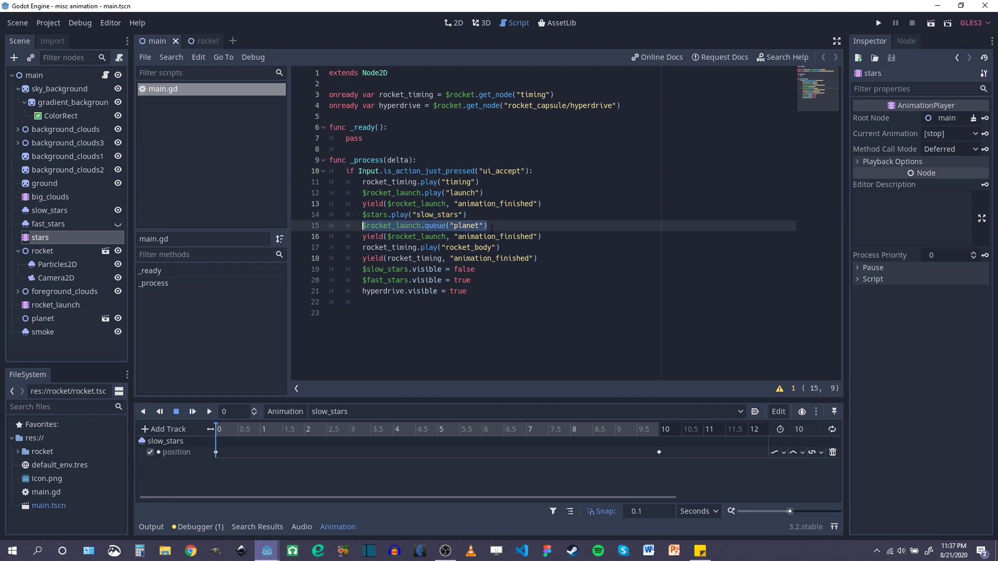
left_click(531, 236)
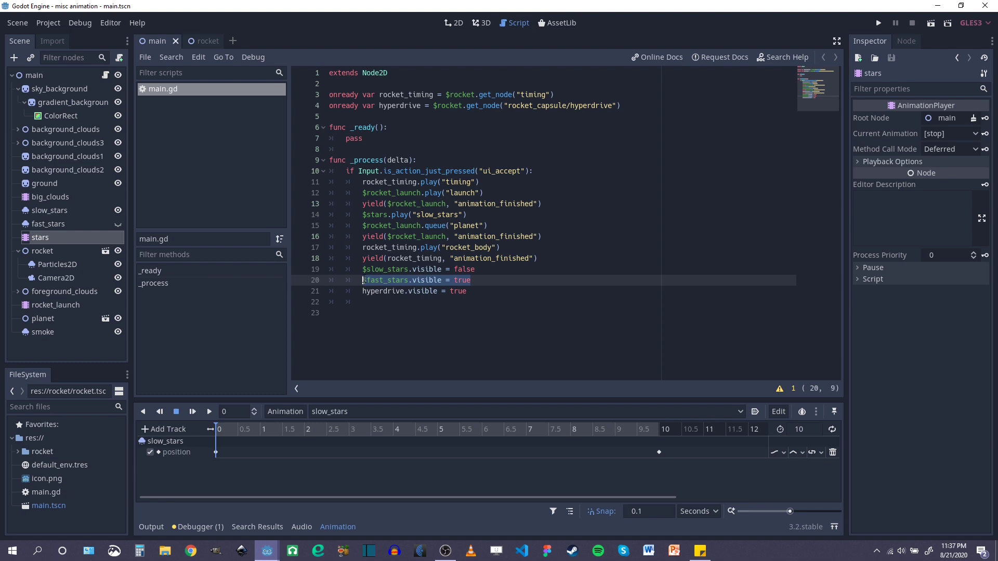
left_click(466, 291)
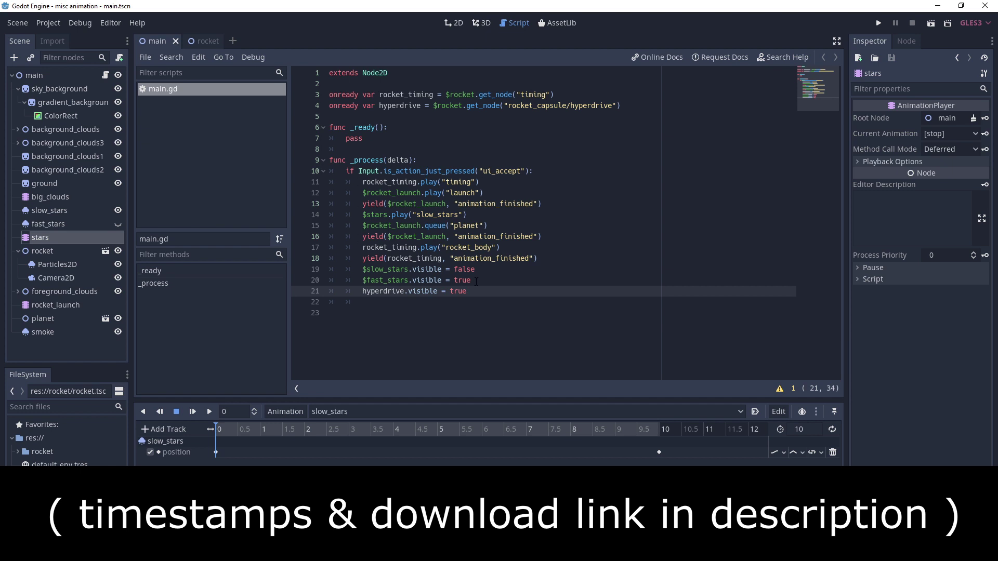
left_click(542, 204)
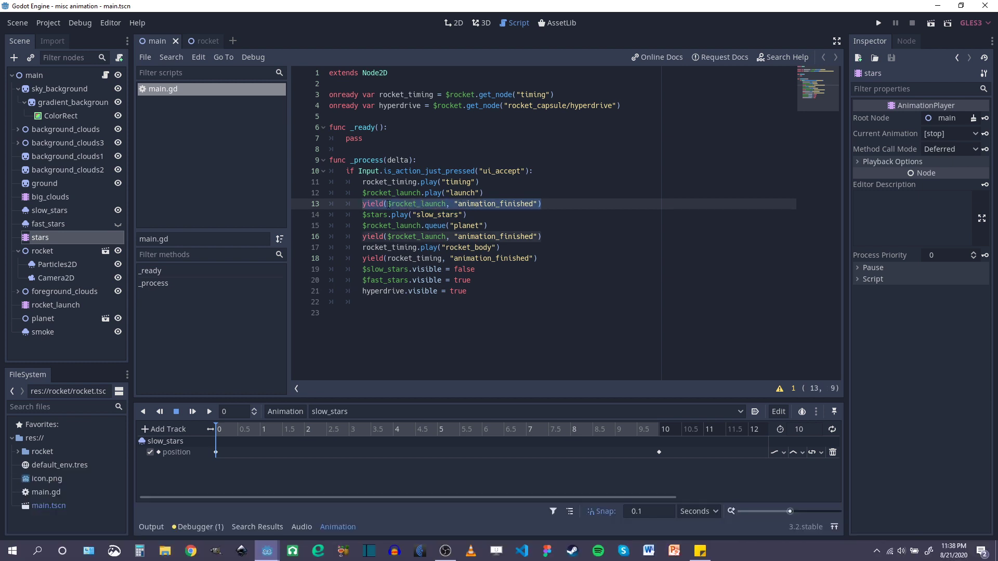
left_click(509, 204)
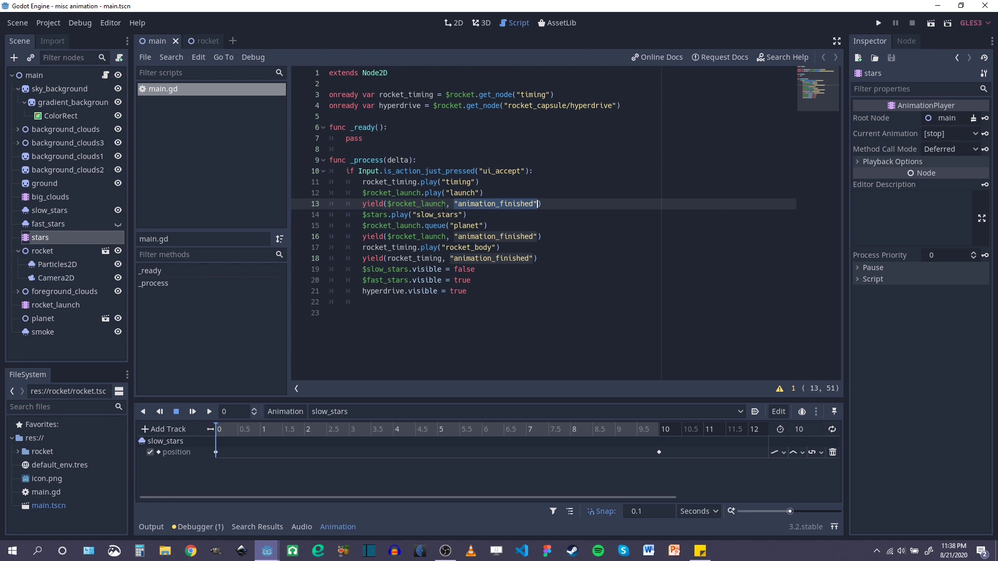
left_click(427, 214)
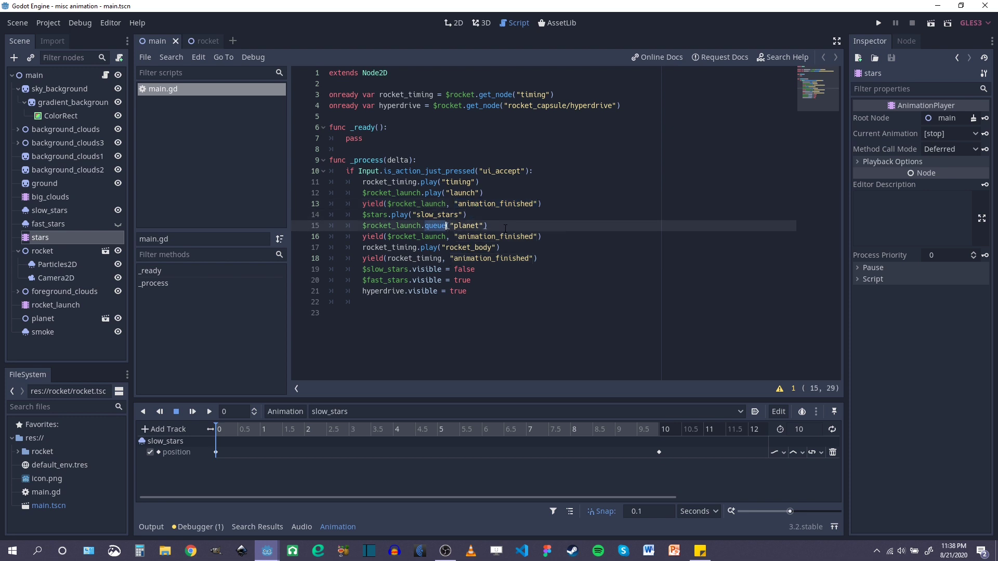
left_click(488, 225)
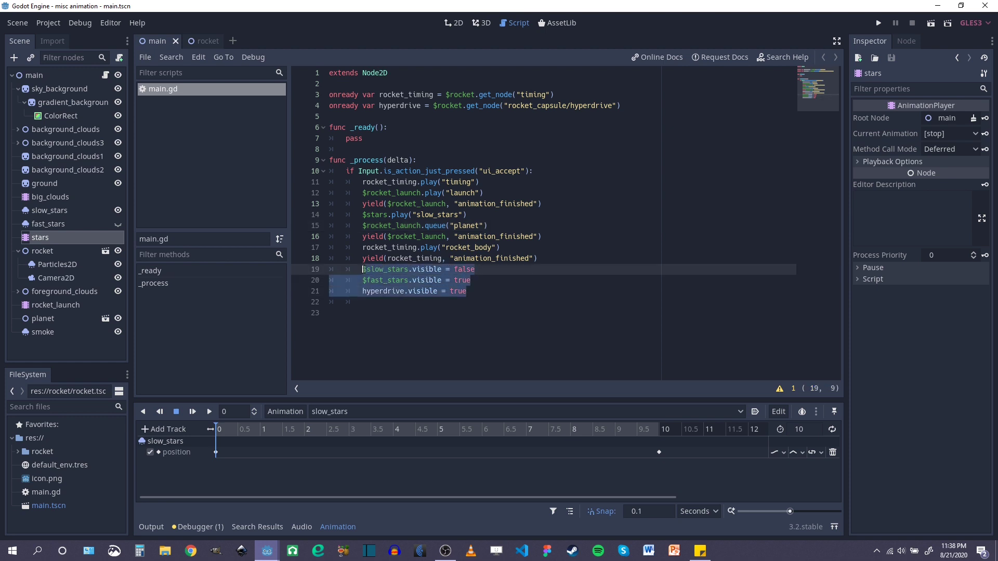
left_click(474, 268)
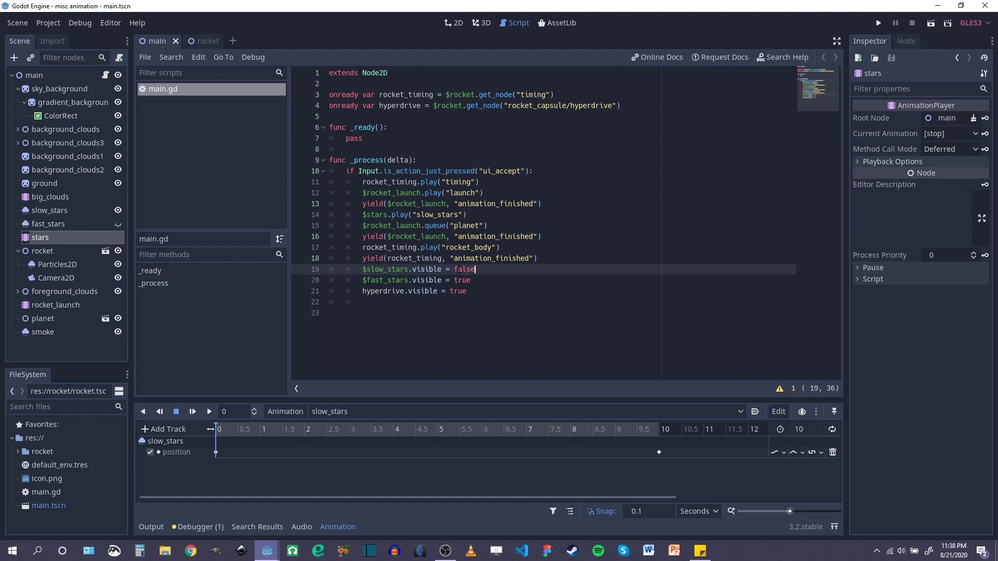
left_click(467, 291)
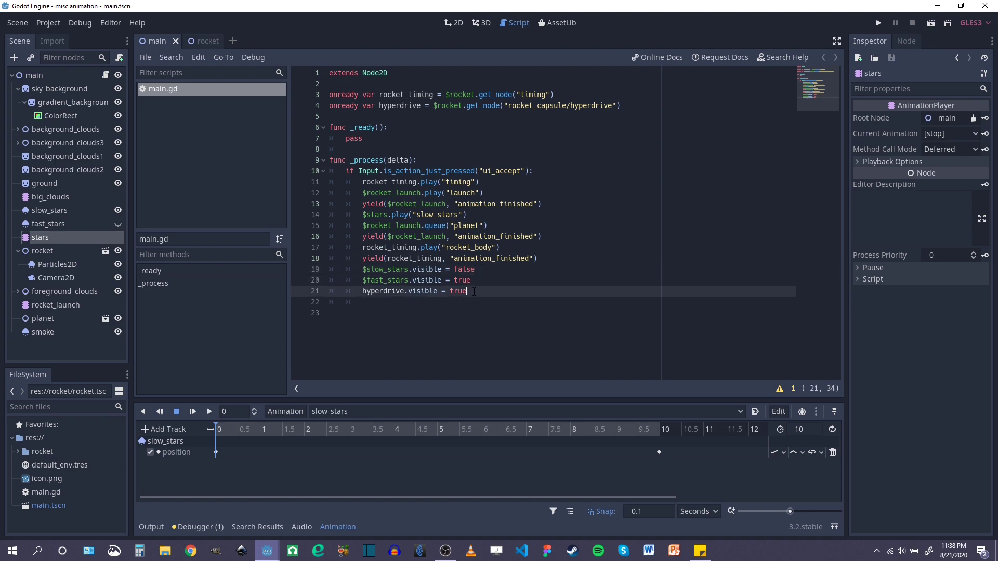